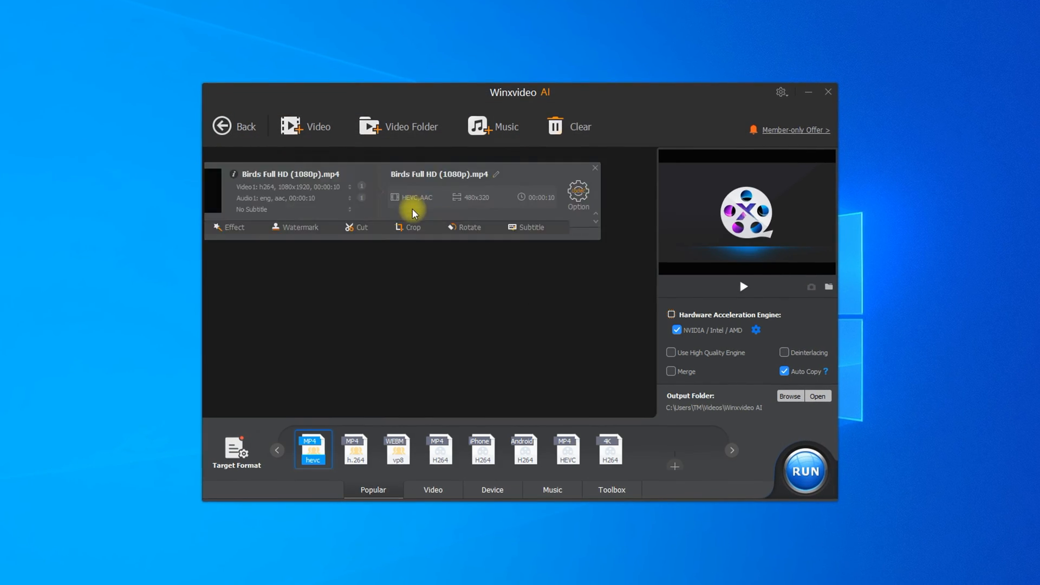
Step: Browse the output profile list through the music, general video and 4K video categories
{"action": "left_click", "coordinate": [235, 451]}
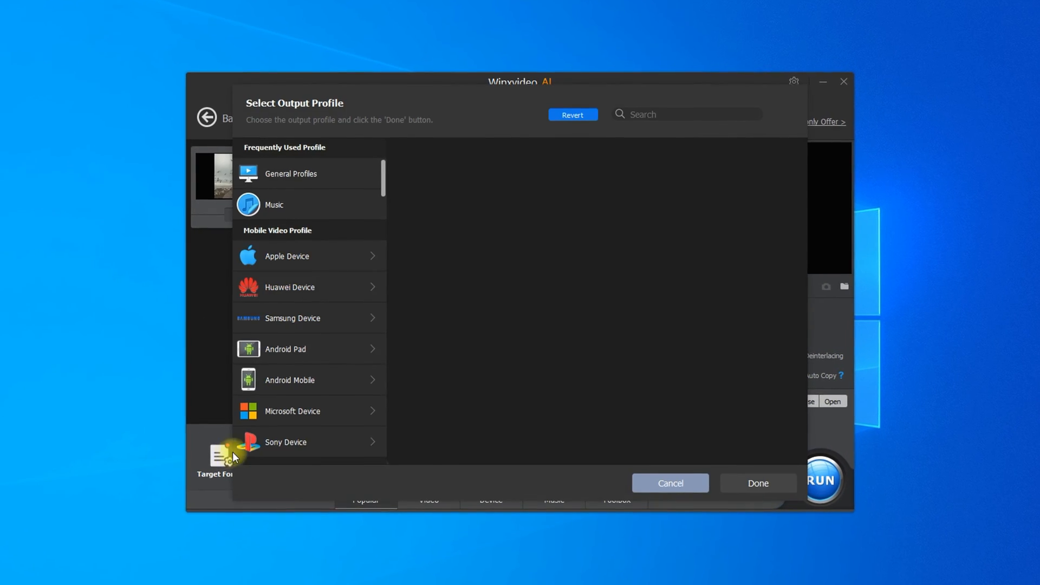
{"action": "left_click", "coordinate": [273, 204]}
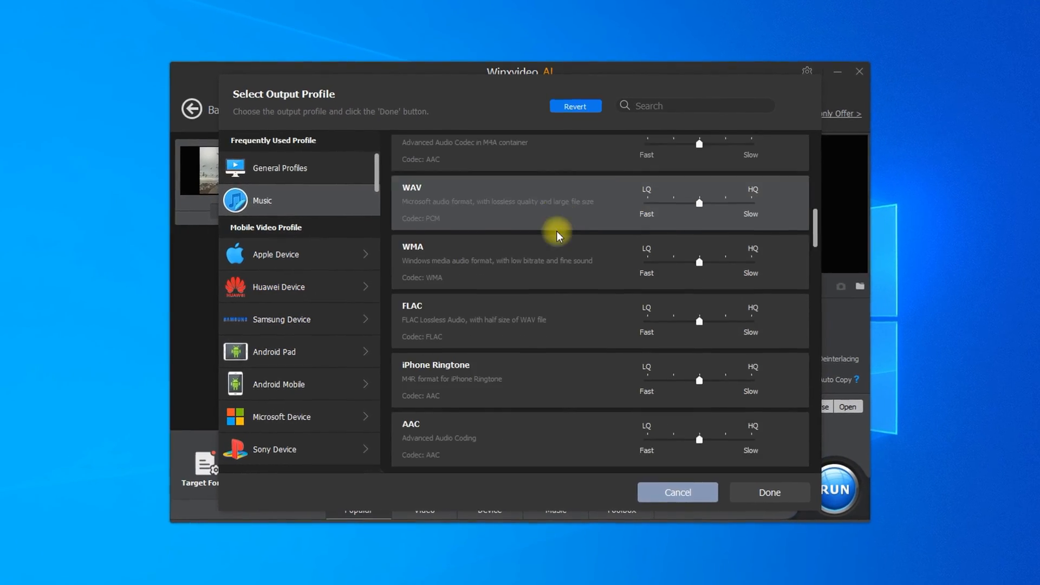
{"action": "scroll", "scroll_direction": "down", "scroll_amount": 3}
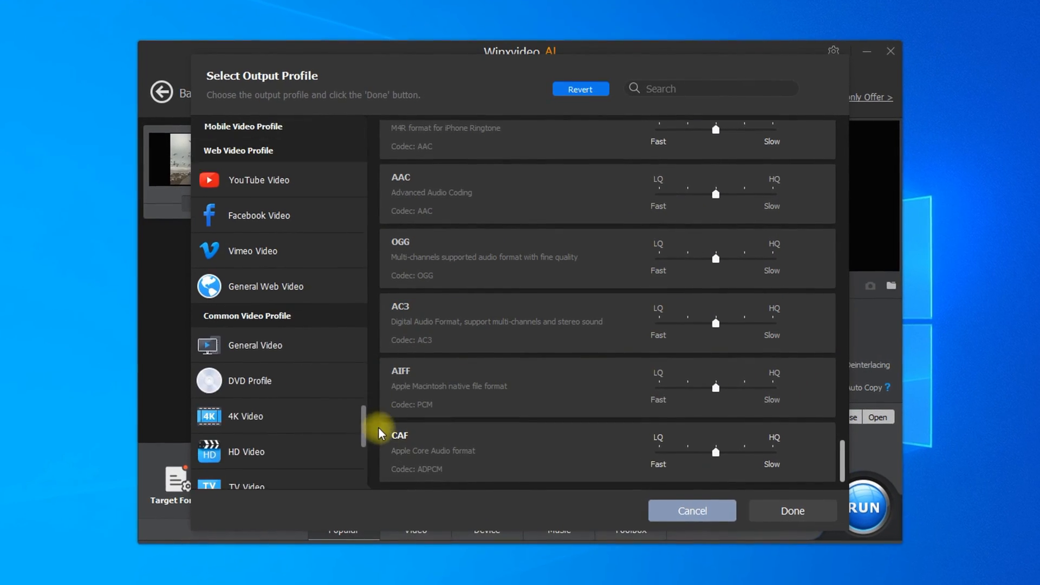
{"action": "left_click", "coordinate": [254, 293]}
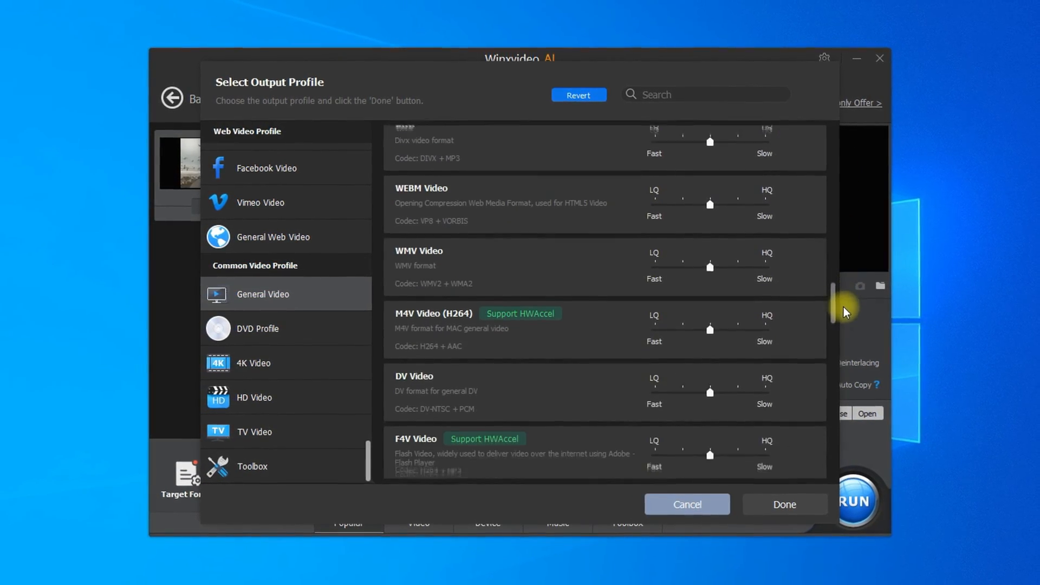
{"action": "scroll", "scroll_direction": "down", "scroll_amount": 3}
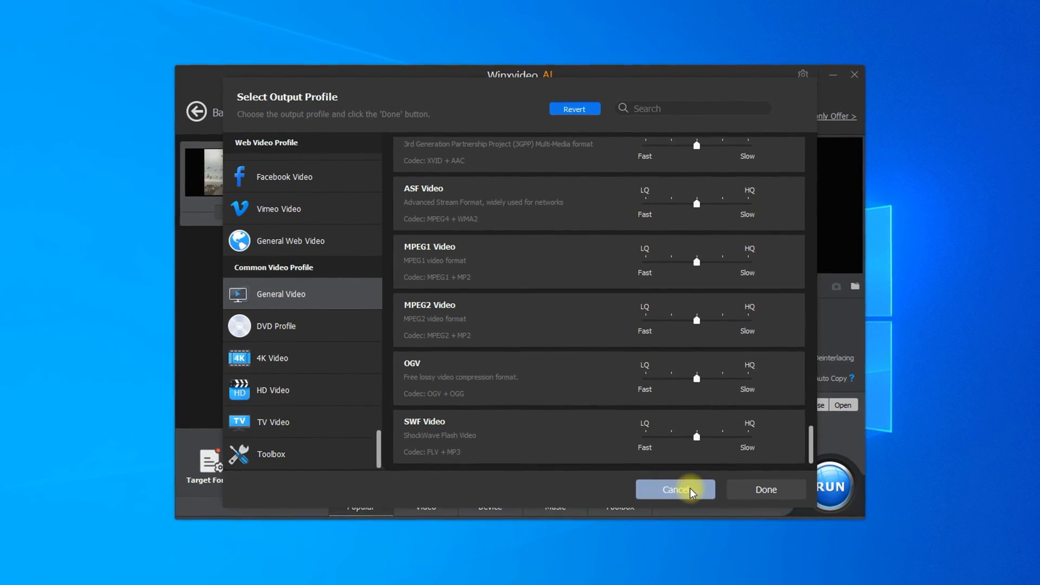
{"action": "left_click", "coordinate": [275, 356]}
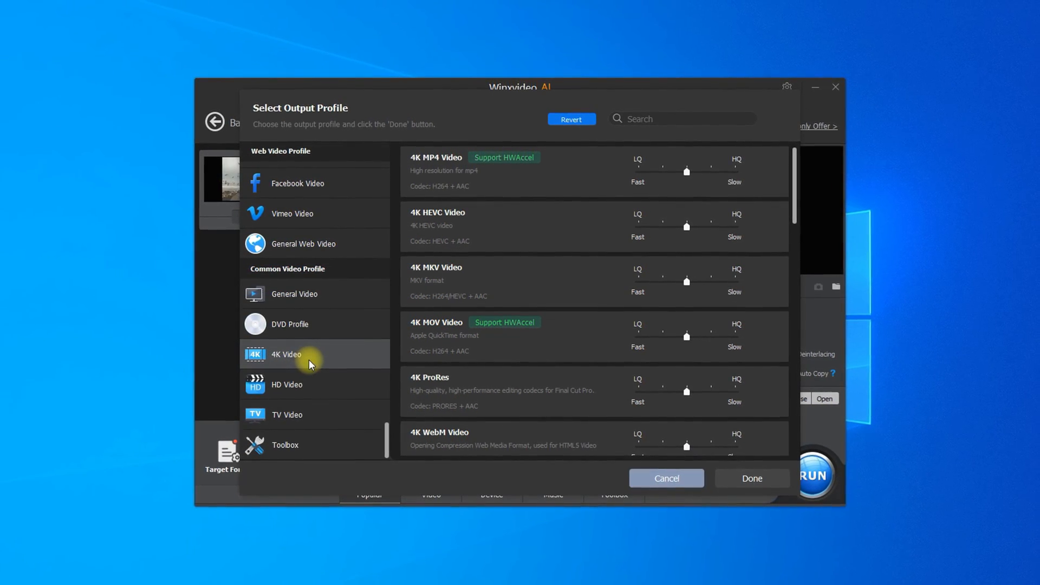
{"action": "left_click", "coordinate": [290, 324]}
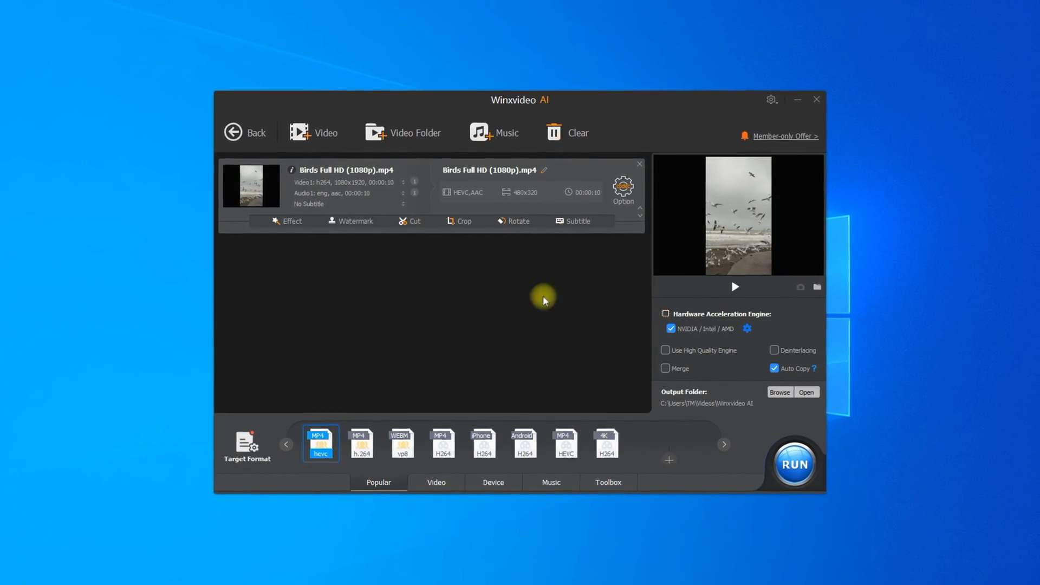
Step: Set the HEVC output to keep the original resolution at High Quality
{"action": "left_click", "coordinate": [621, 188]}
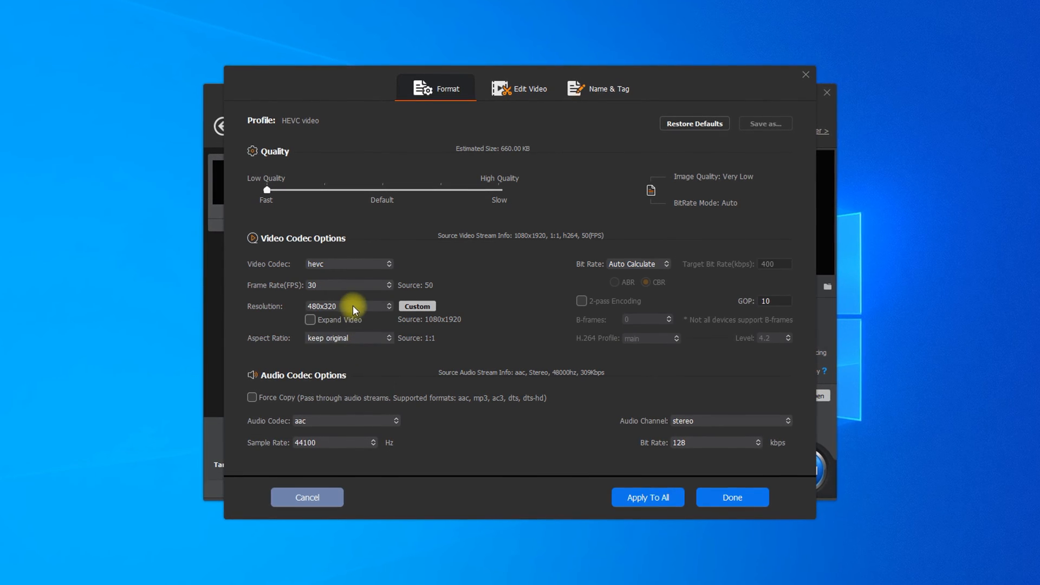
{"action": "left_click", "coordinate": [345, 305]}
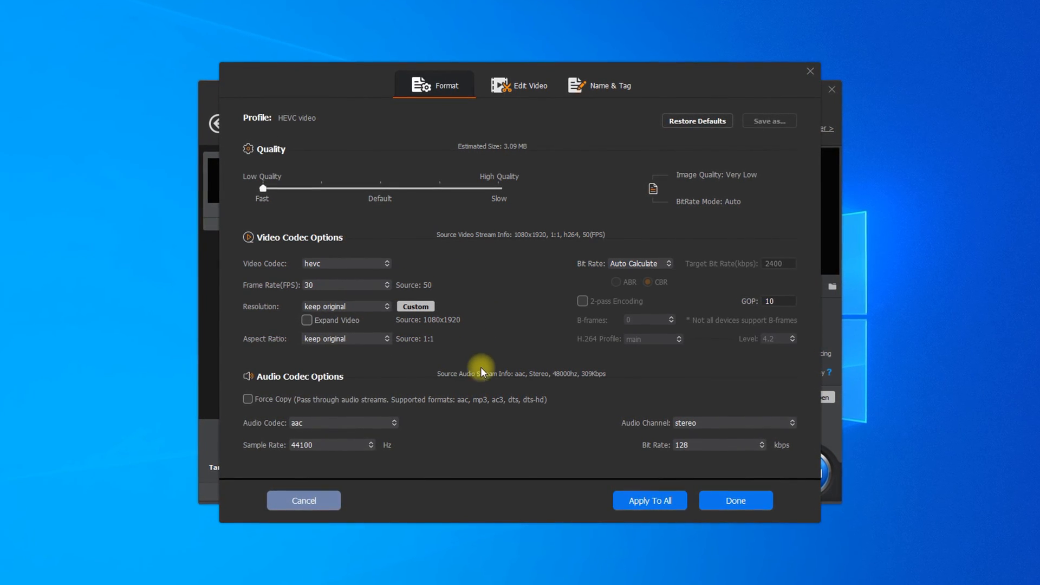
{"action": "left_click_drag", "start_coordinate": [262, 187], "coordinate": [498, 187]}
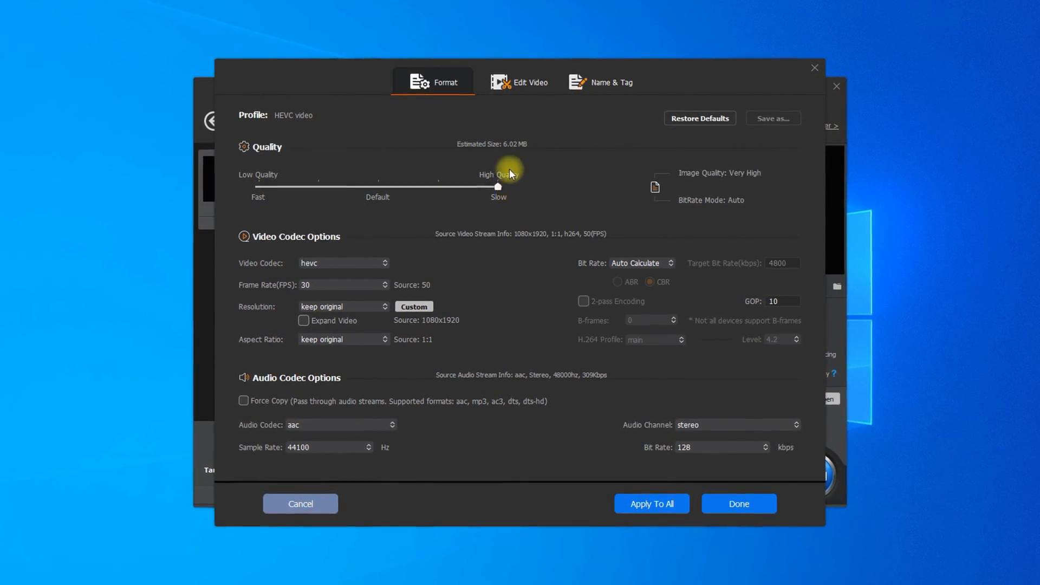
{"action": "left_click_drag", "start_coordinate": [497, 186], "coordinate": [375, 184]}
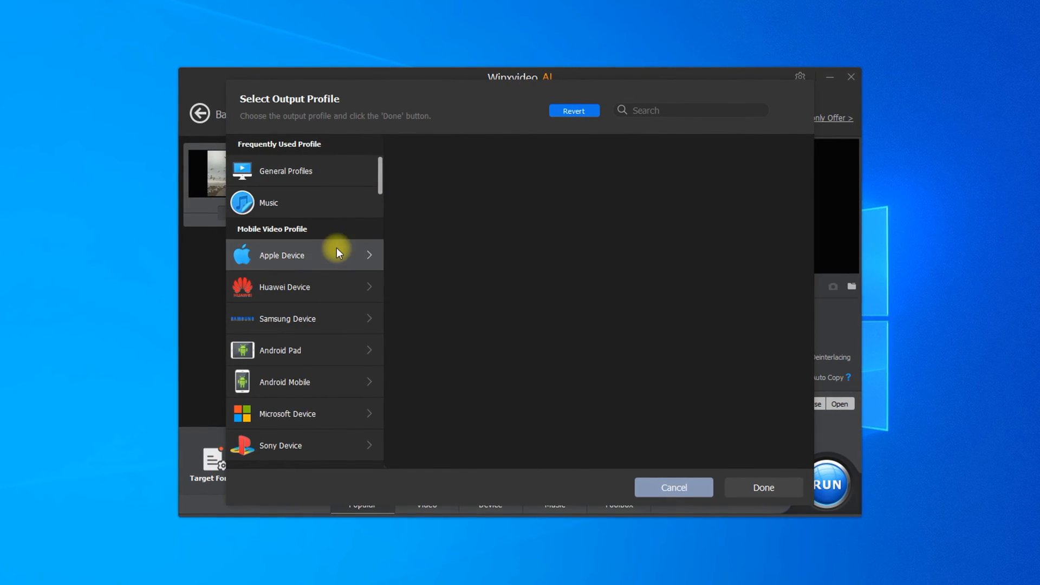
Step: Look through the Apple device profiles, then show the Facebook and General Web Video formats
{"action": "left_click", "coordinate": [281, 255]}
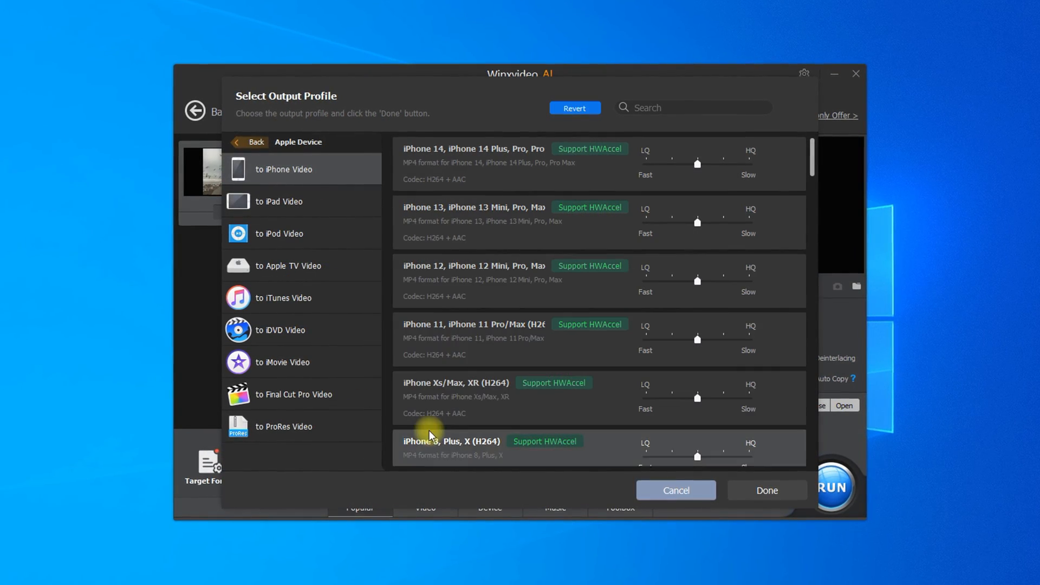
{"action": "scroll", "scroll_direction": "down", "scroll_amount": 3}
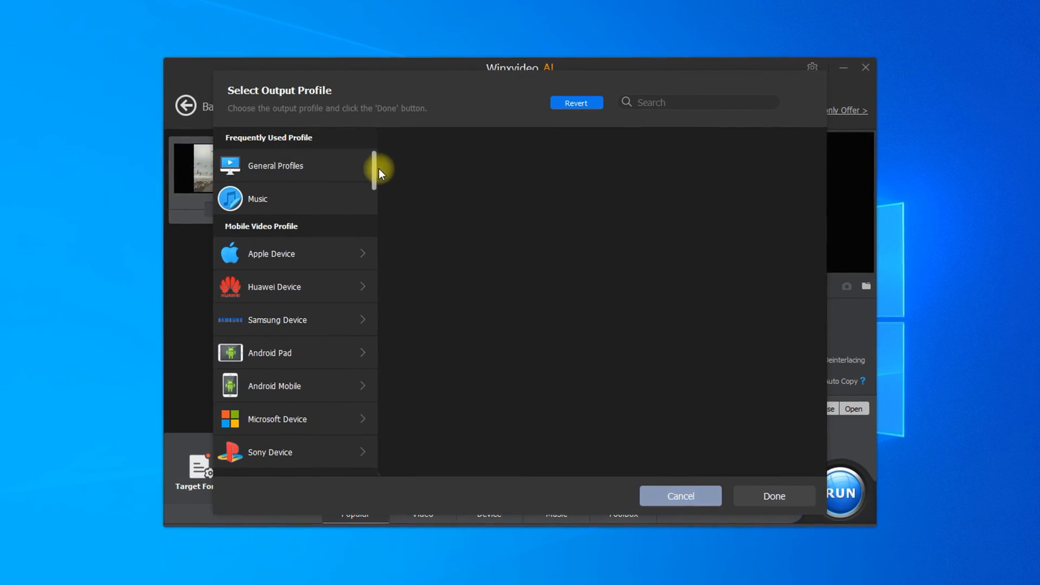
{"action": "scroll", "scroll_direction": "down", "scroll_amount": 3}
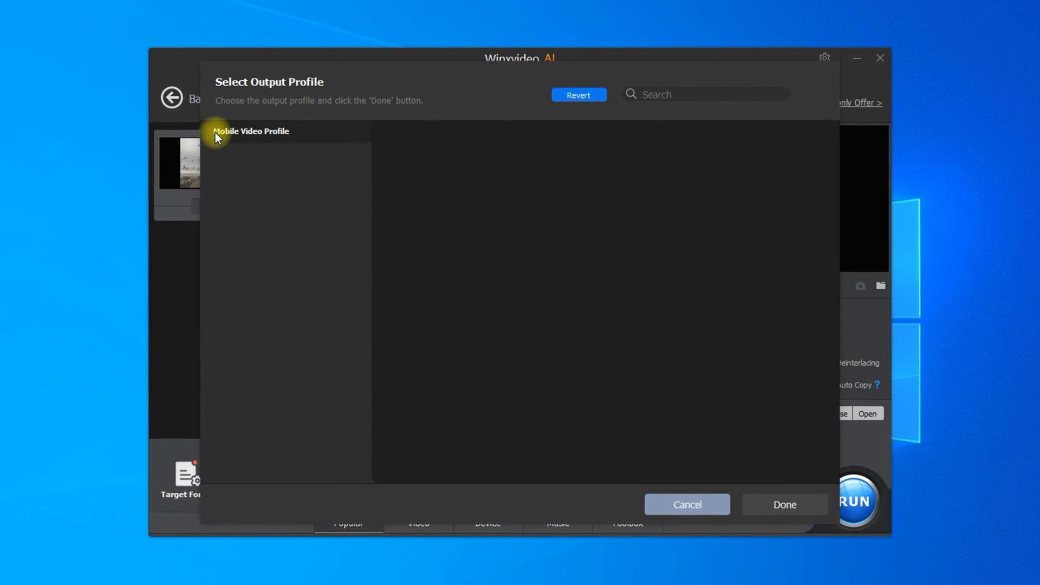
{"action": "left_click", "coordinate": [256, 360]}
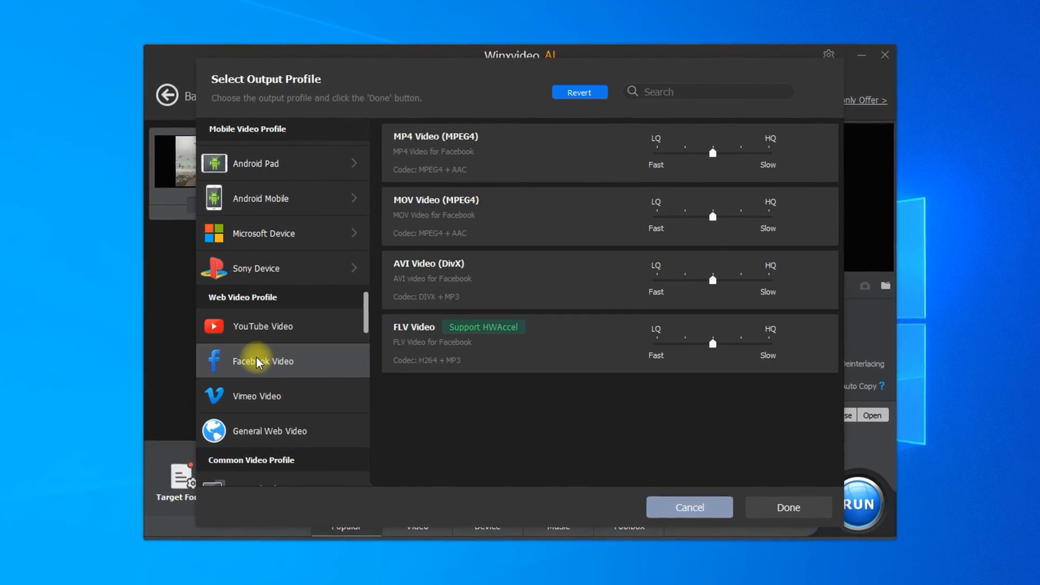
{"action": "left_click", "coordinate": [266, 432]}
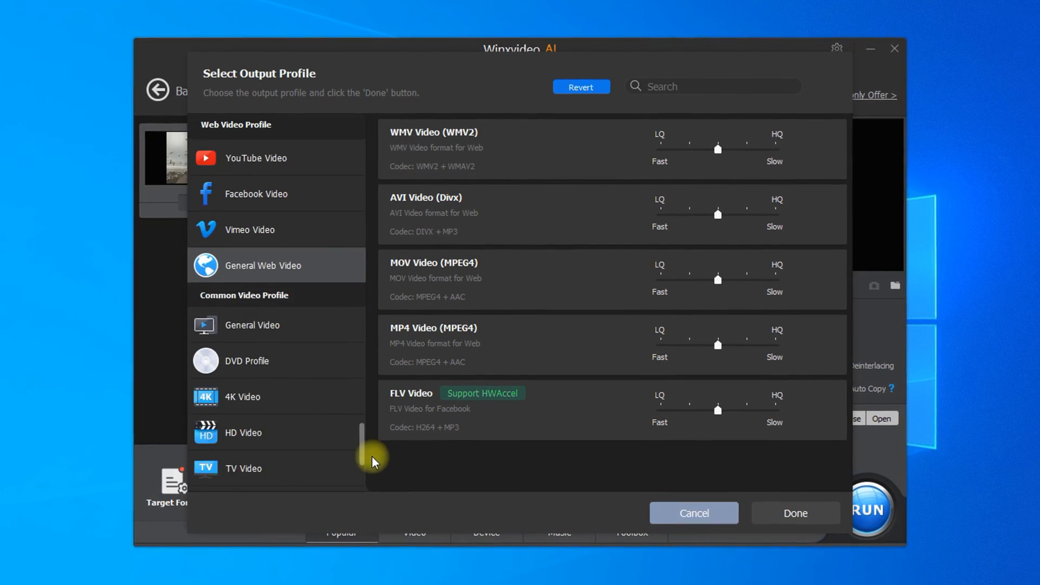
Step: Scroll through the Toolbox profiles and close the output profile list back to the launcher
{"action": "scroll", "scroll_direction": "down", "scroll_amount": 3}
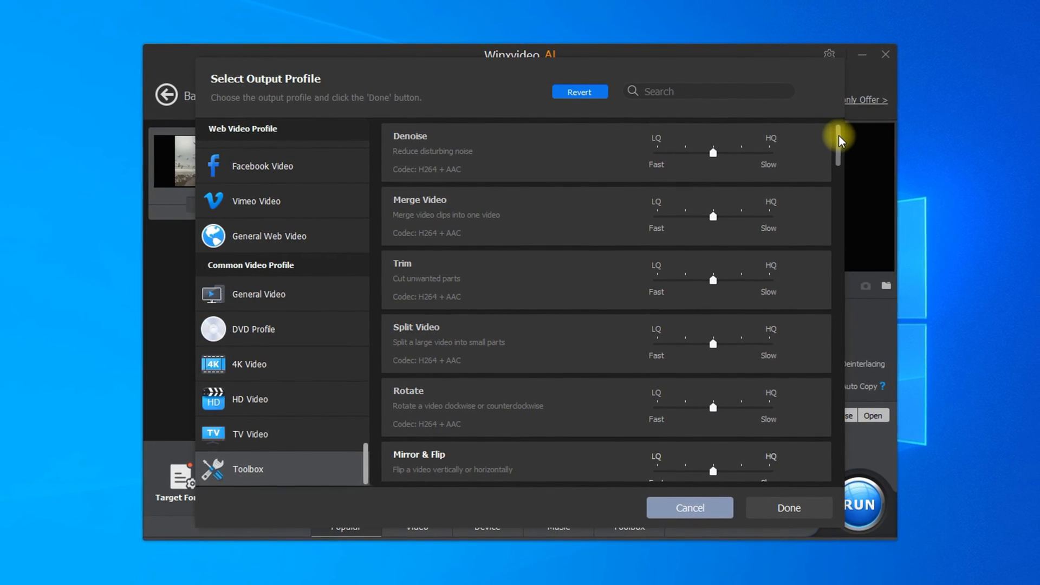
{"action": "scroll", "scroll_direction": "down", "scroll_amount": 3}
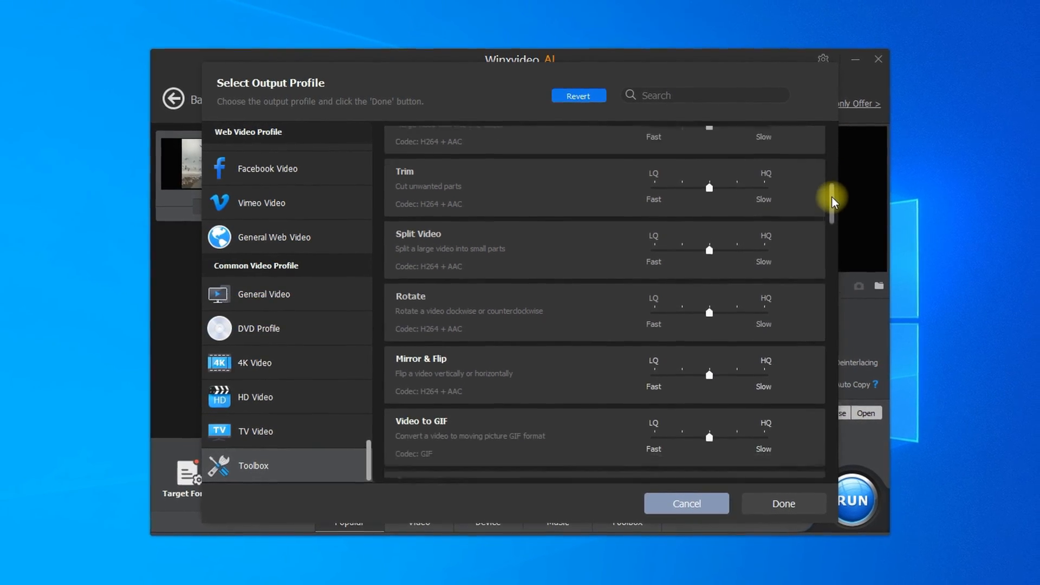
{"action": "scroll", "scroll_direction": "down", "scroll_amount": 3}
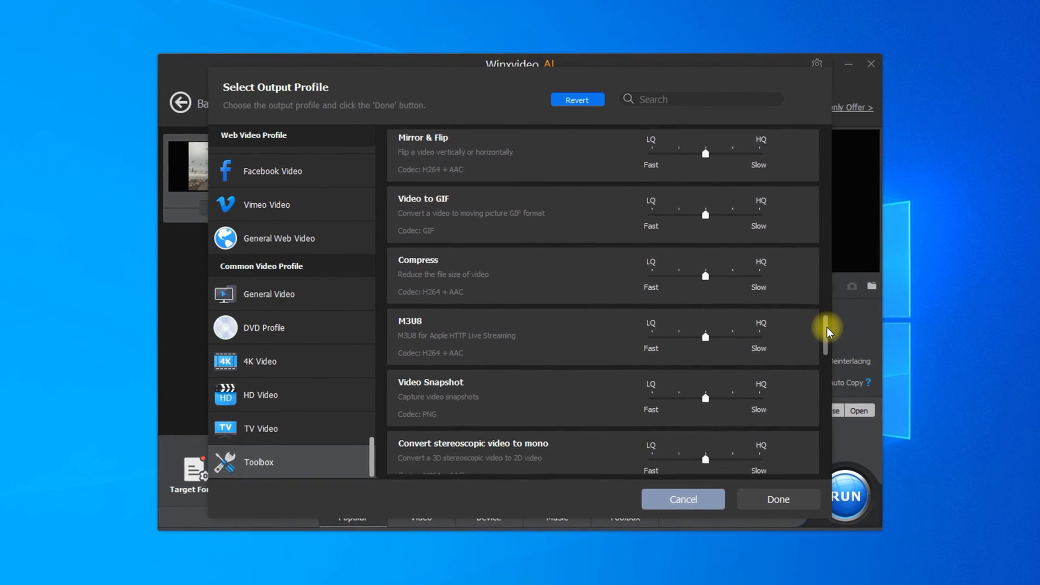
{"action": "scroll", "scroll_direction": "down", "scroll_amount": 3}
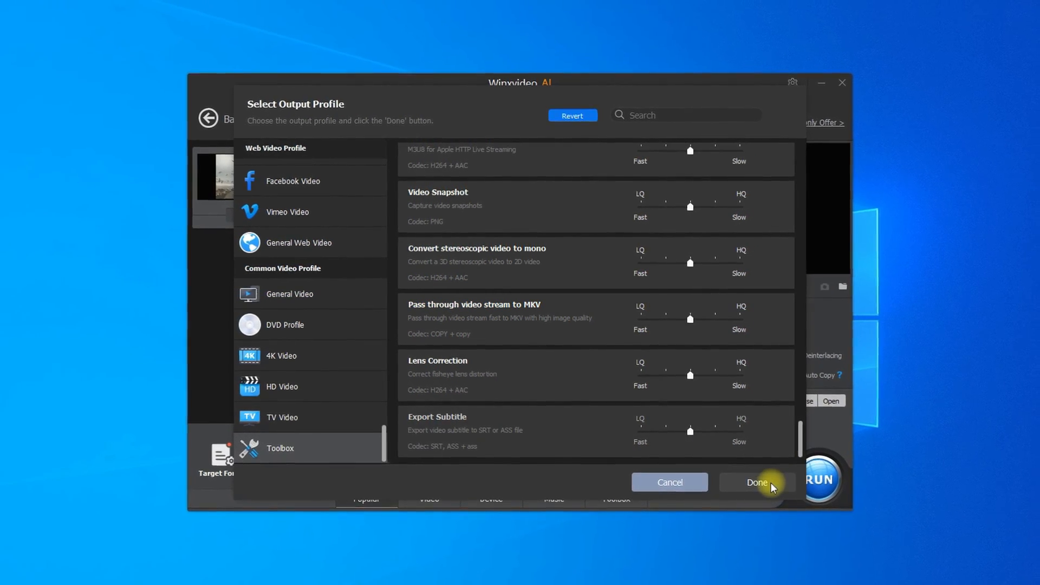
{"action": "left_click", "coordinate": [755, 482]}
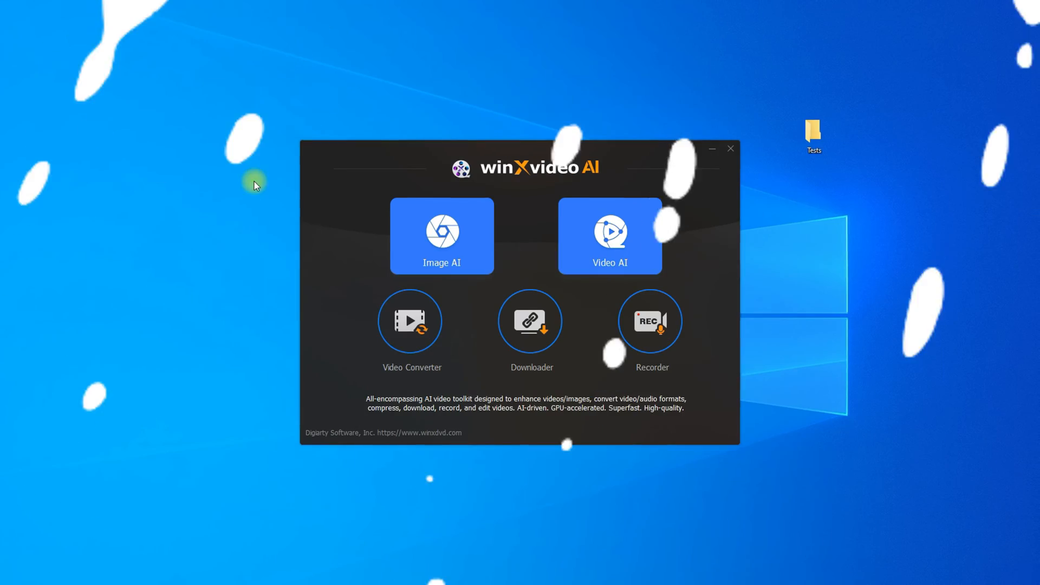
Step: Record the full 1920x1080 screen with the Recorder and stop so the clip lands in the output list
{"action": "left_click", "coordinate": [650, 321]}
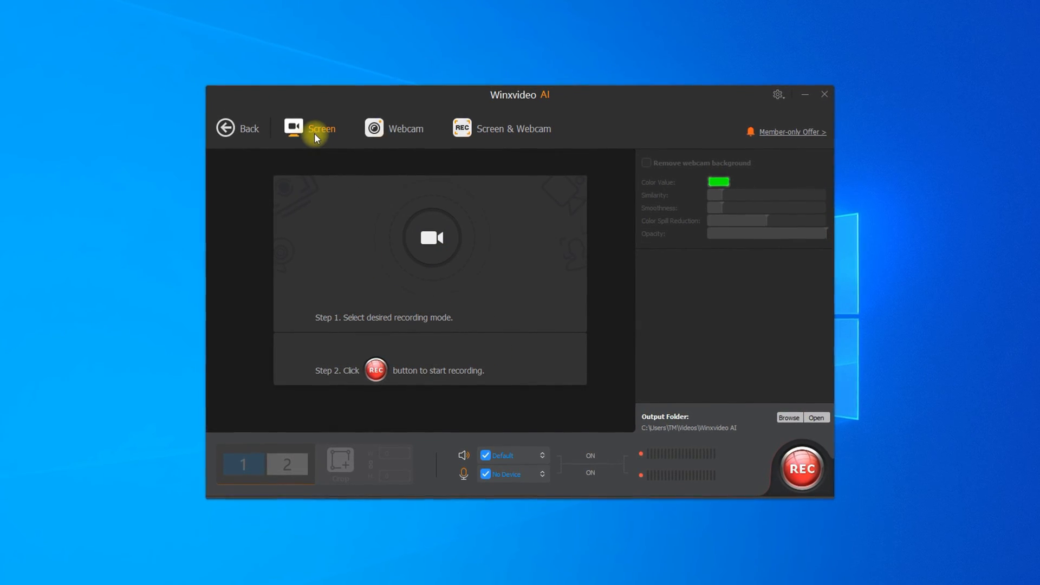
{"action": "left_click", "coordinate": [287, 465]}
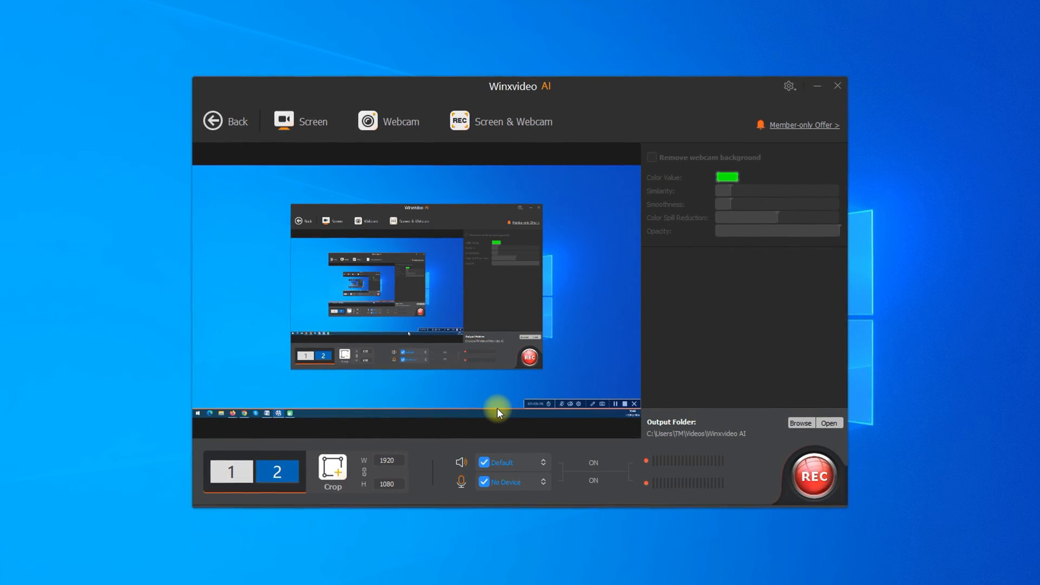
{"action": "left_click", "coordinate": [484, 463]}
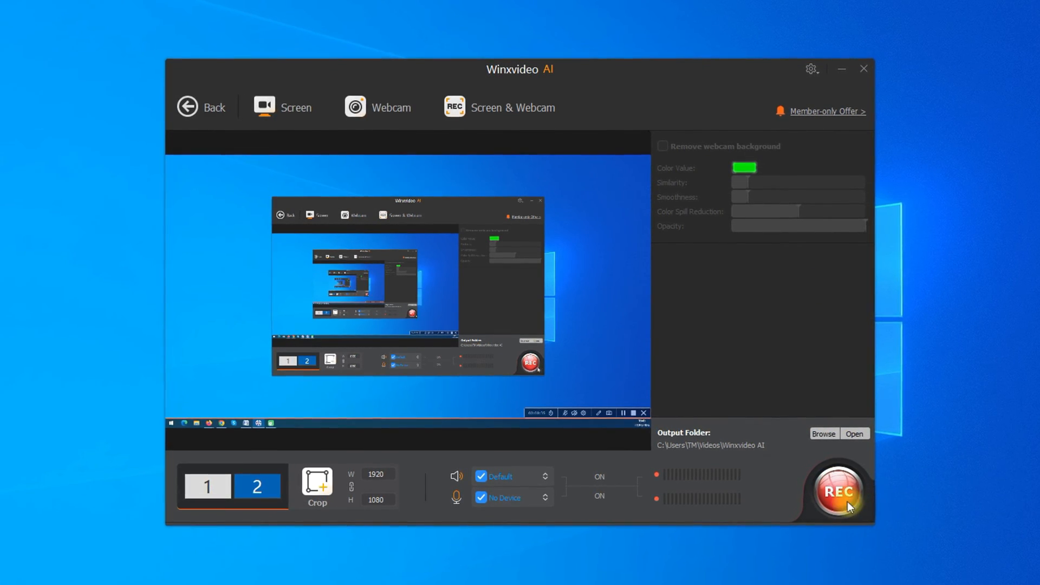
{"action": "left_click", "coordinate": [838, 490]}
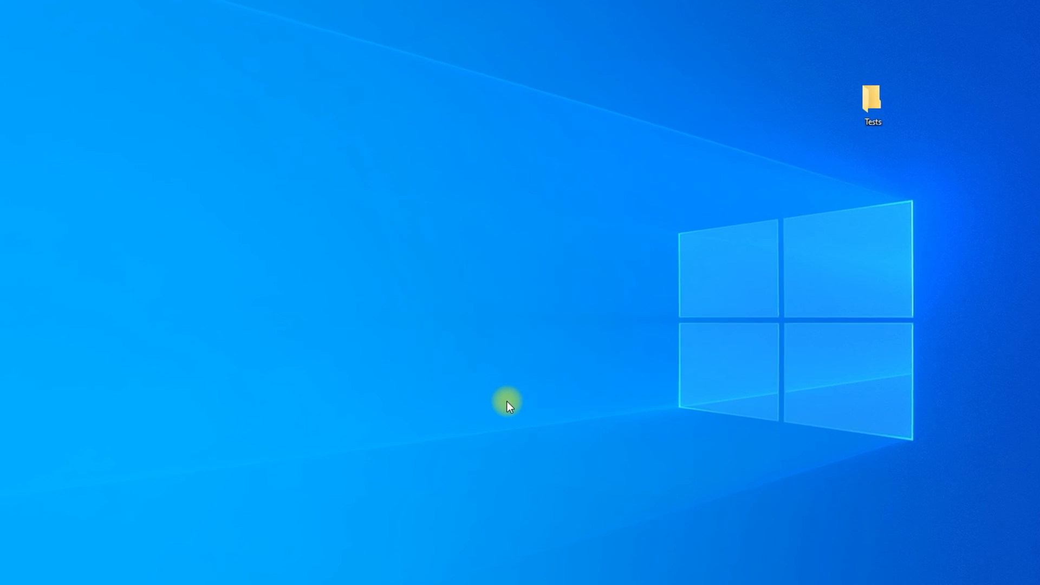
{"action": "mouse_move", "coordinate": [552, 387]}
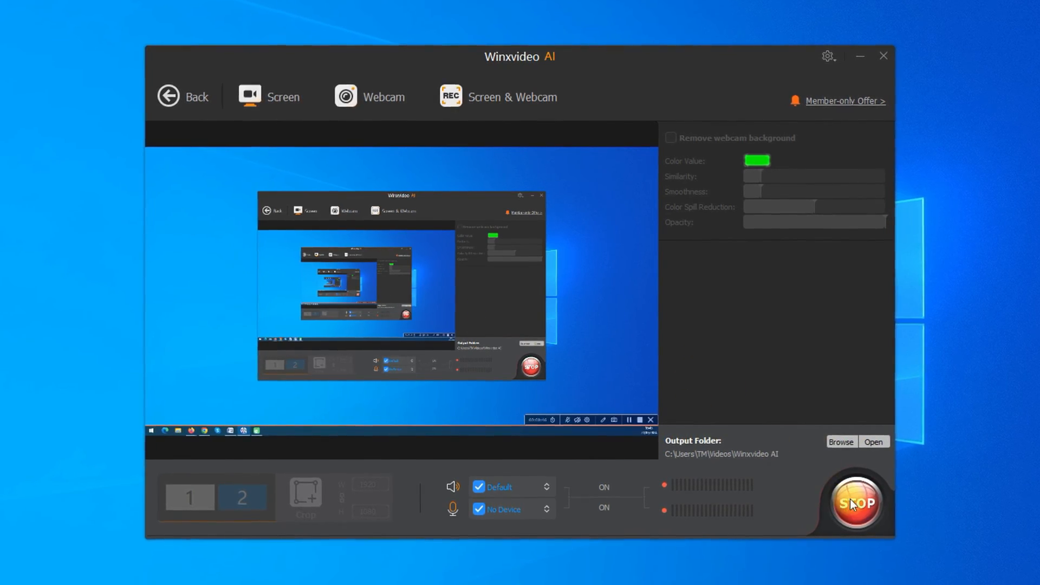
{"action": "left_click", "coordinate": [854, 502]}
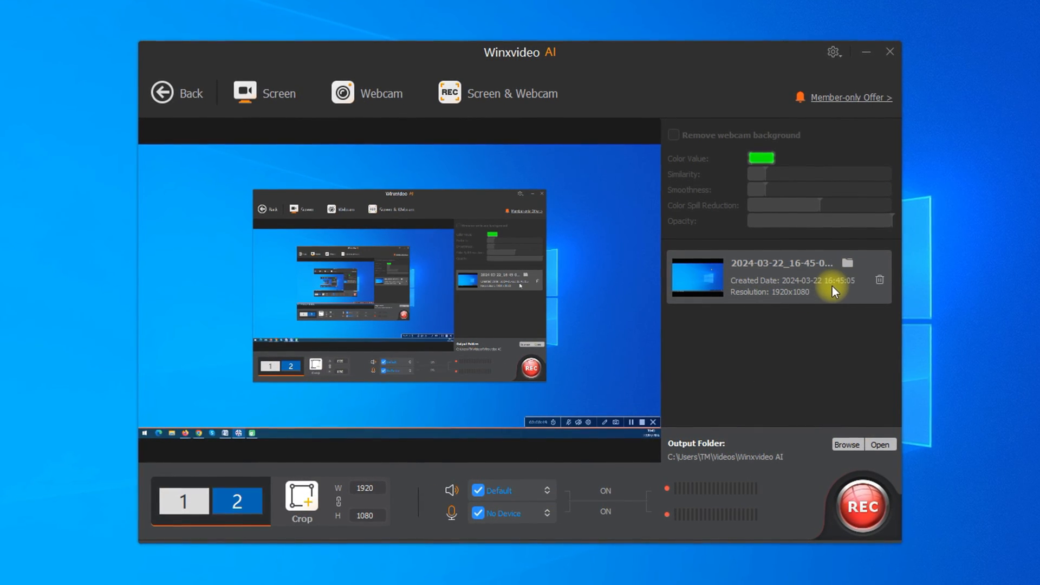
{"action": "left_click", "coordinate": [696, 277]}
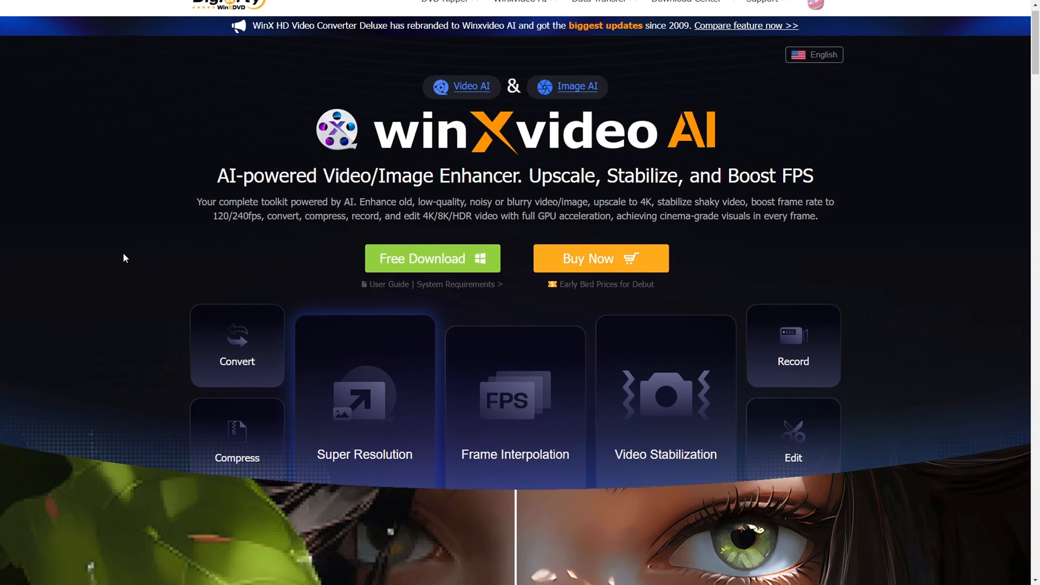
Step: Scroll the product page from the Super Resolution samples past the comparison images to the footer
{"action": "scroll", "scroll_direction": "down", "scroll_amount": 3}
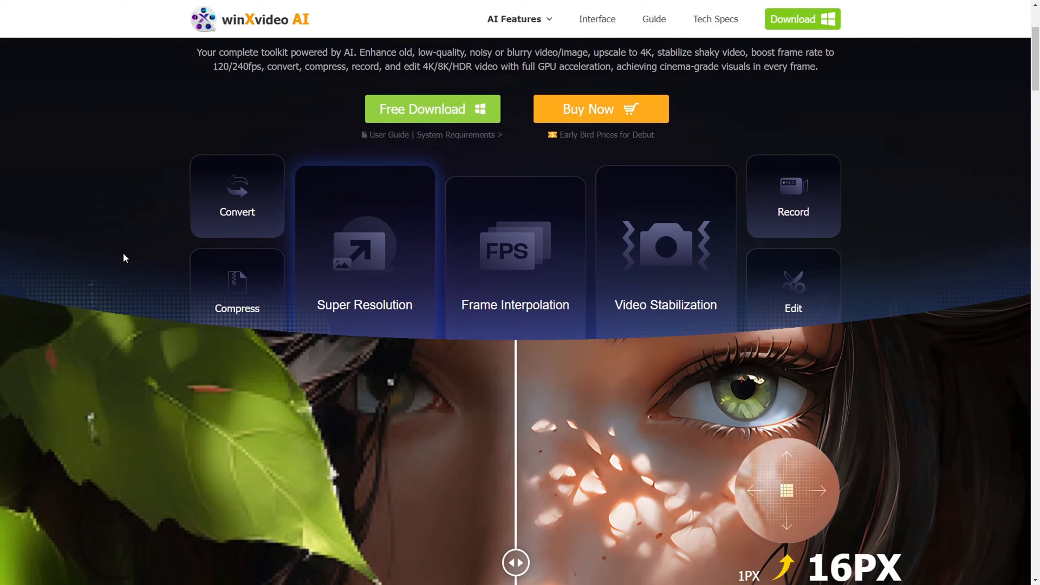
{"action": "scroll", "scroll_direction": "down", "scroll_amount": 3}
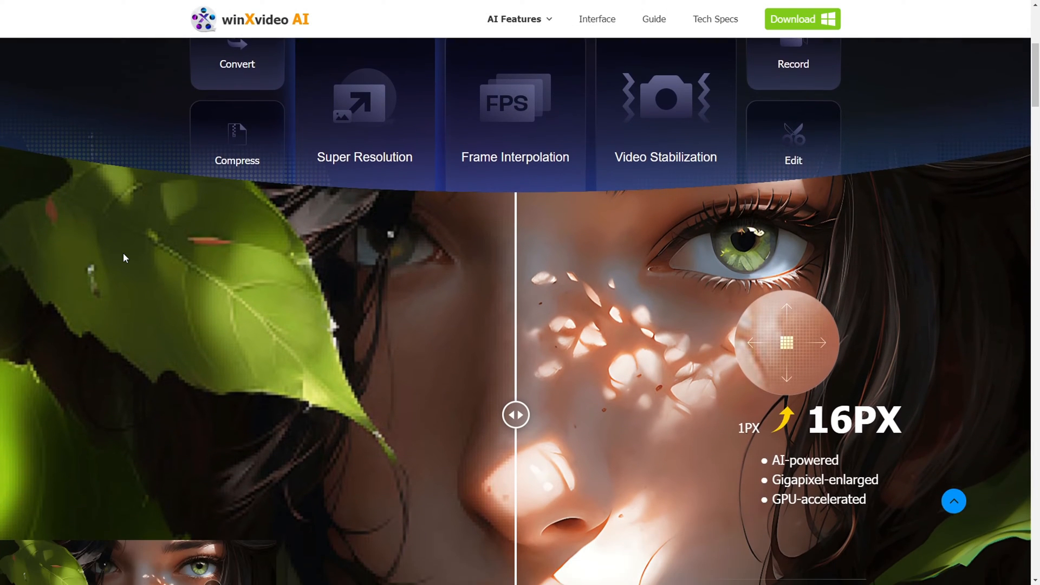
{"action": "scroll", "scroll_direction": "down", "scroll_amount": 3}
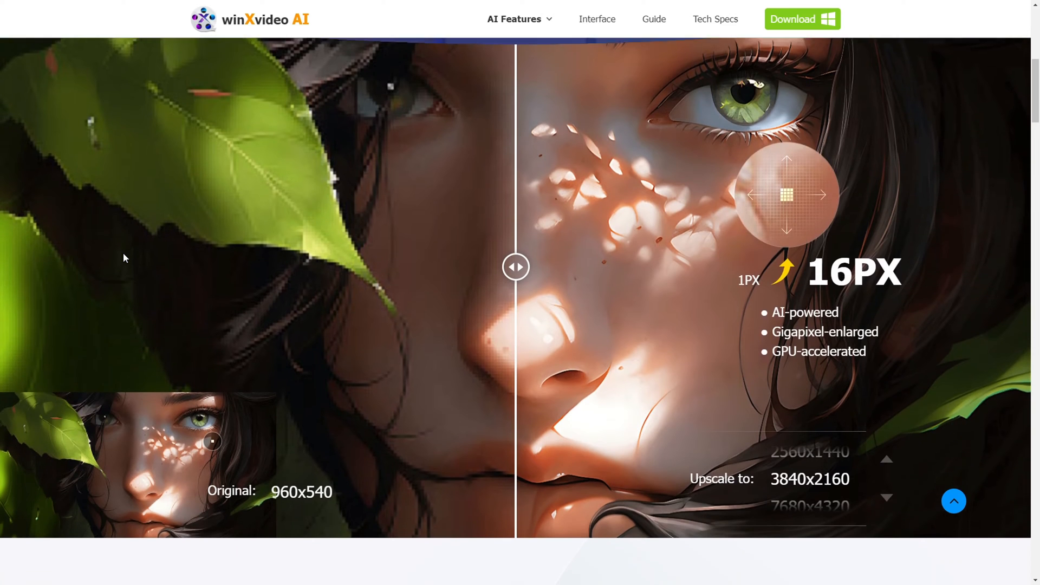
{"action": "scroll", "scroll_direction": "down", "scroll_amount": 3}
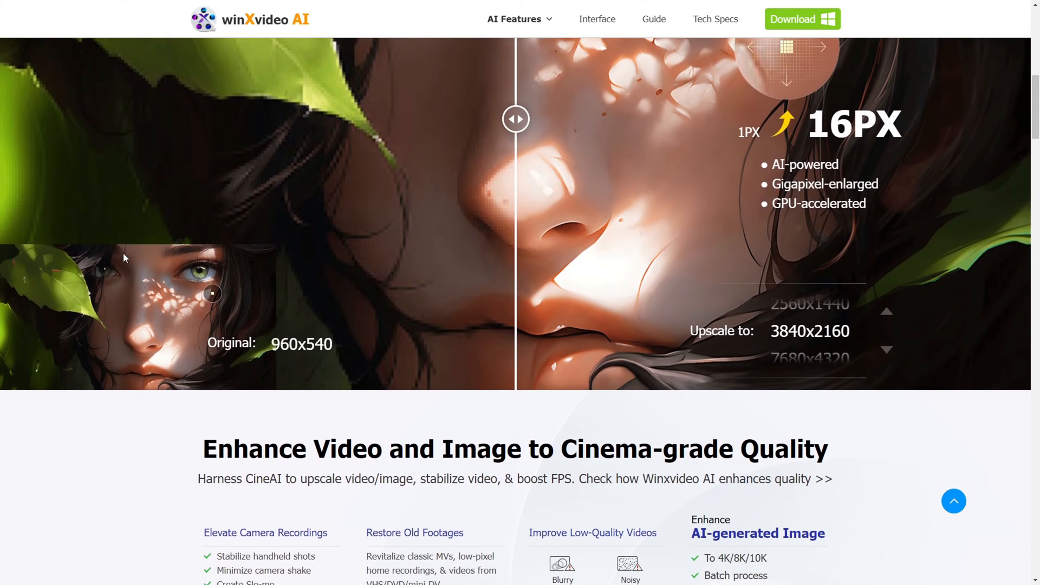
{"action": "scroll", "scroll_direction": "down", "scroll_amount": 3}
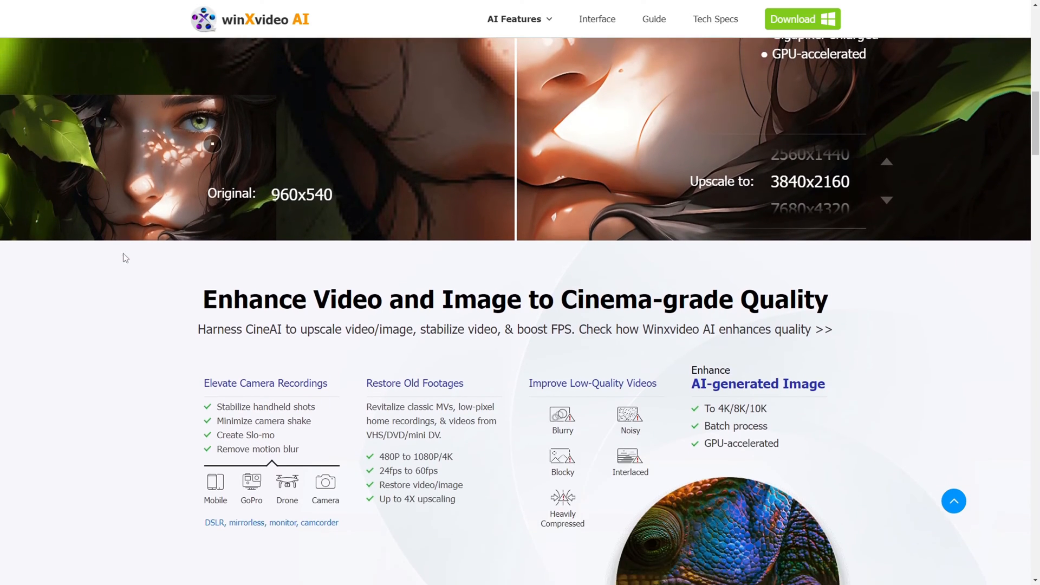
{"action": "scroll", "scroll_direction": "down", "scroll_amount": 3}
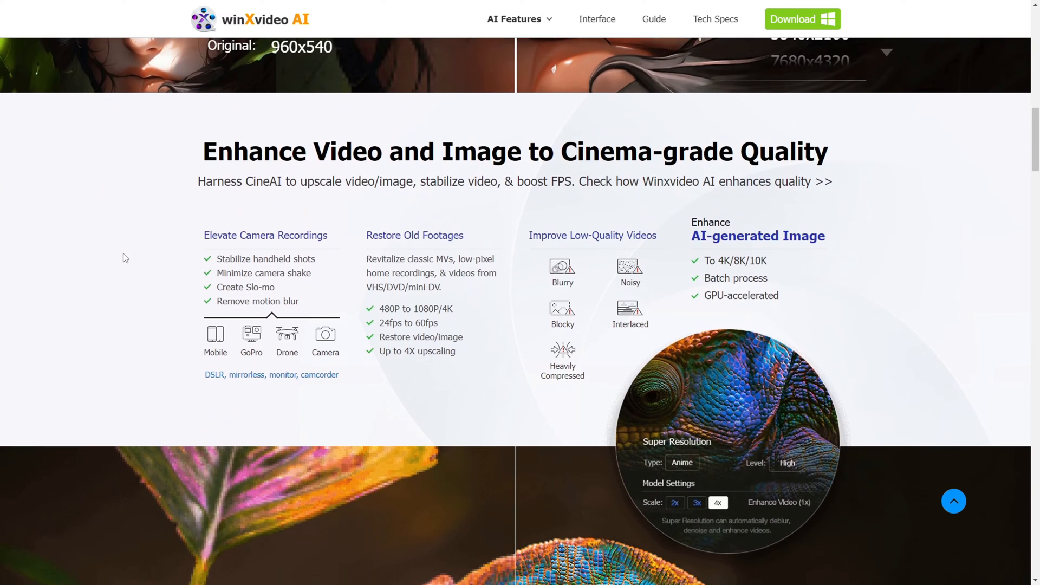
{"action": "scroll", "scroll_direction": "down", "scroll_amount": 3}
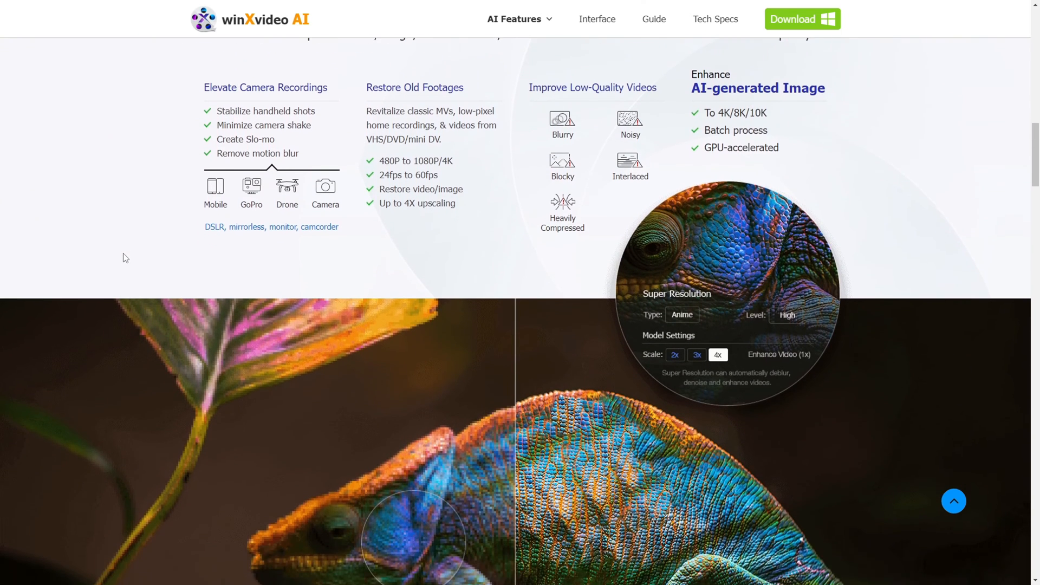
{"action": "scroll", "scroll_direction": "down", "scroll_amount": 3}
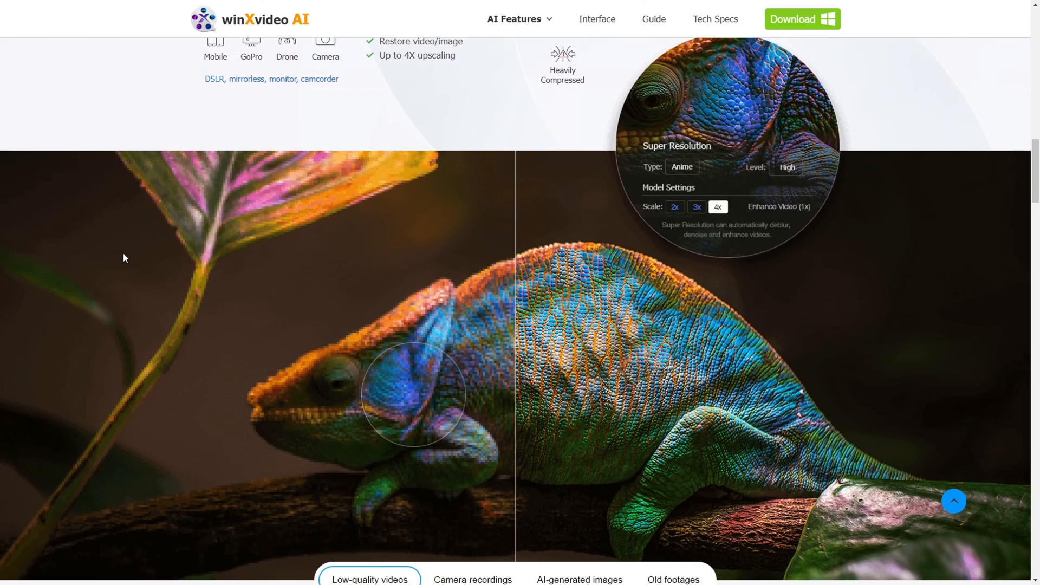
{"action": "scroll", "scroll_direction": "down", "scroll_amount": 3}
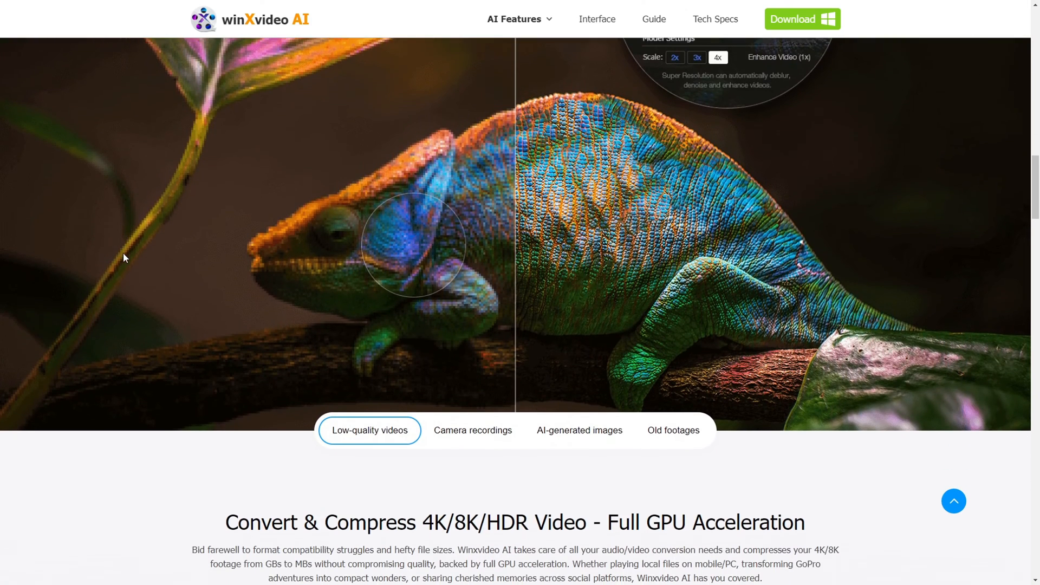
{"action": "scroll", "scroll_direction": "down", "scroll_amount": 3}
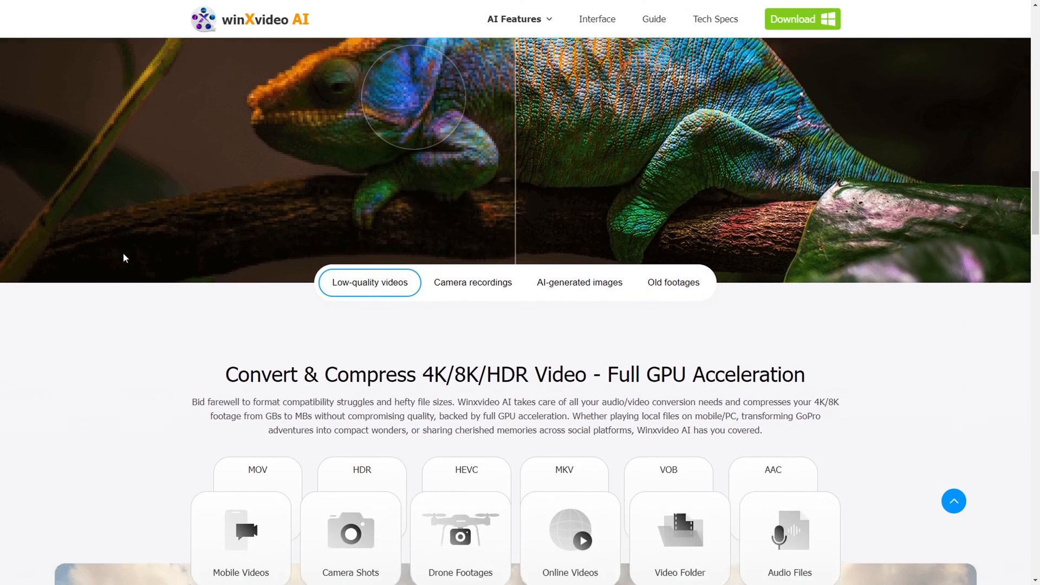
{"action": "scroll", "scroll_direction": "down", "scroll_amount": 3}
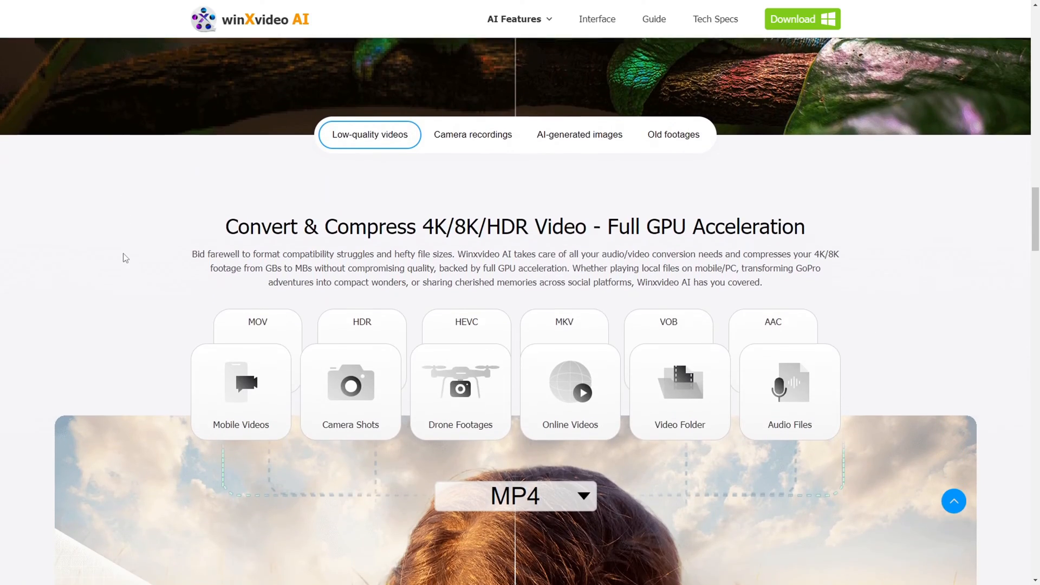
{"action": "scroll", "scroll_direction": "down", "scroll_amount": 3}
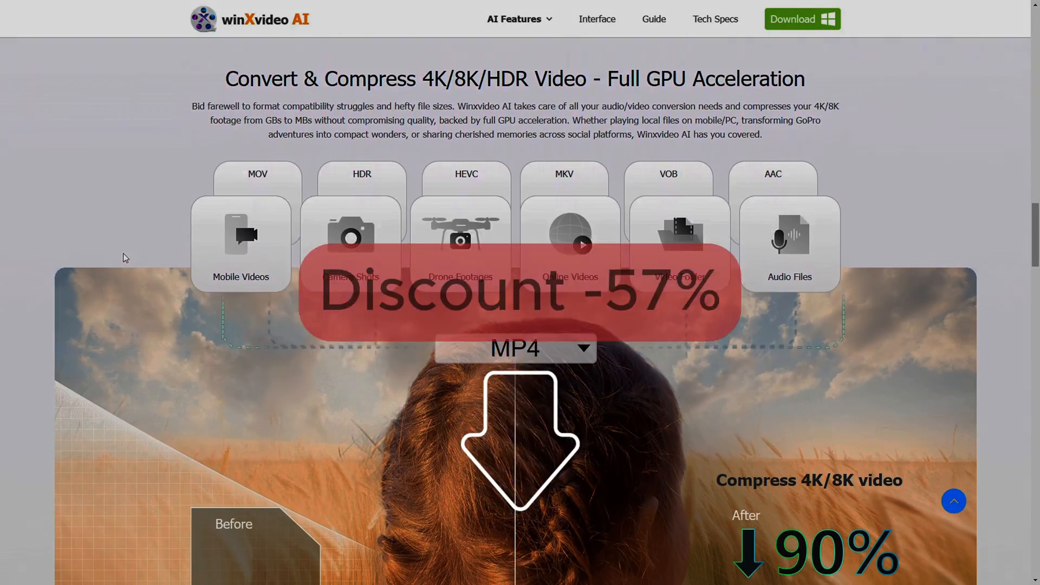
{"action": "scroll", "scroll_direction": "down", "scroll_amount": 3}
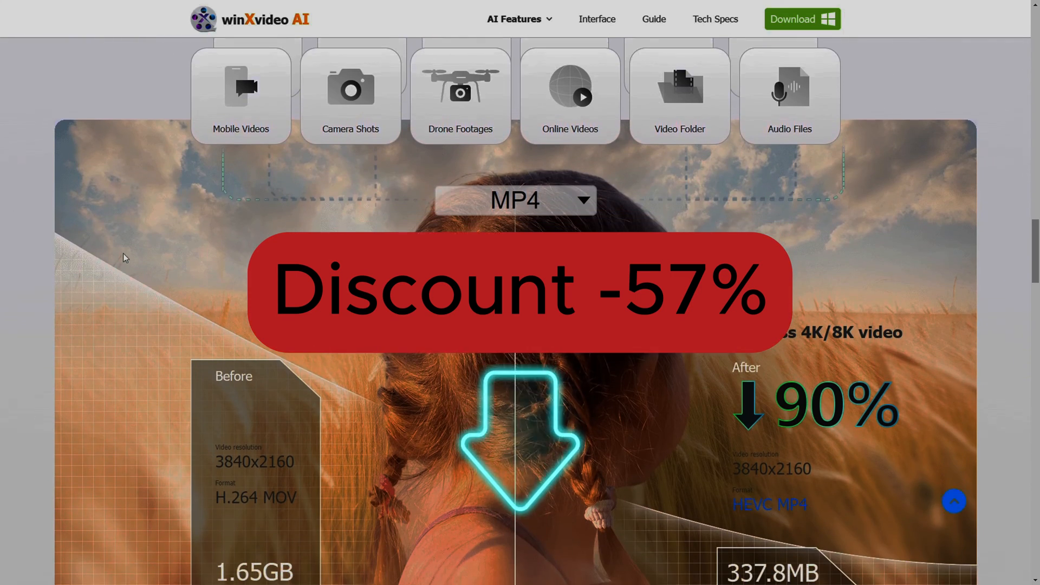
{"action": "scroll", "scroll_direction": "down", "scroll_amount": 3}
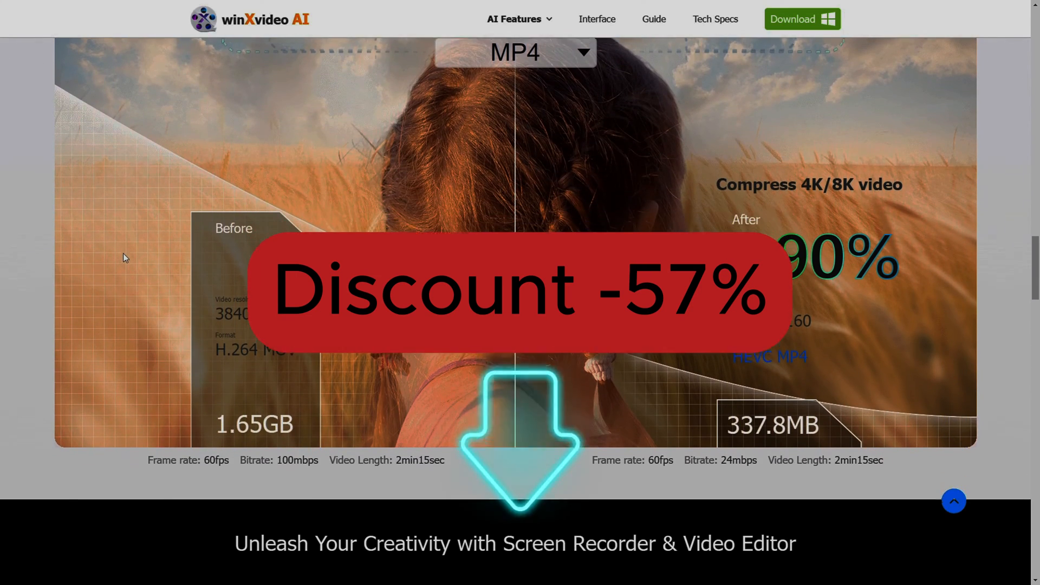
{"action": "scroll", "scroll_direction": "down", "scroll_amount": 3}
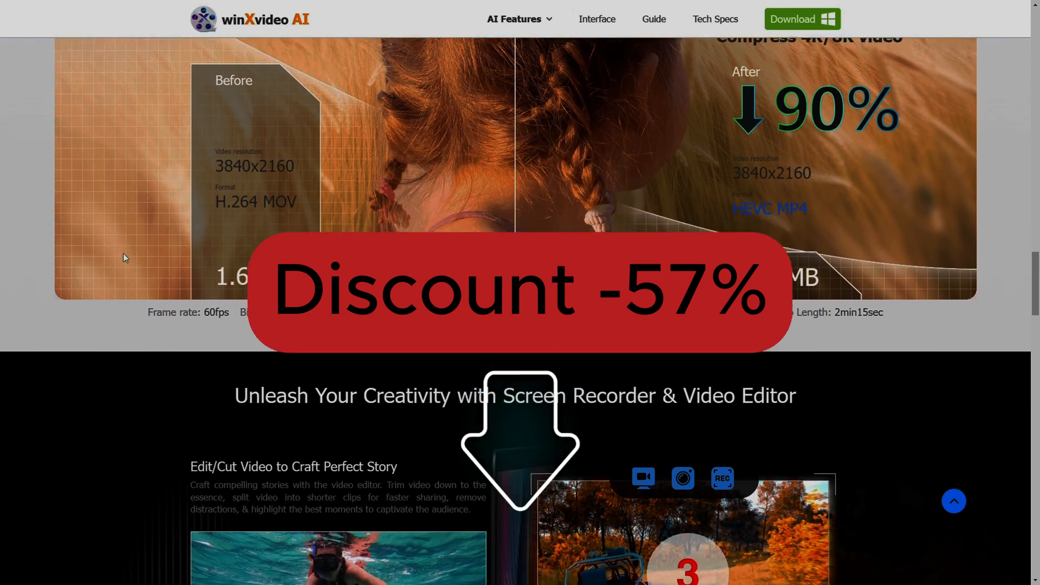
{"action": "scroll", "scroll_direction": "down", "scroll_amount": 3}
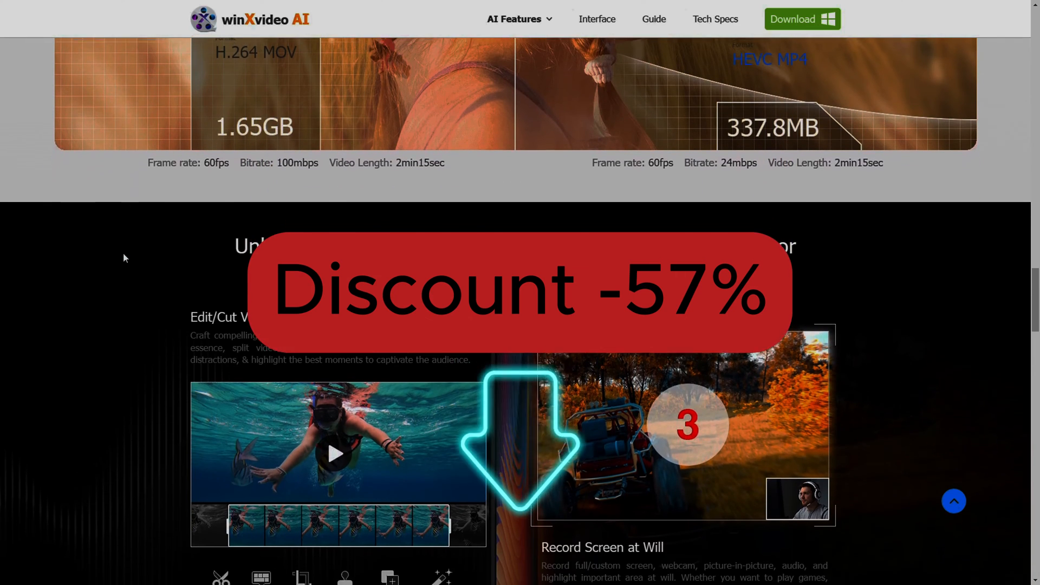
{"action": "scroll", "scroll_direction": "down", "scroll_amount": 3}
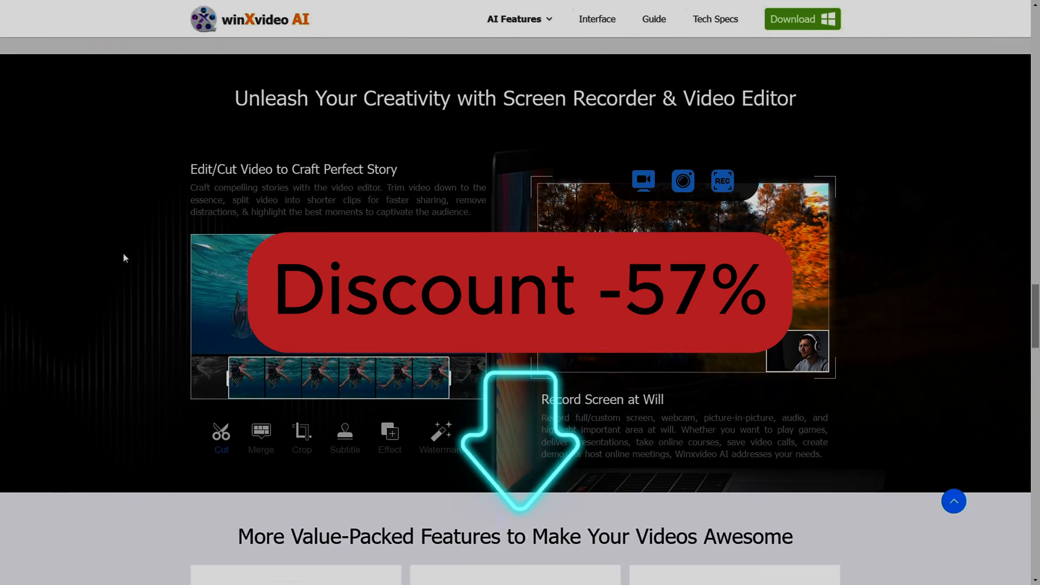
{"action": "scroll", "scroll_direction": "down", "scroll_amount": 3}
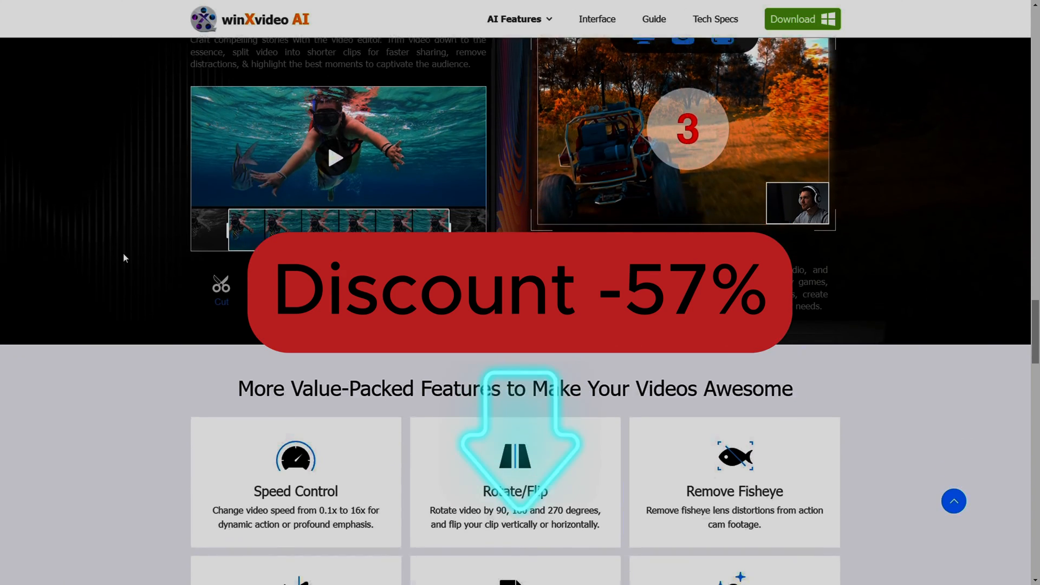
{"action": "scroll", "scroll_direction": "down", "scroll_amount": 3}
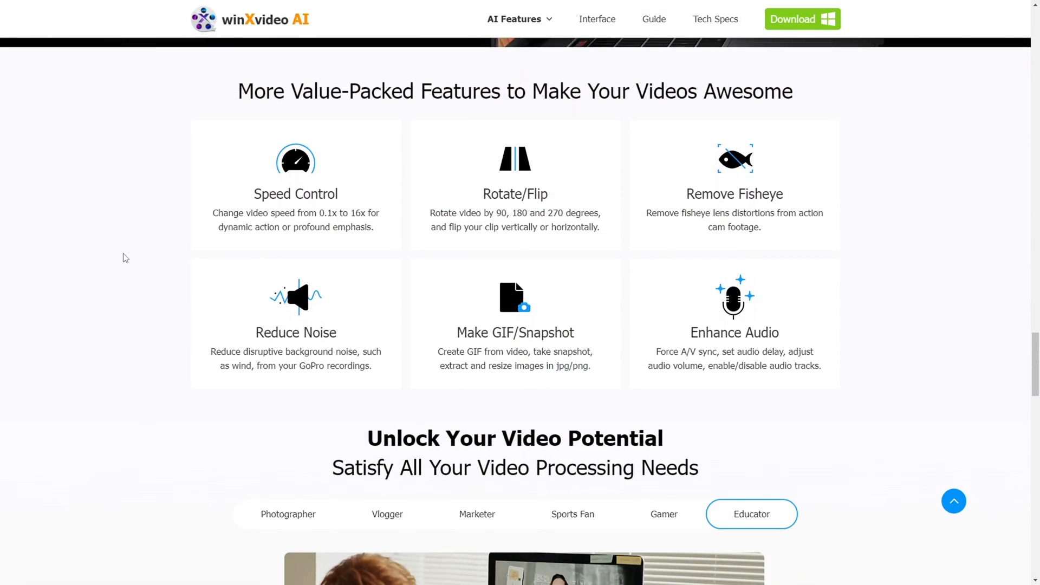
{"action": "scroll", "scroll_direction": "down", "scroll_amount": 3}
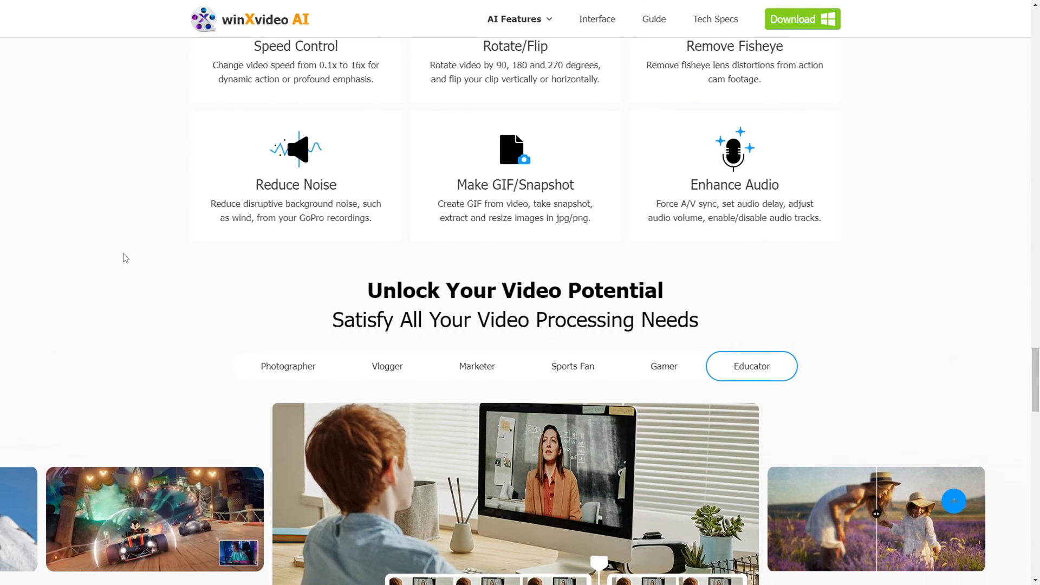
{"action": "scroll", "scroll_direction": "down", "scroll_amount": 3}
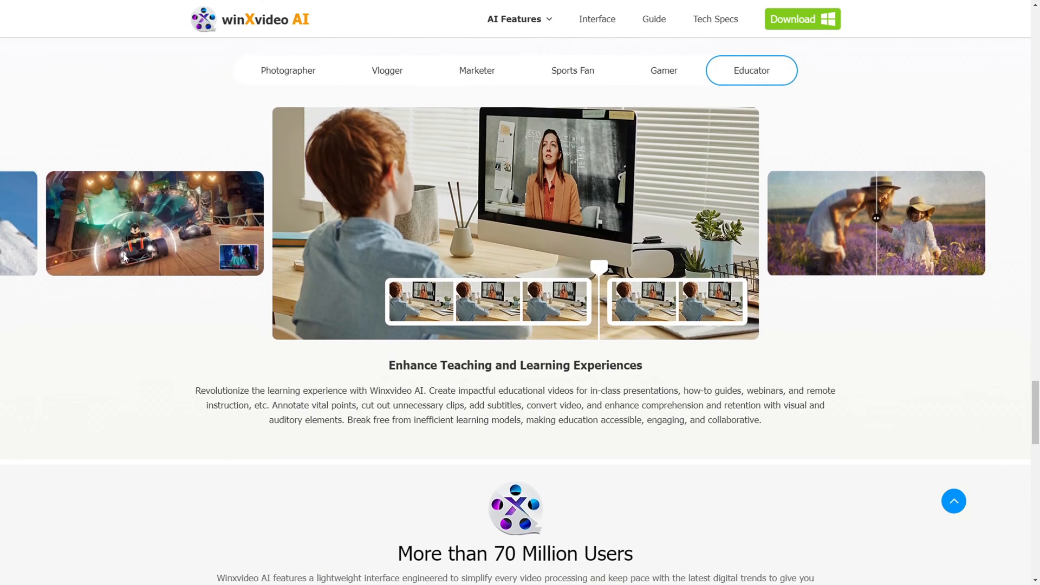
{"action": "scroll", "scroll_direction": "down", "scroll_amount": 3}
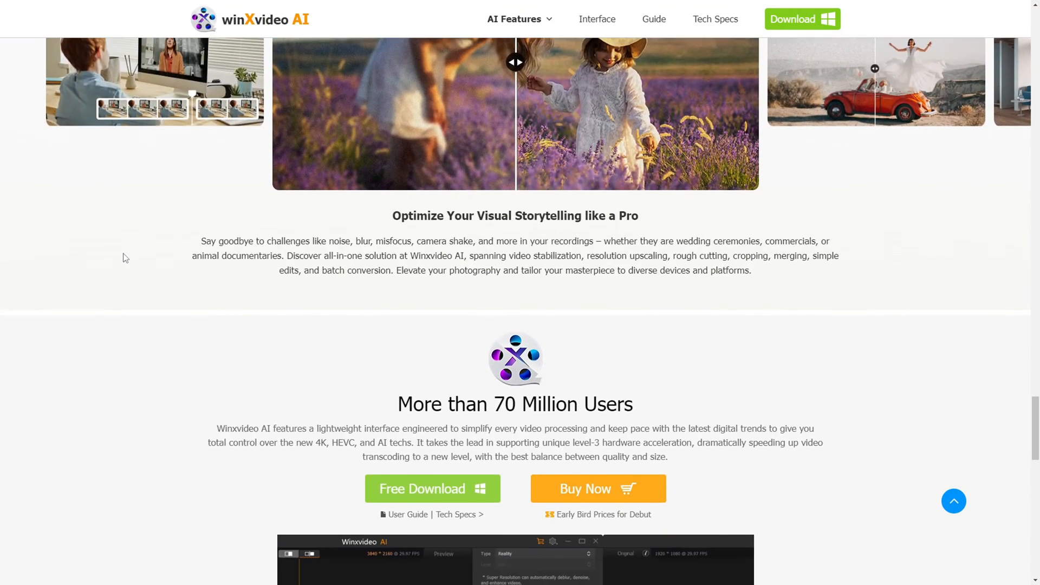
{"action": "scroll", "scroll_direction": "down", "scroll_amount": 3}
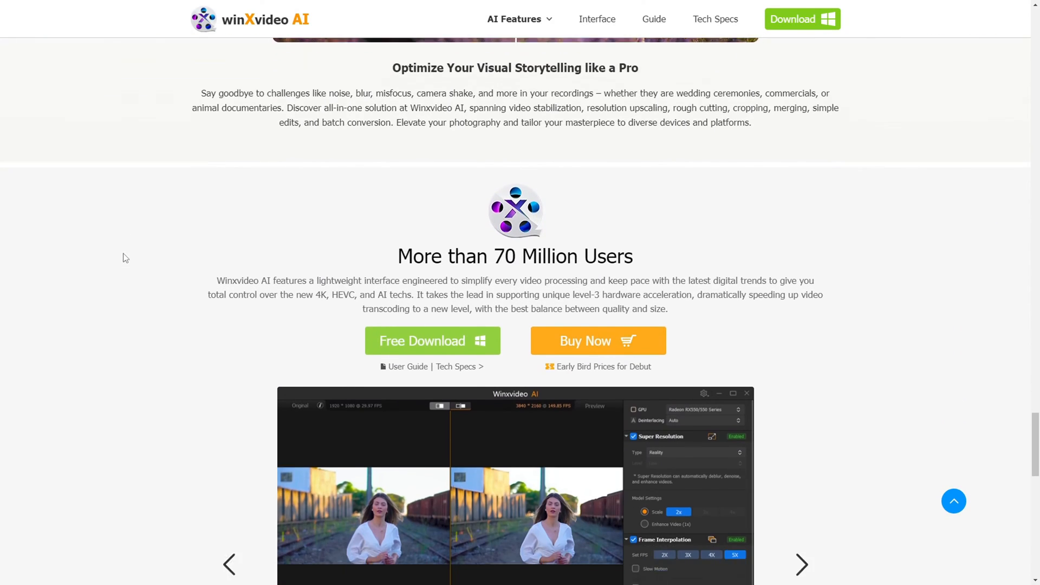
{"action": "scroll", "scroll_direction": "down", "scroll_amount": 3}
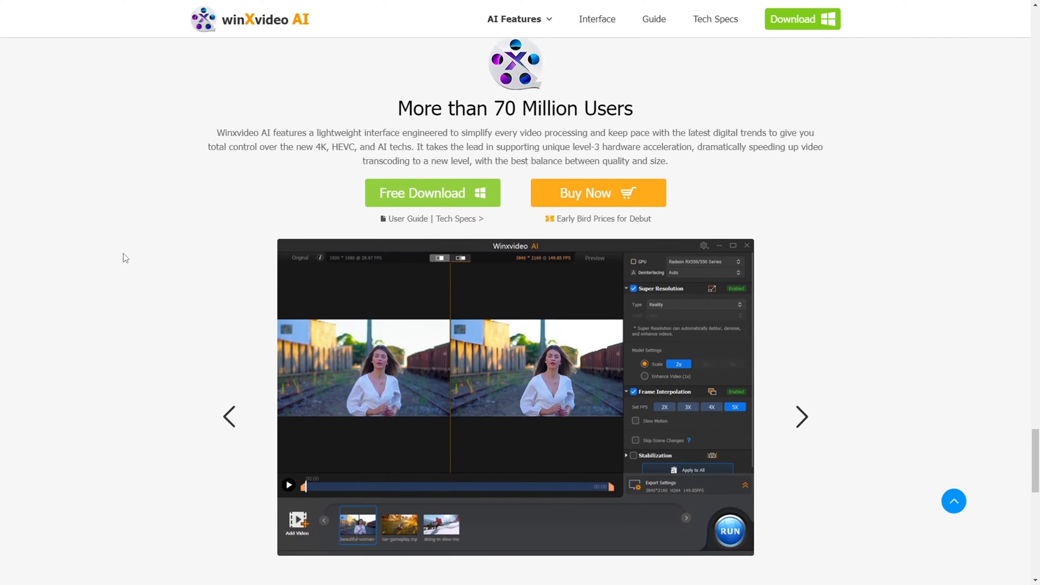
{"action": "scroll", "scroll_direction": "down", "scroll_amount": 3}
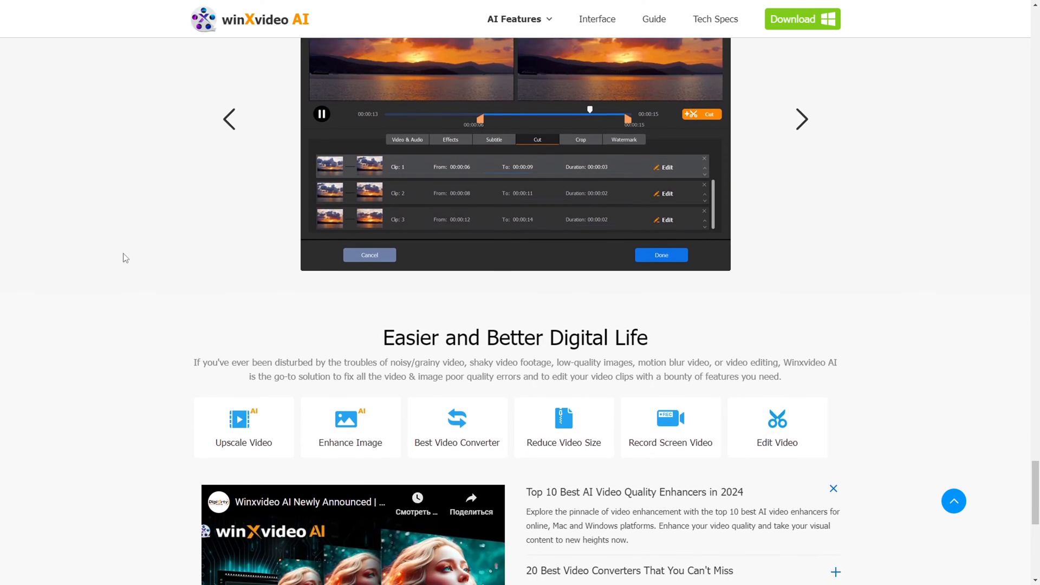
{"action": "scroll", "scroll_direction": "down", "scroll_amount": 3}
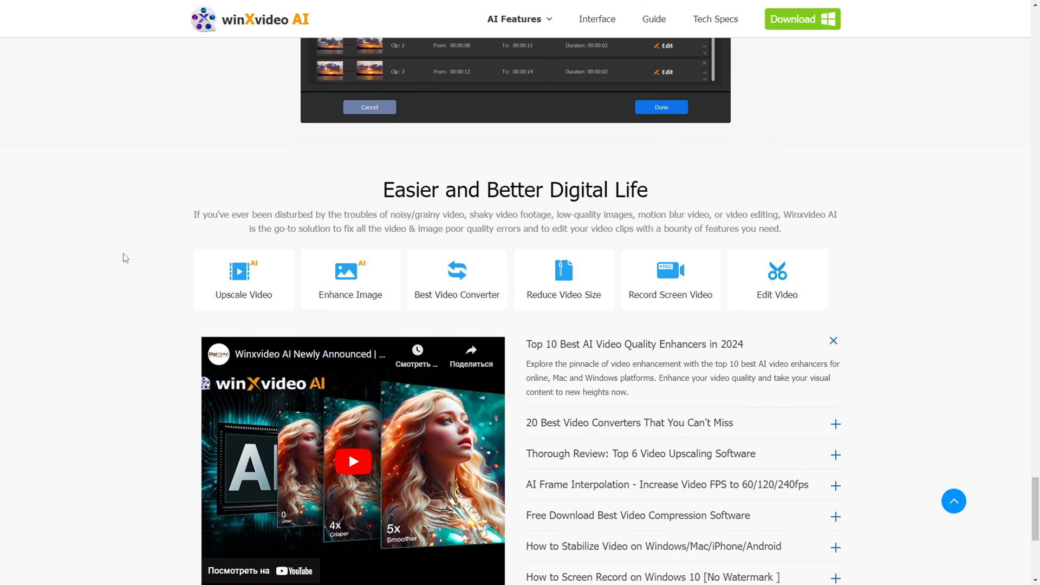
{"action": "scroll", "scroll_direction": "down", "scroll_amount": 3}
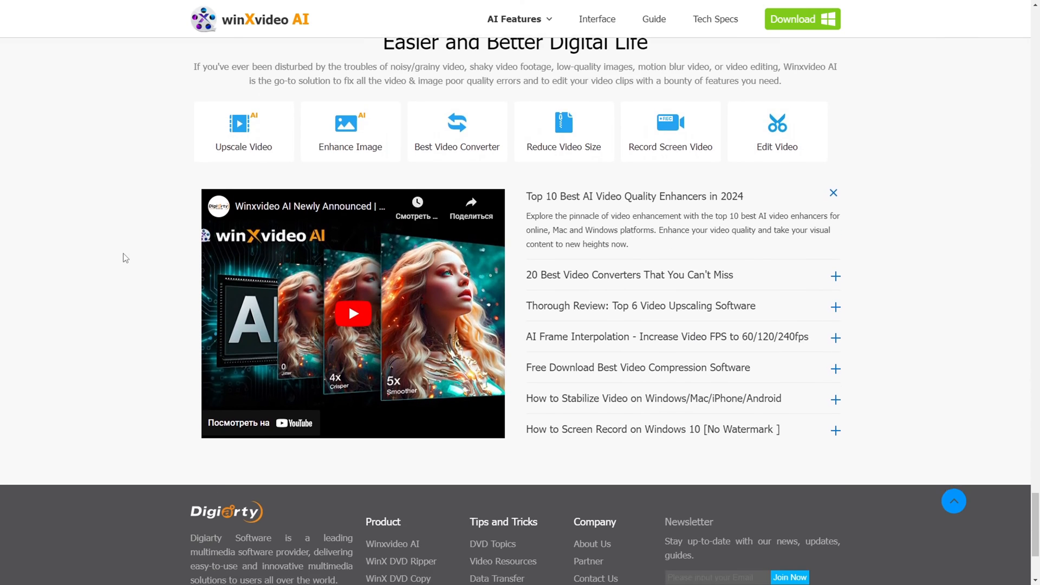
{"action": "scroll", "scroll_direction": "down", "scroll_amount": 3}
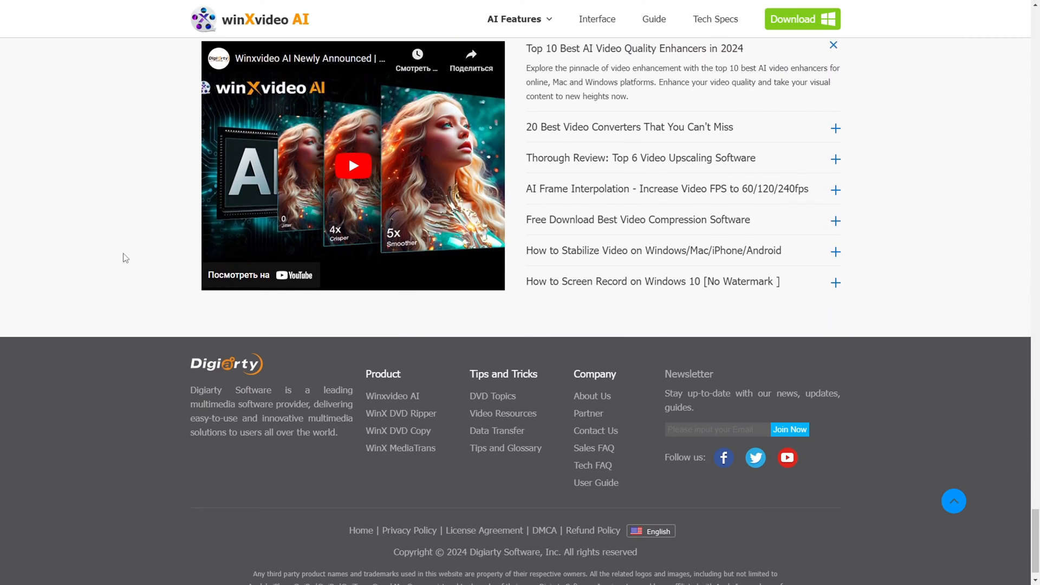
{"action": "scroll", "scroll_direction": "down", "scroll_amount": 3}
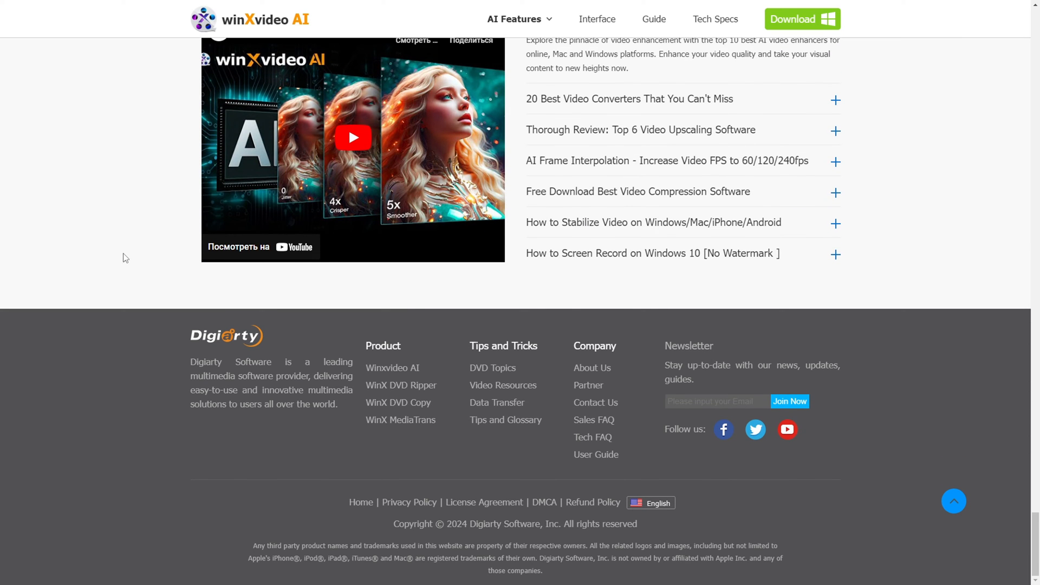
{"action": "mouse_move", "coordinate": [703, 382]}
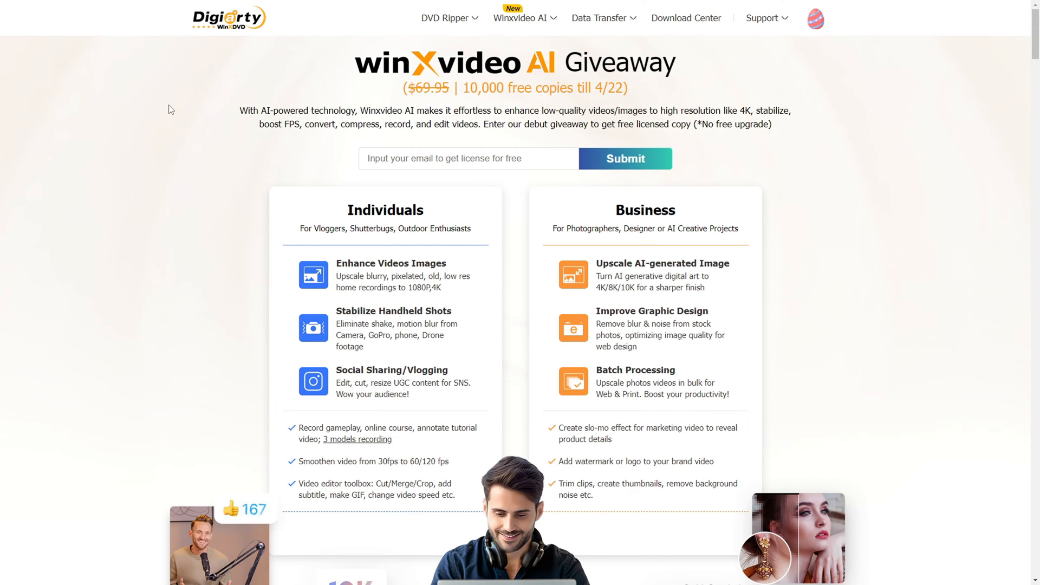
Step: Scroll past the competitor comparison table, enhancement steps and quality factors to the FAQ
{"action": "scroll", "scroll_direction": "down", "scroll_amount": 3}
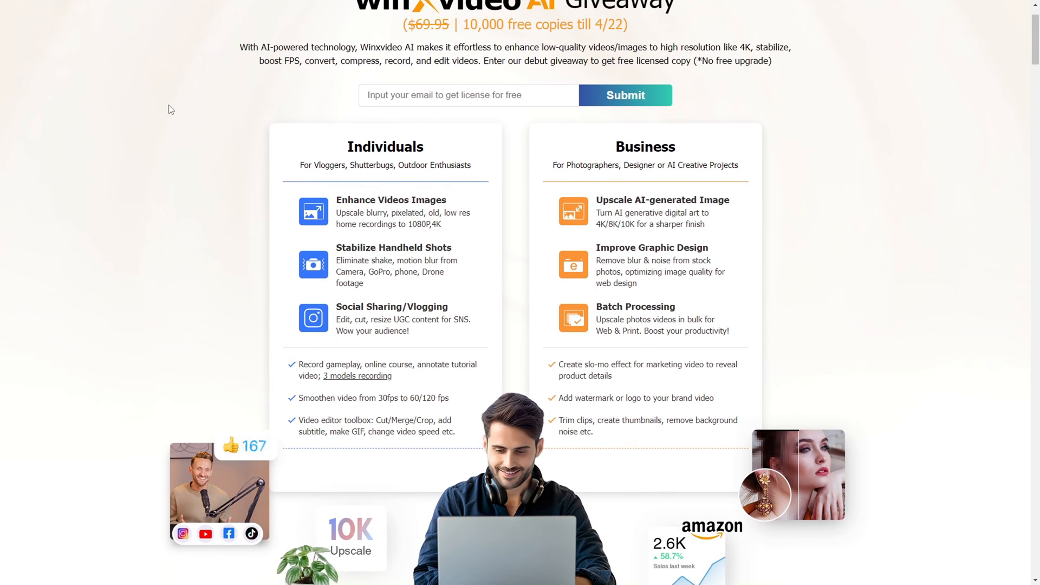
{"action": "scroll", "scroll_direction": "down", "scroll_amount": 3}
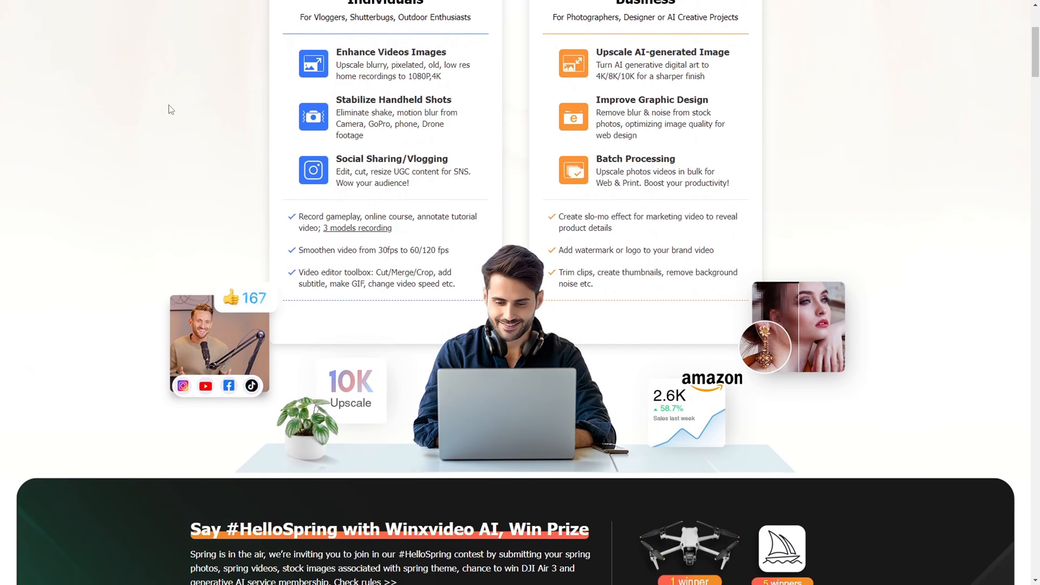
{"action": "scroll", "scroll_direction": "down", "scroll_amount": 3}
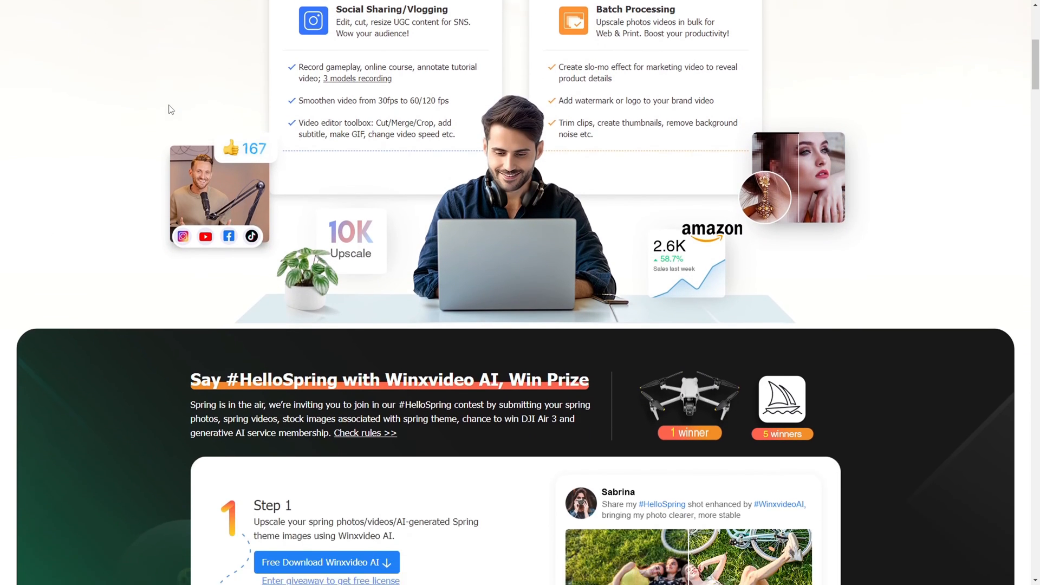
{"action": "scroll", "scroll_direction": "down", "scroll_amount": 3}
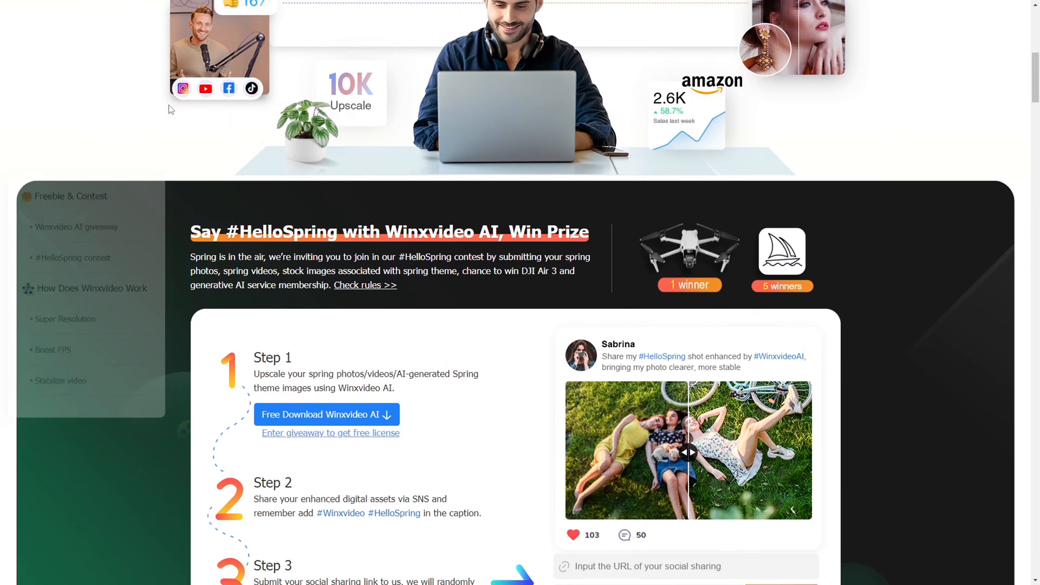
{"action": "scroll", "scroll_direction": "down", "scroll_amount": 3}
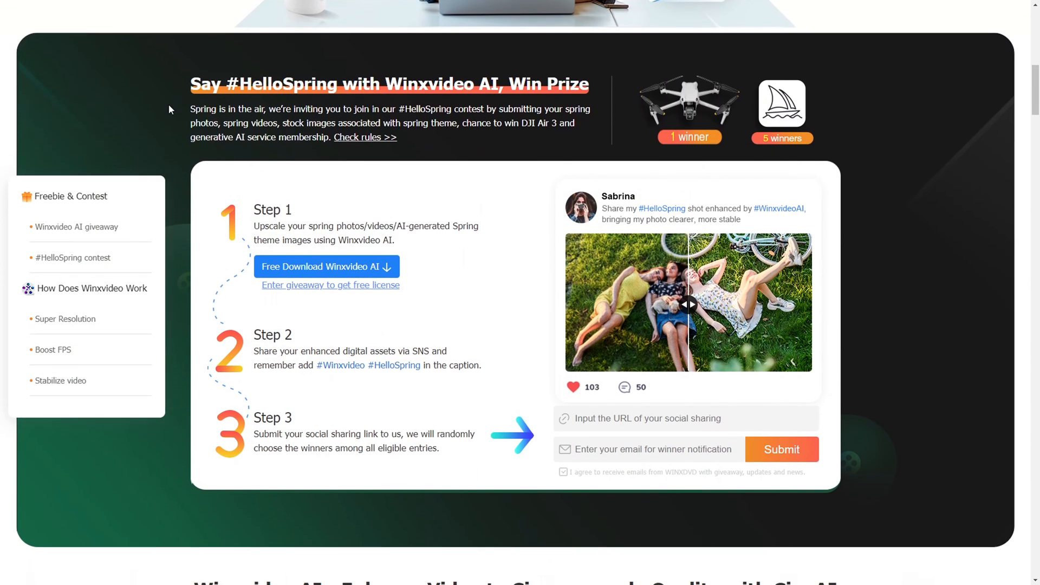
{"action": "scroll", "scroll_direction": "down", "scroll_amount": 3}
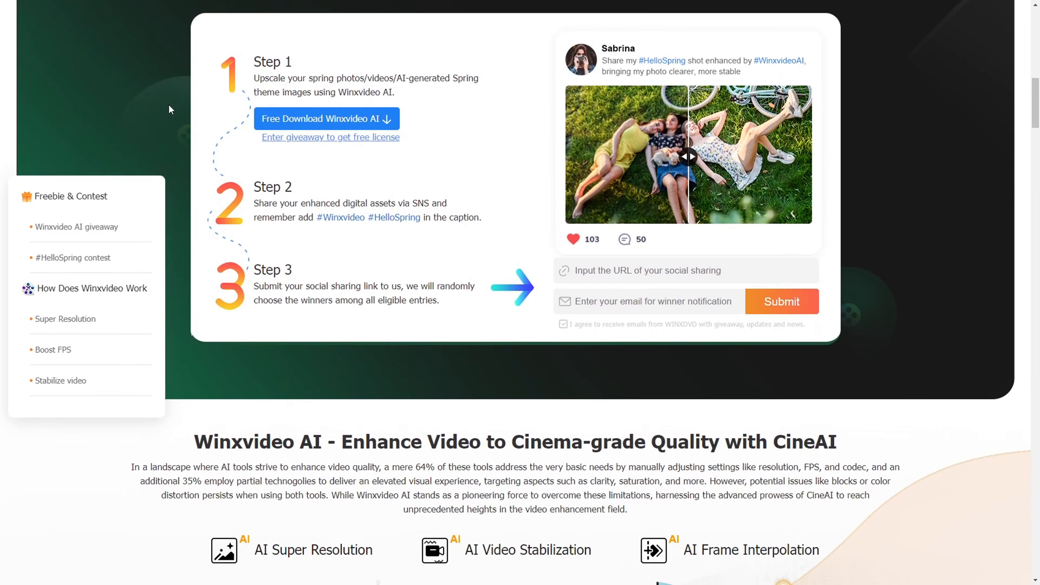
{"action": "scroll", "scroll_direction": "down", "scroll_amount": 3}
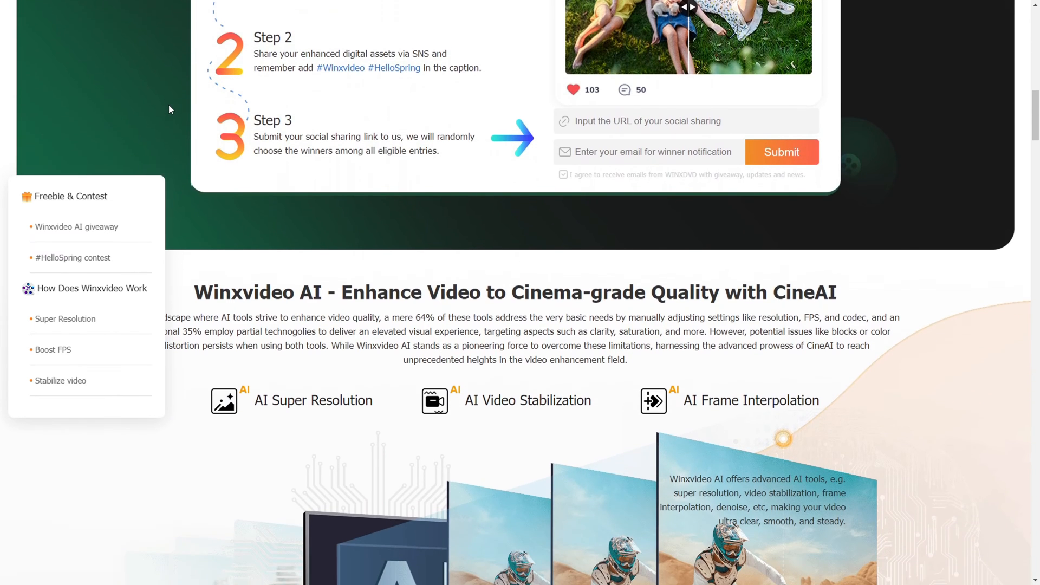
{"action": "scroll", "scroll_direction": "down", "scroll_amount": 3}
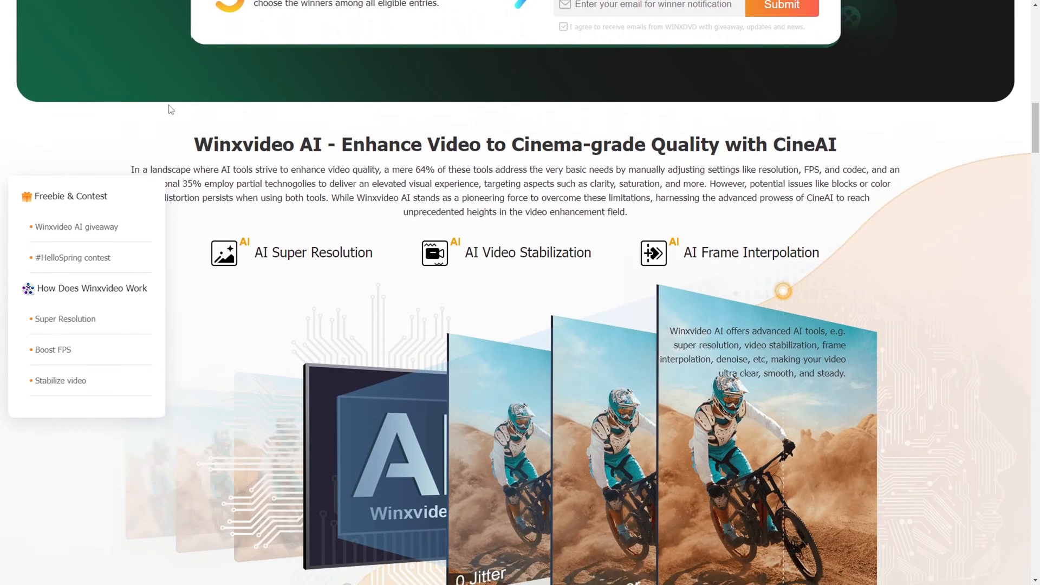
{"action": "scroll", "scroll_direction": "down", "scroll_amount": 3}
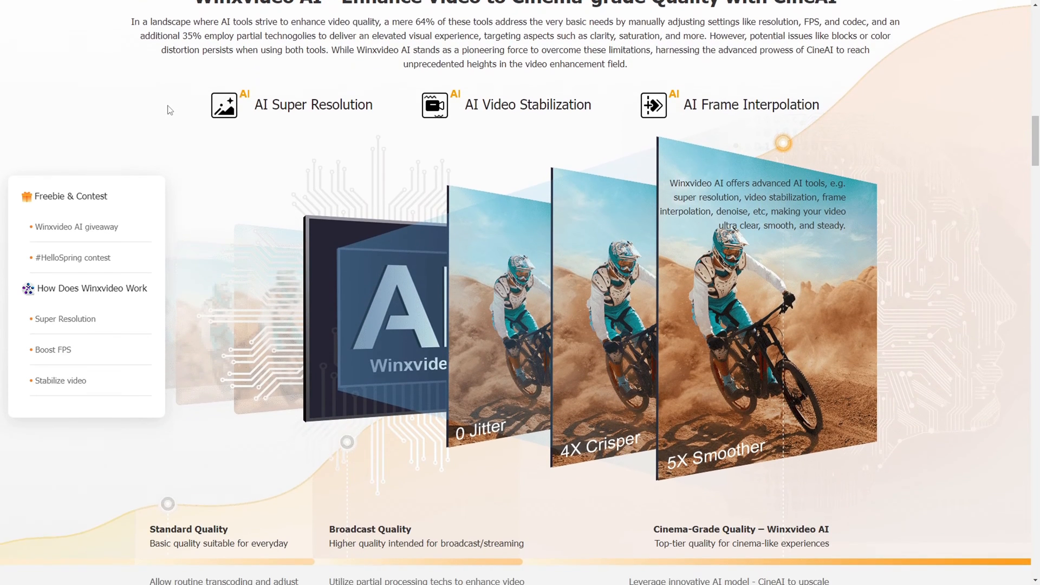
{"action": "scroll", "scroll_direction": "down", "scroll_amount": 3}
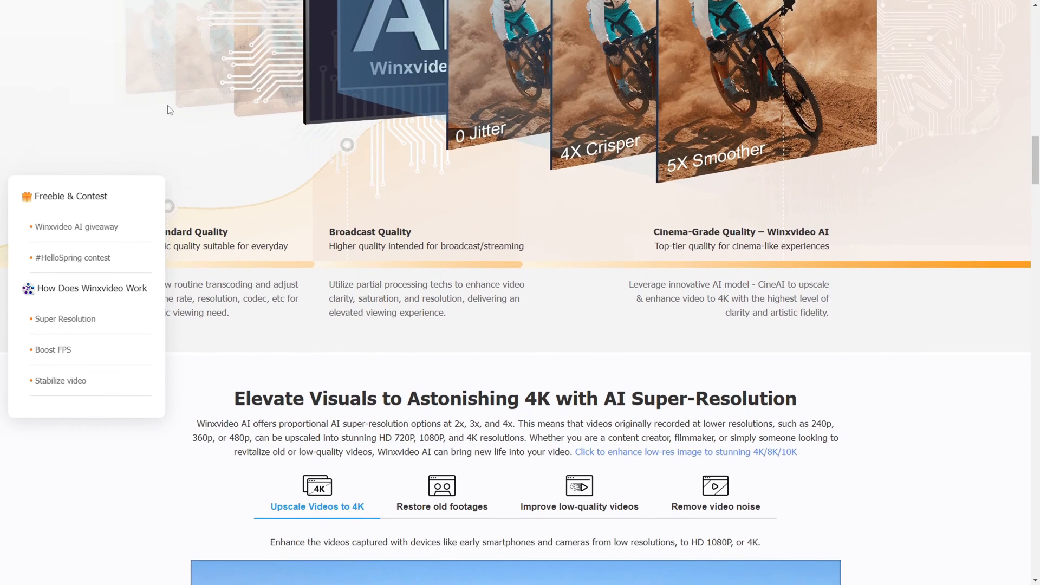
{"action": "scroll", "scroll_direction": "down", "scroll_amount": 3}
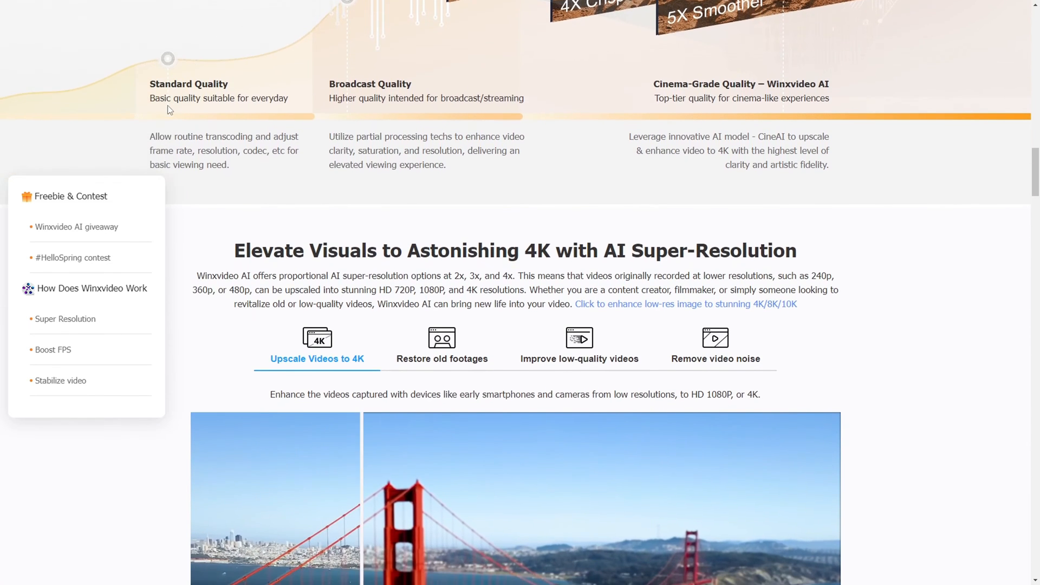
{"action": "scroll", "scroll_direction": "down", "scroll_amount": 3}
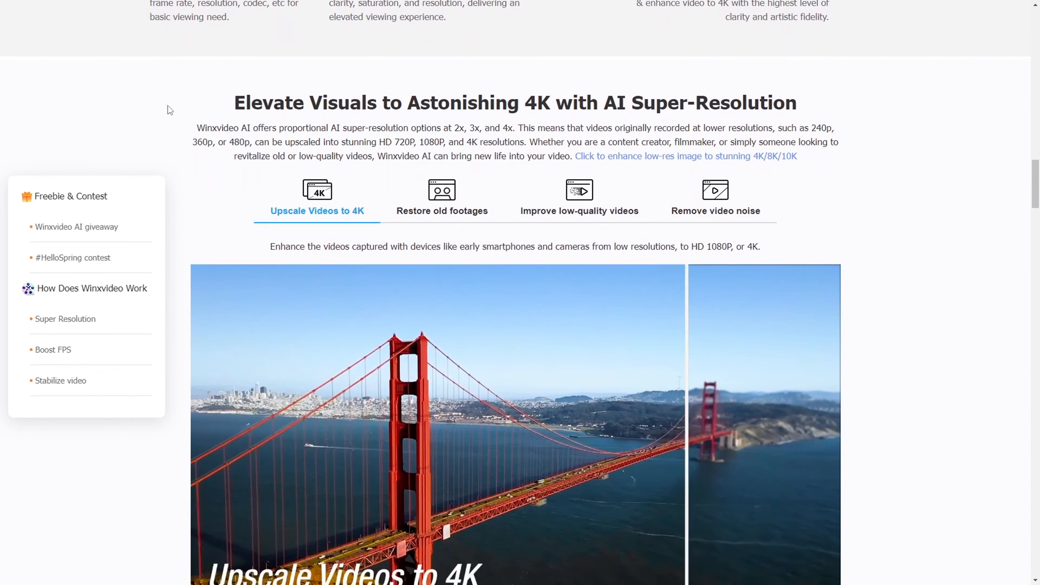
{"action": "scroll", "scroll_direction": "down", "scroll_amount": 3}
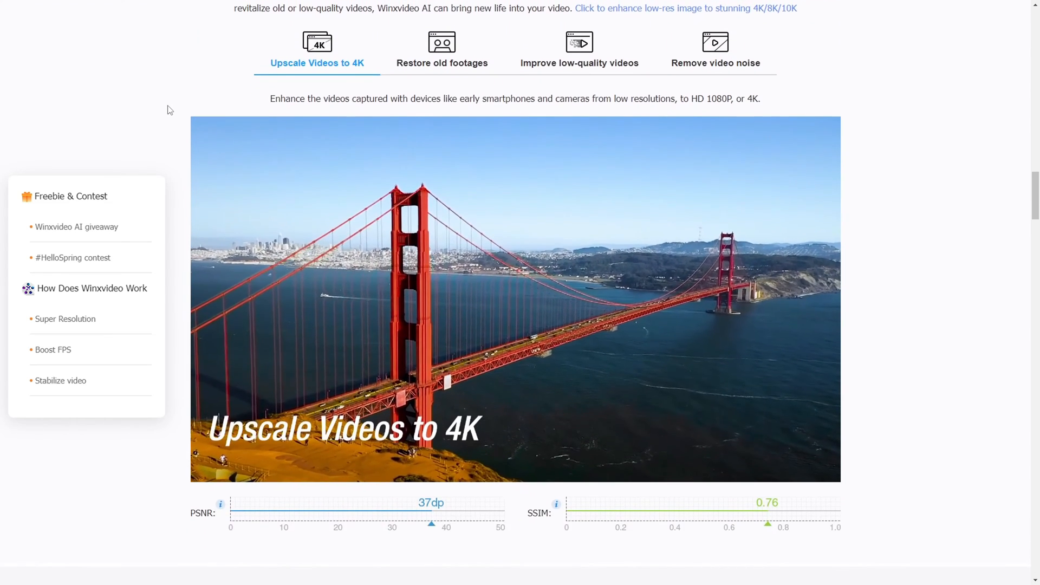
{"action": "scroll", "scroll_direction": "down", "scroll_amount": 3}
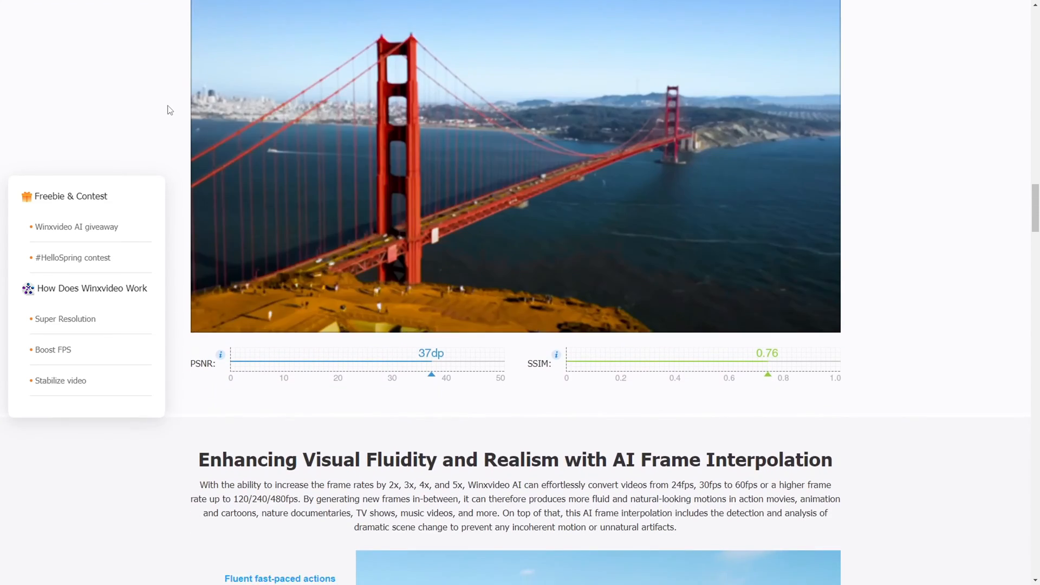
{"action": "scroll", "scroll_direction": "down", "scroll_amount": 3}
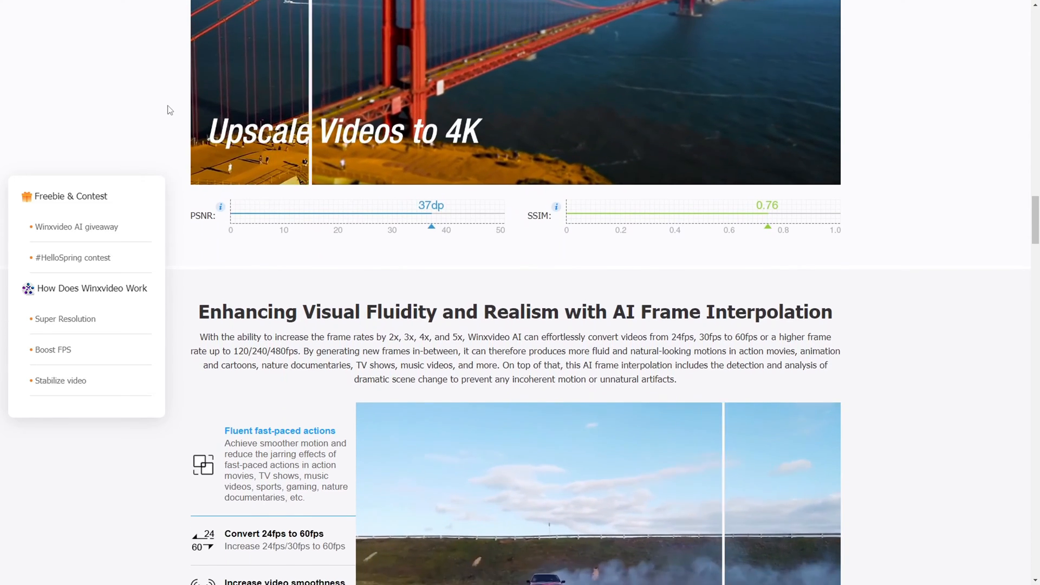
{"action": "scroll", "scroll_direction": "down", "scroll_amount": 3}
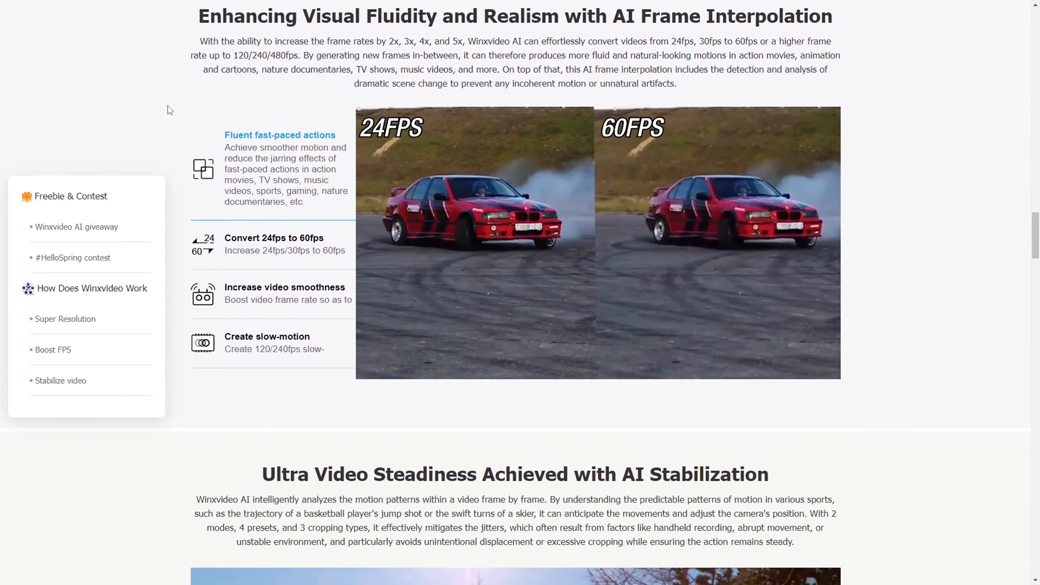
{"action": "scroll", "scroll_direction": "down", "scroll_amount": 3}
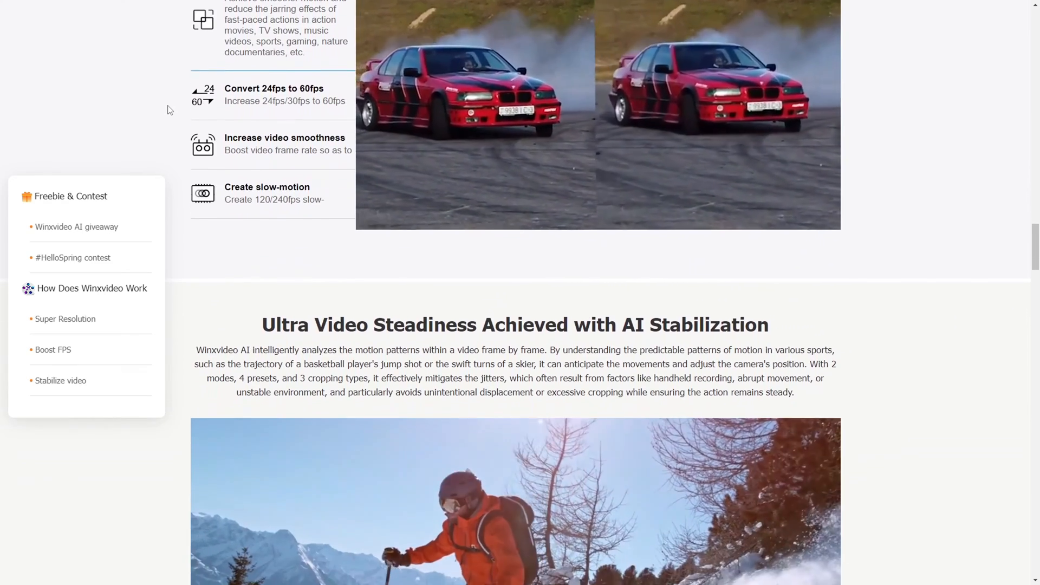
{"action": "scroll", "scroll_direction": "down", "scroll_amount": 3}
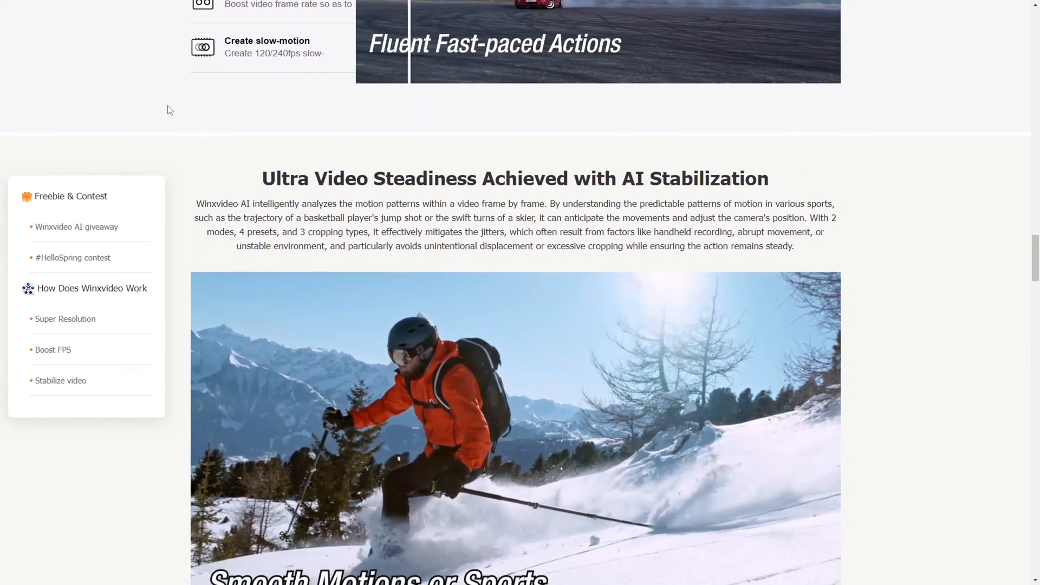
{"action": "scroll", "scroll_direction": "down", "scroll_amount": 3}
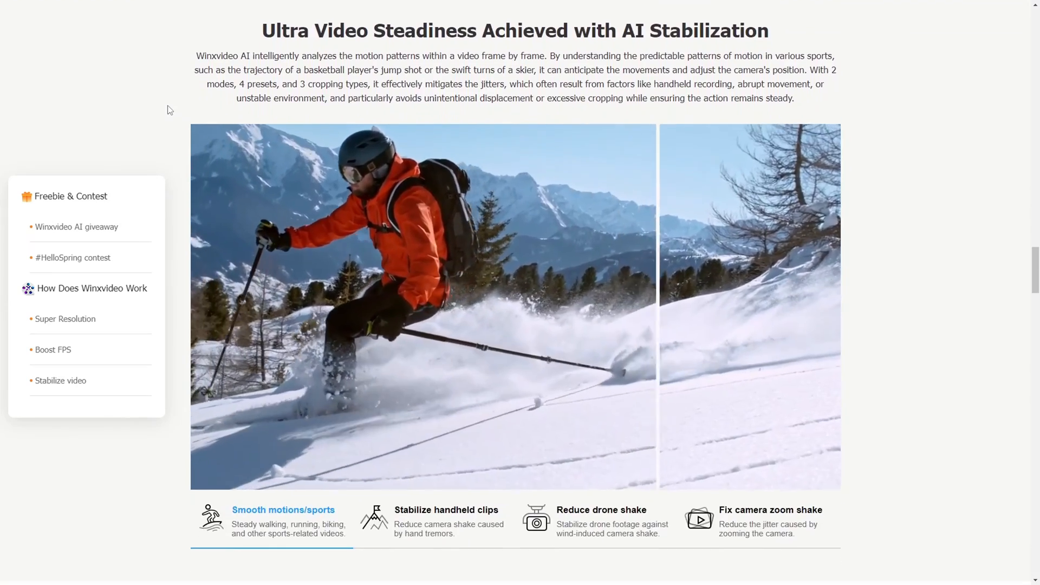
{"action": "scroll", "scroll_direction": "down", "scroll_amount": 3}
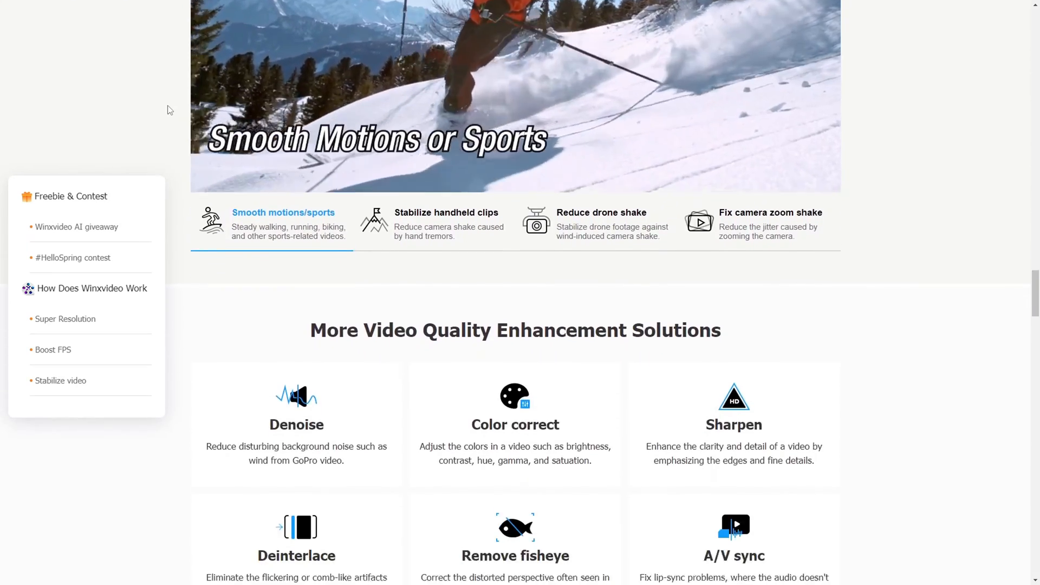
{"action": "scroll", "scroll_direction": "down", "scroll_amount": 3}
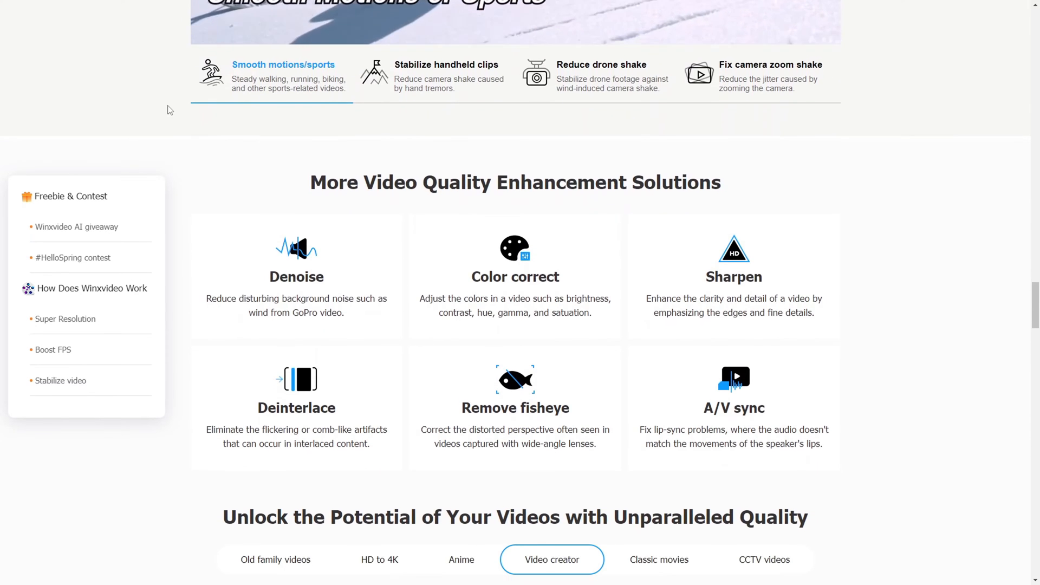
{"action": "scroll", "scroll_direction": "down", "scroll_amount": 3}
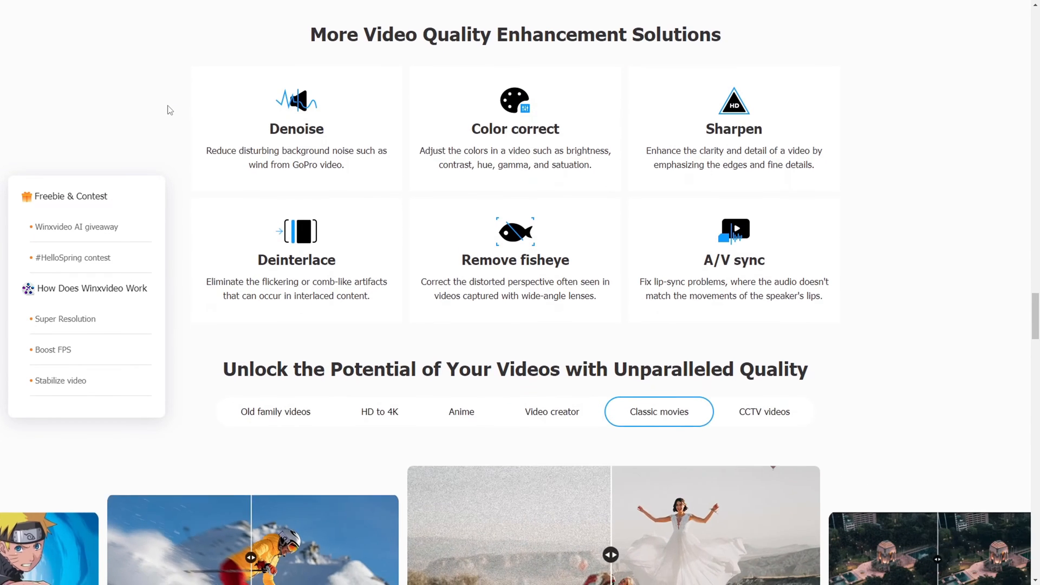
{"action": "scroll", "scroll_direction": "down", "scroll_amount": 3}
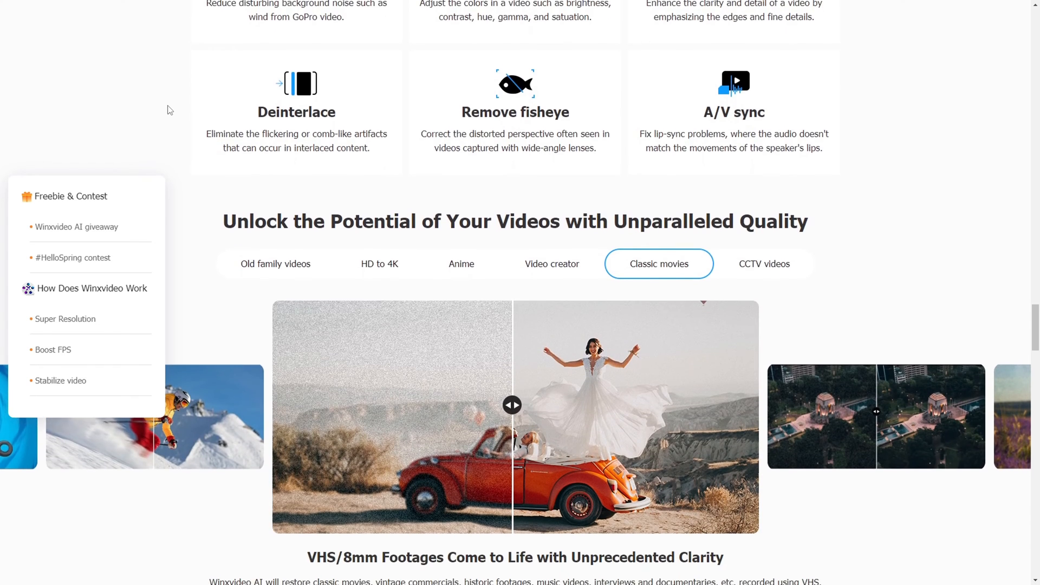
{"action": "scroll", "scroll_direction": "down", "scroll_amount": 3}
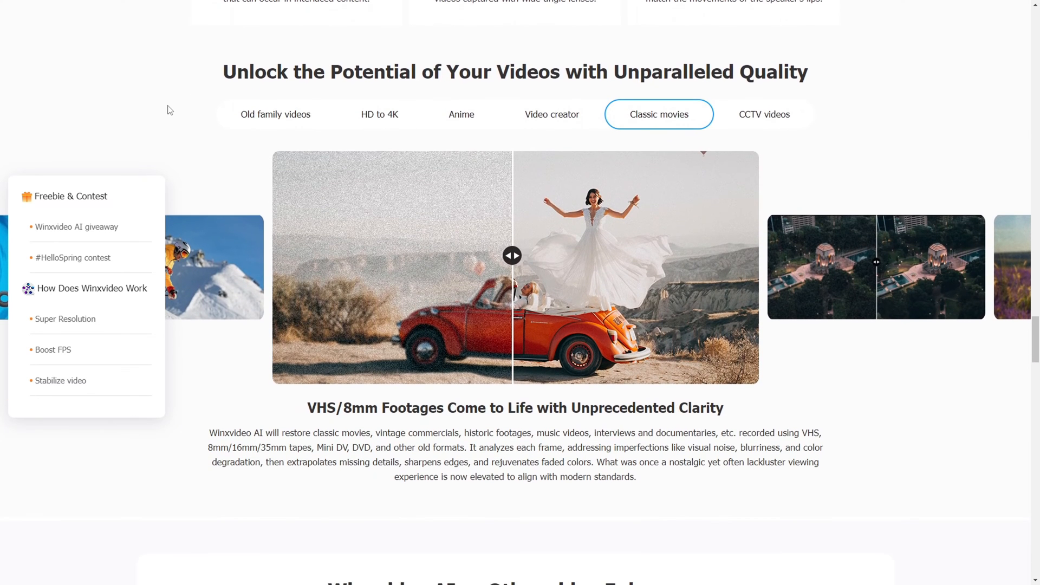
{"action": "scroll", "scroll_direction": "down", "scroll_amount": 3}
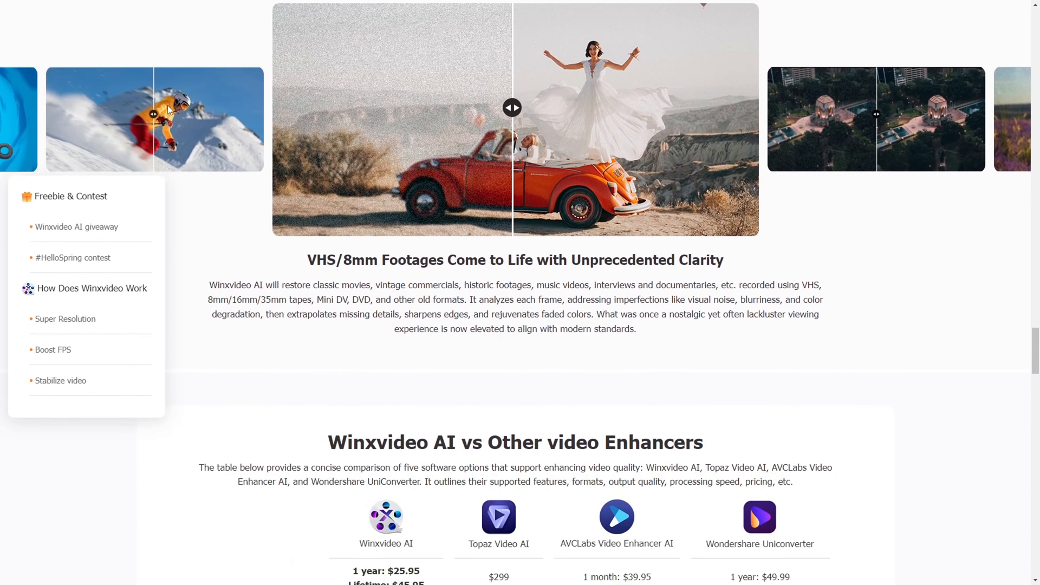
{"action": "scroll", "scroll_direction": "down", "scroll_amount": 3}
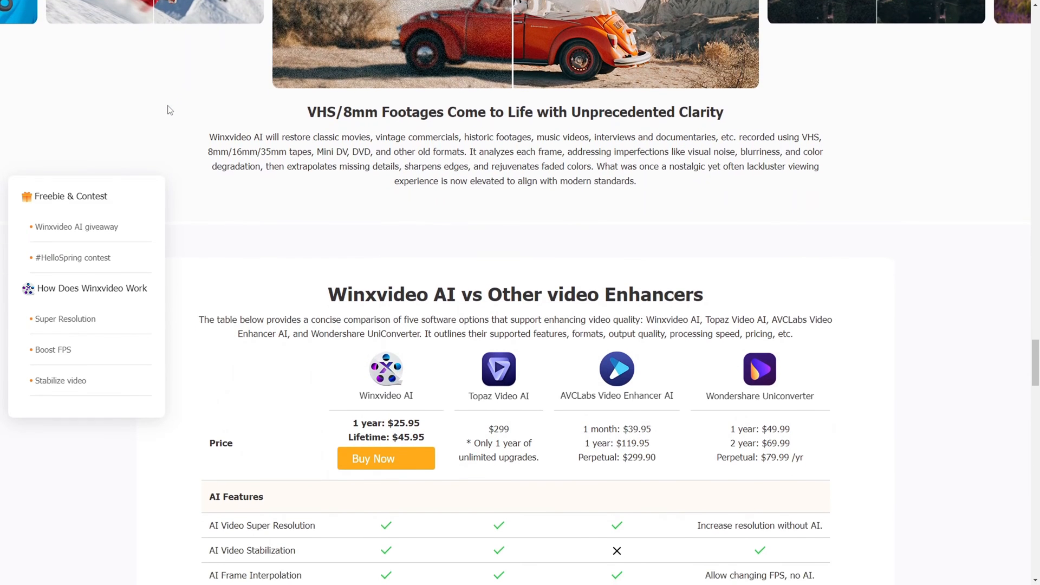
{"action": "scroll", "scroll_direction": "down", "scroll_amount": 3}
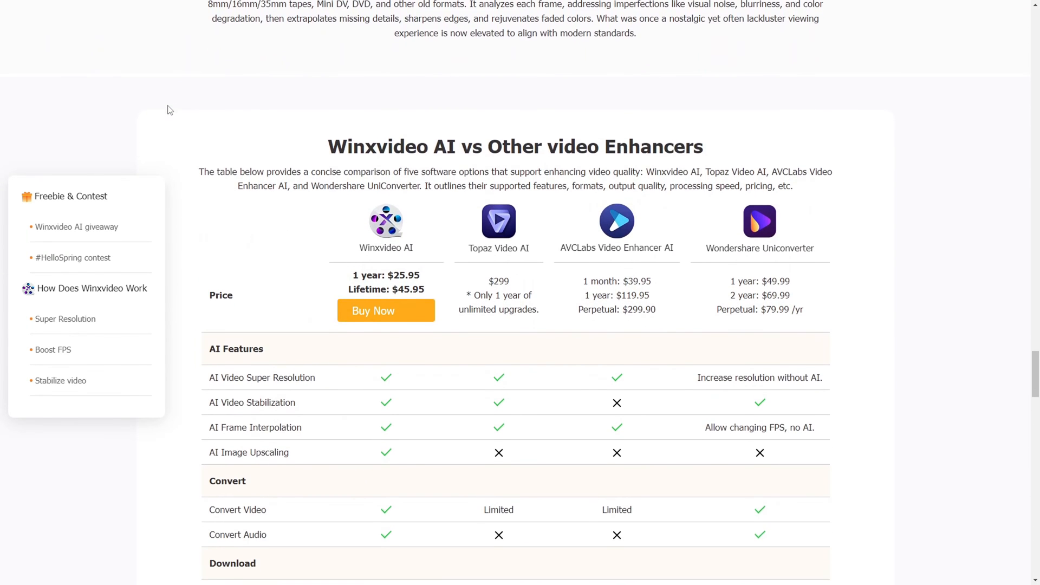
{"action": "scroll", "scroll_direction": "down", "scroll_amount": 3}
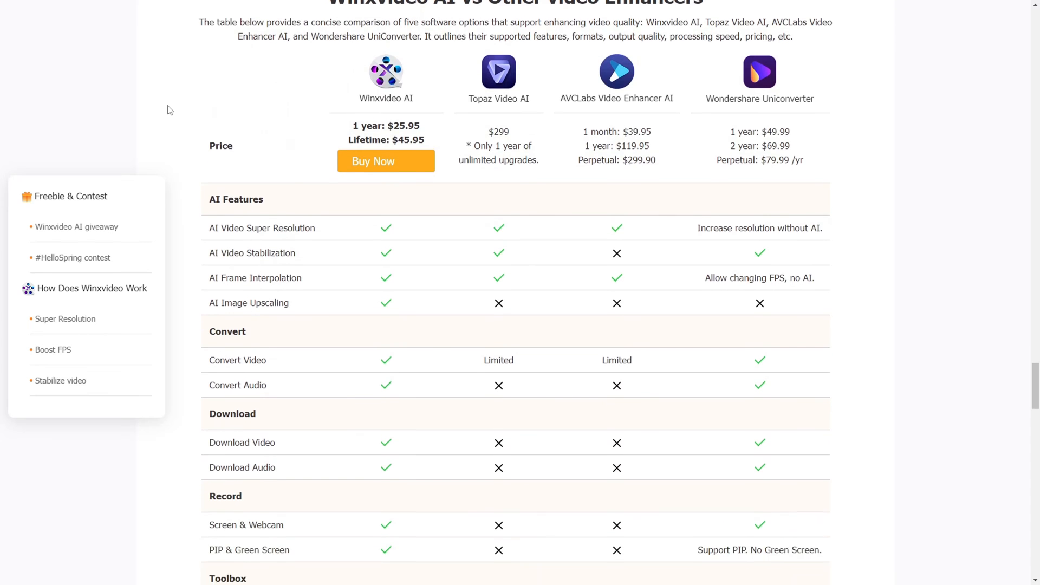
{"action": "scroll", "scroll_direction": "down", "scroll_amount": 3}
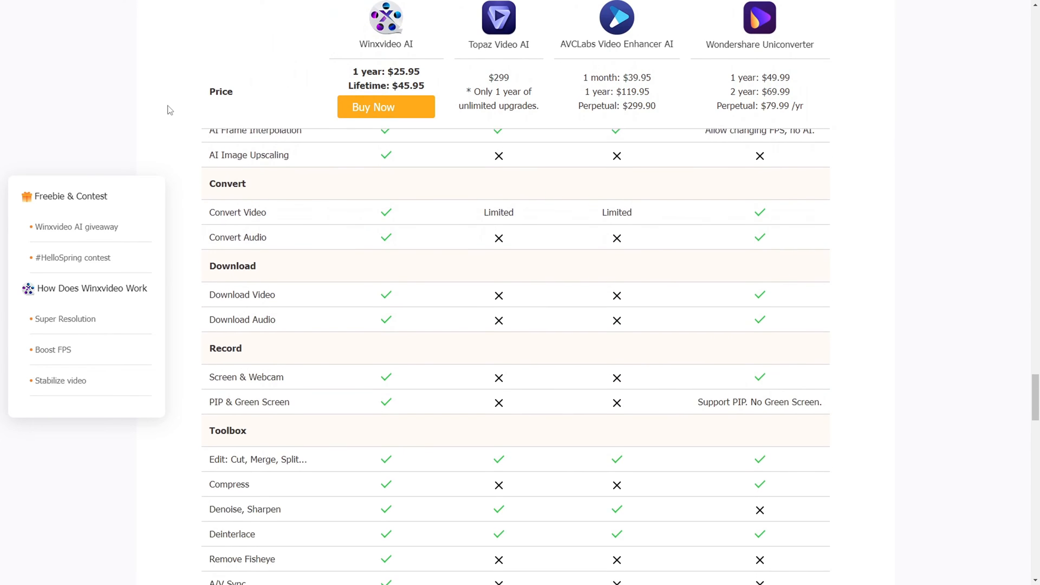
{"action": "scroll", "scroll_direction": "down", "scroll_amount": 3}
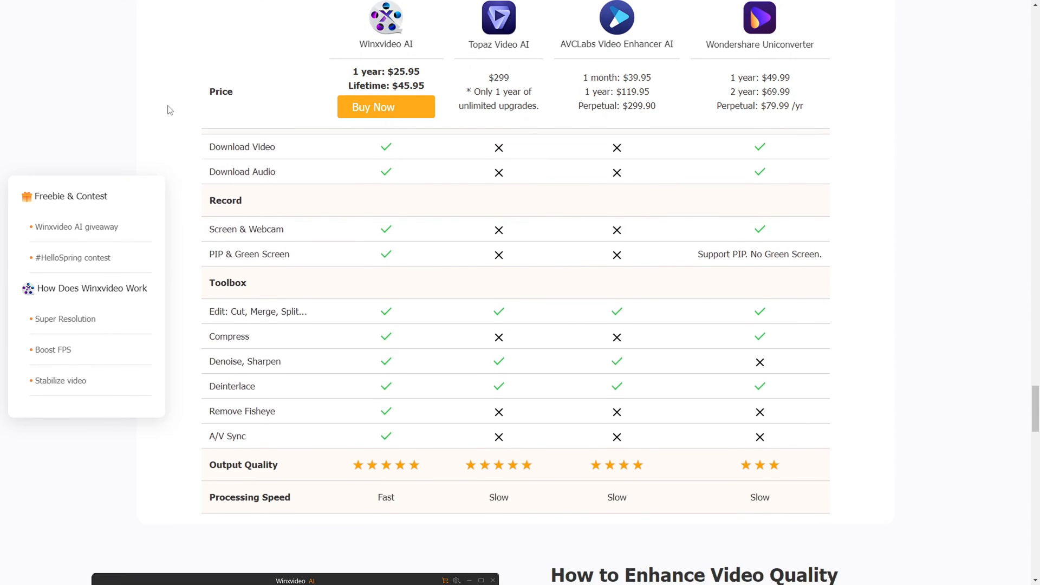
{"action": "scroll", "scroll_direction": "down", "scroll_amount": 3}
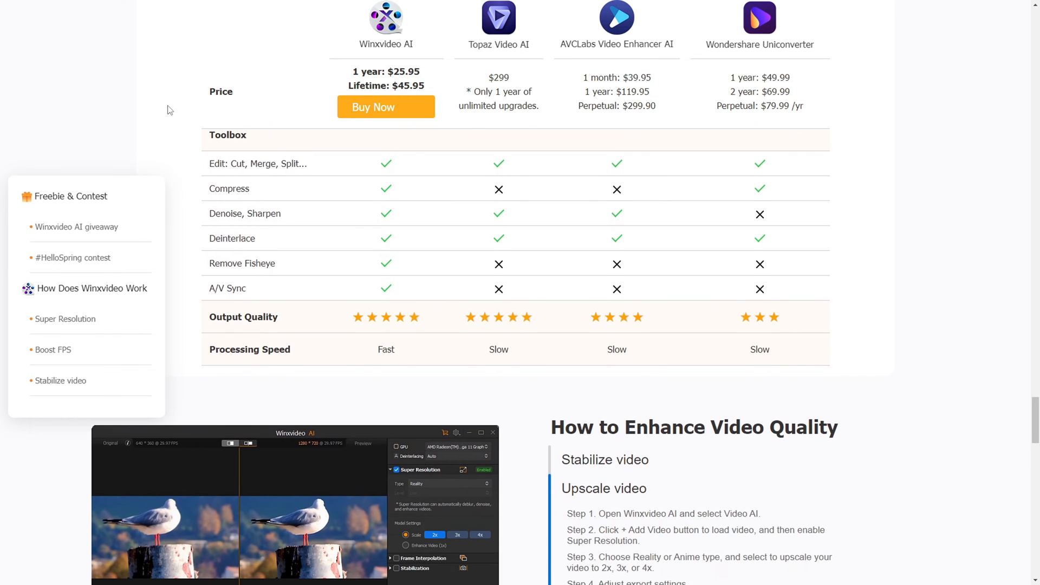
{"action": "scroll", "scroll_direction": "down", "scroll_amount": 3}
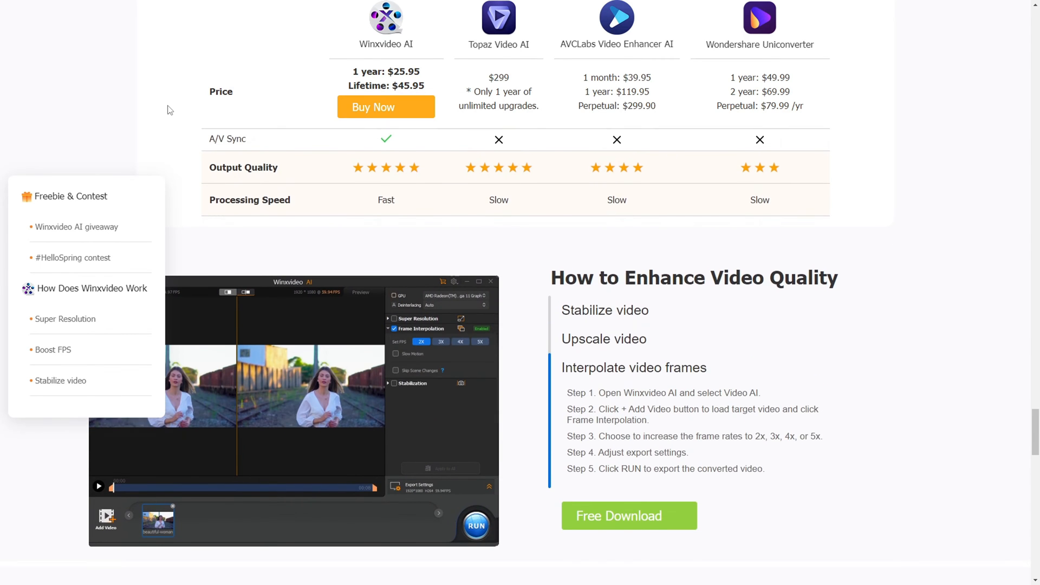
{"action": "scroll", "scroll_direction": "down", "scroll_amount": 3}
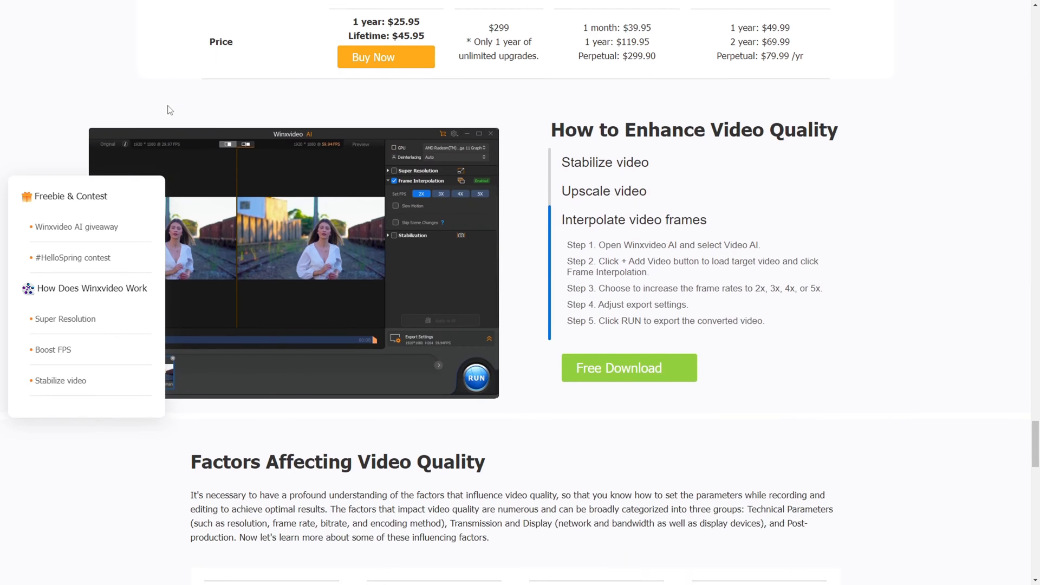
{"action": "scroll", "scroll_direction": "down", "scroll_amount": 3}
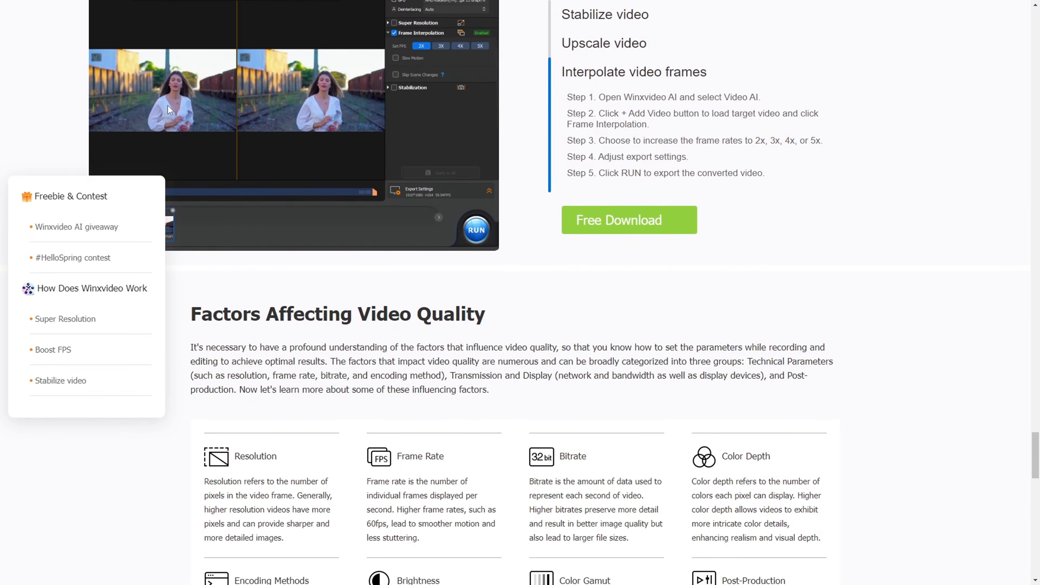
{"action": "scroll", "scroll_direction": "down", "scroll_amount": 3}
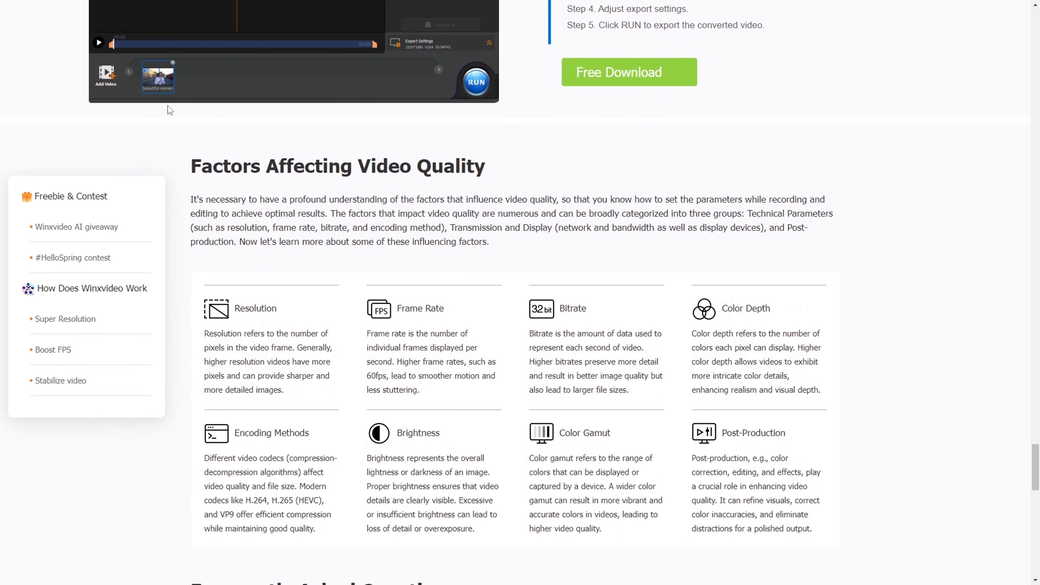
{"action": "scroll", "scroll_direction": "down", "scroll_amount": 3}
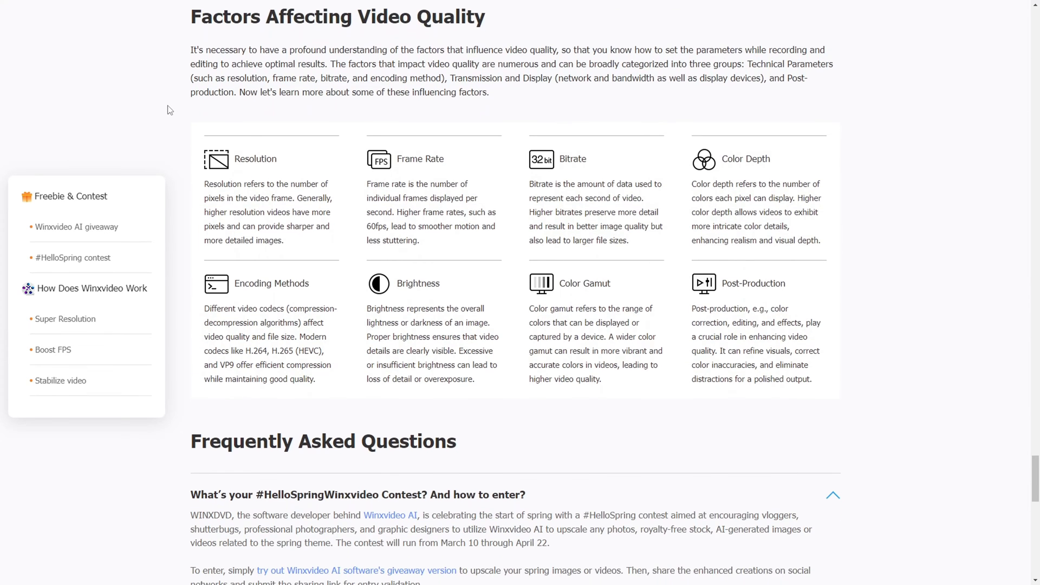
{"action": "scroll", "scroll_direction": "down", "scroll_amount": 3}
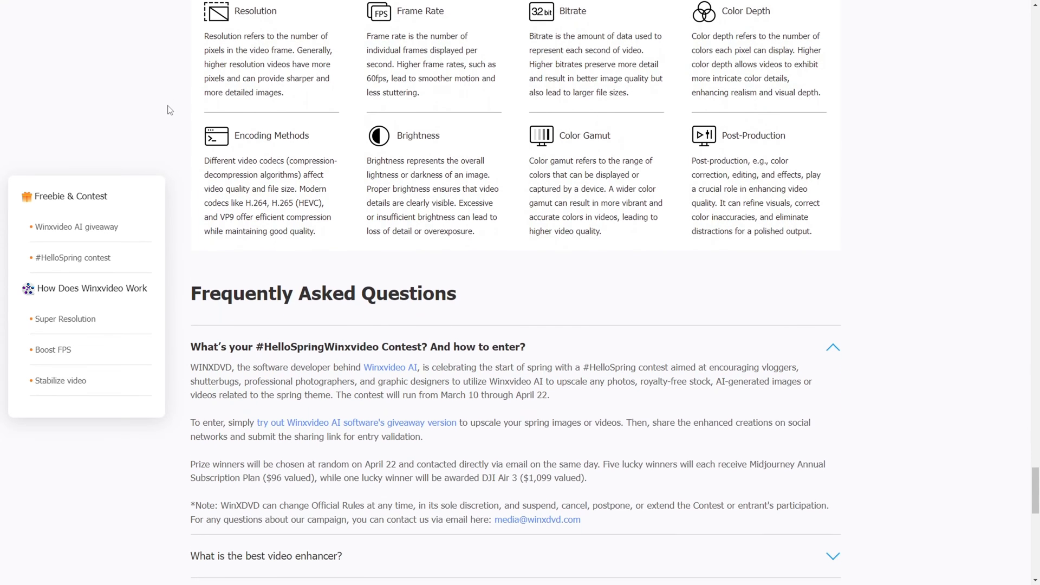
{"action": "scroll", "scroll_direction": "down", "scroll_amount": 3}
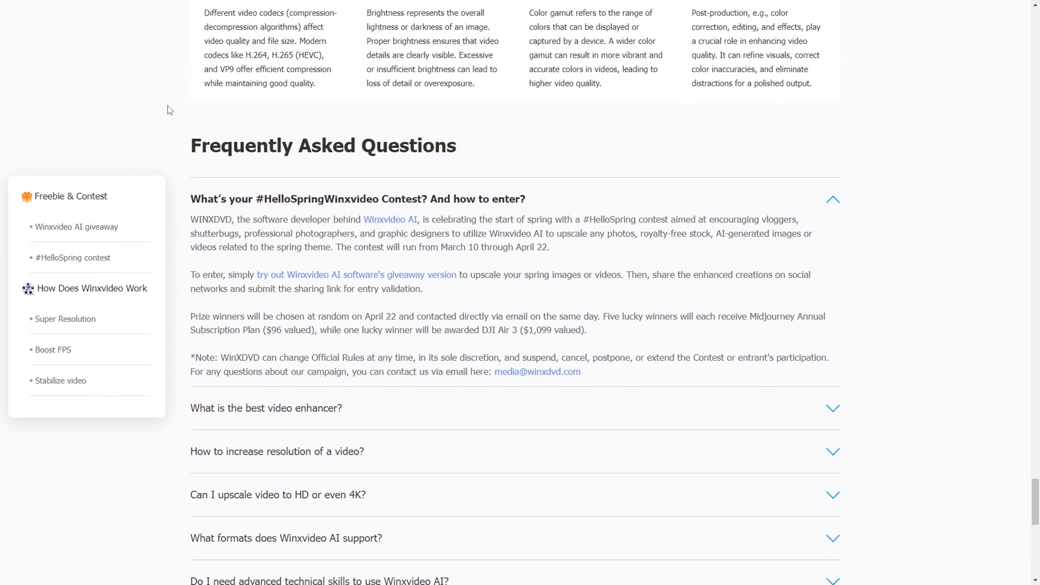
{"action": "scroll", "scroll_direction": "down", "scroll_amount": 3}
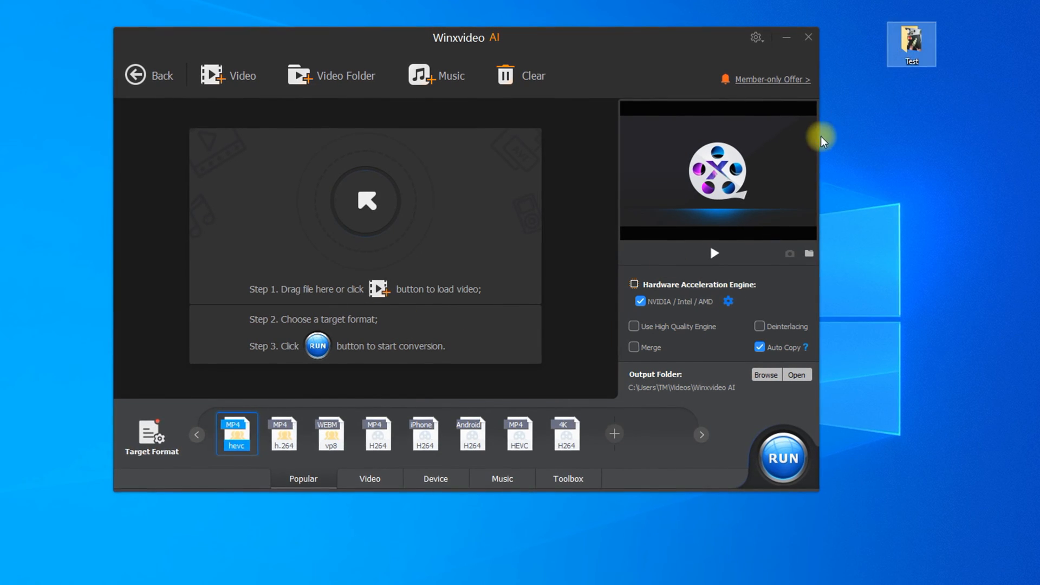
Step: Load Food (2160p).mp4 into the Video Converter with HEVC MP4 output
{"action": "double_click", "coordinate": [910, 44]}
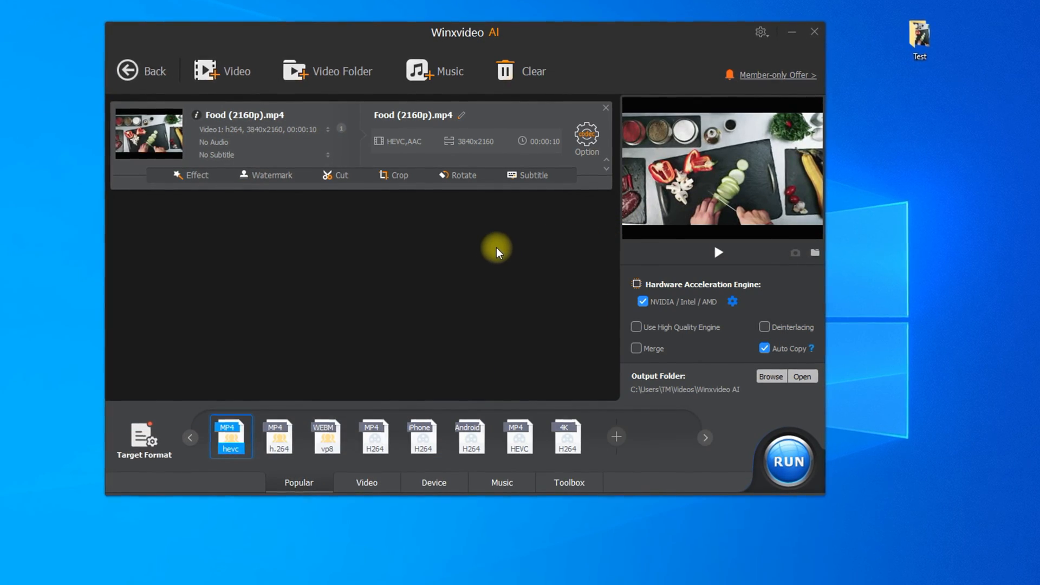
{"action": "mouse_move", "coordinate": [559, 277]}
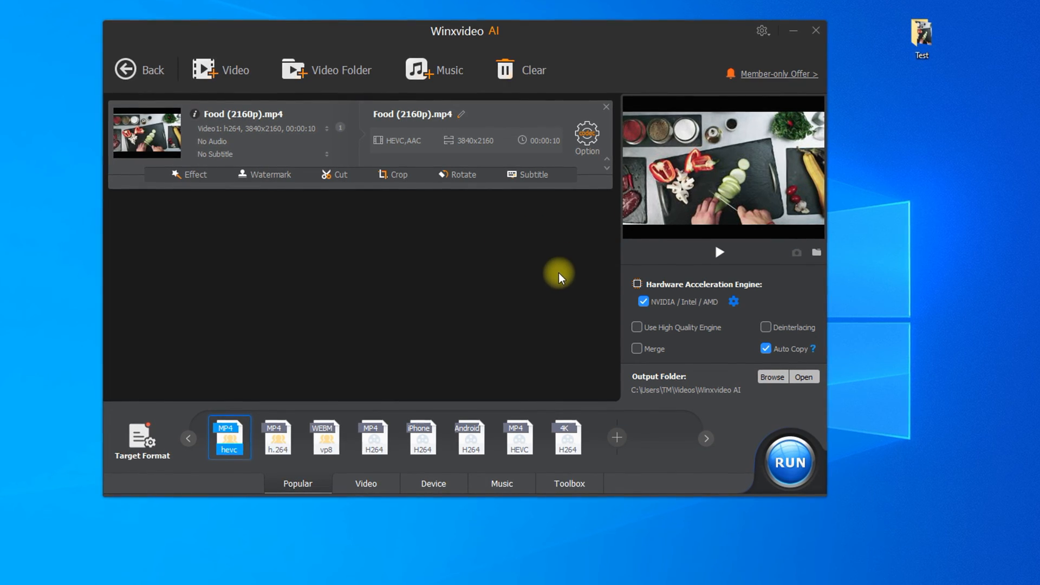
Step: Set the Food clip's HEVC output quality to High Quality
{"action": "left_click", "coordinate": [586, 134]}
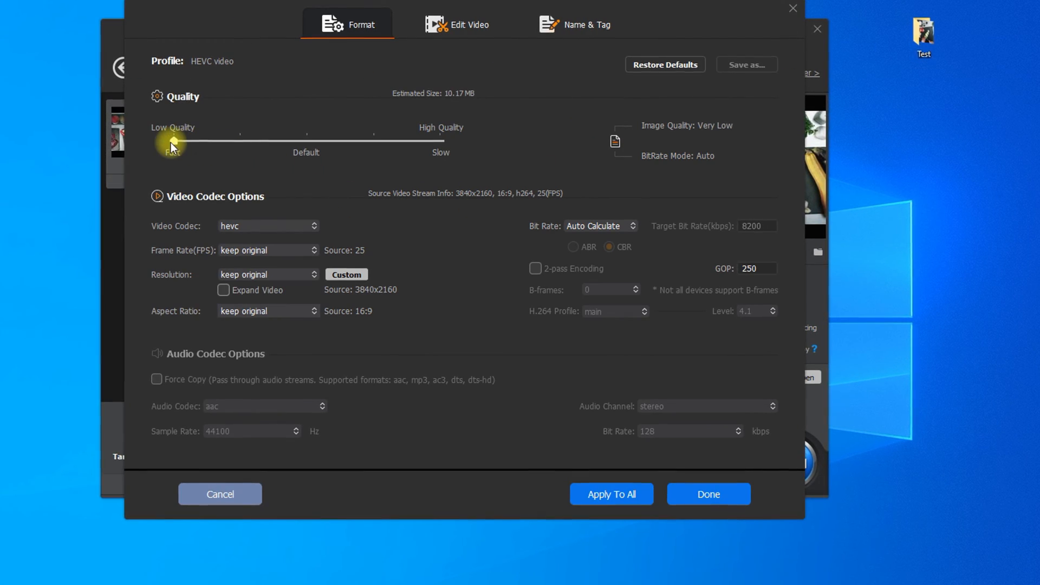
{"action": "left_click_drag", "start_coordinate": [171, 142], "coordinate": [439, 142]}
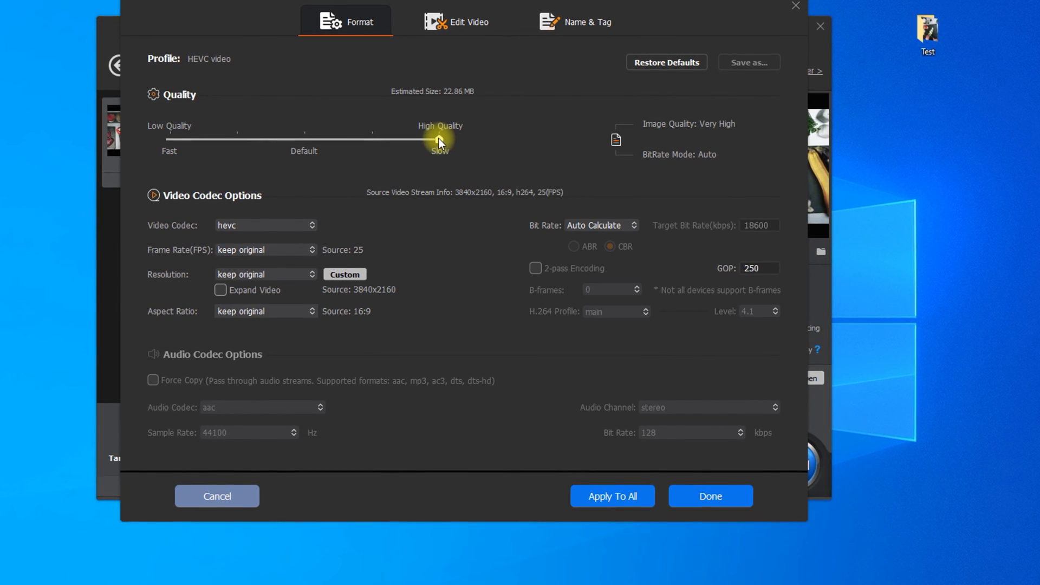
{"action": "left_click_drag", "start_coordinate": [437, 138], "coordinate": [169, 138]}
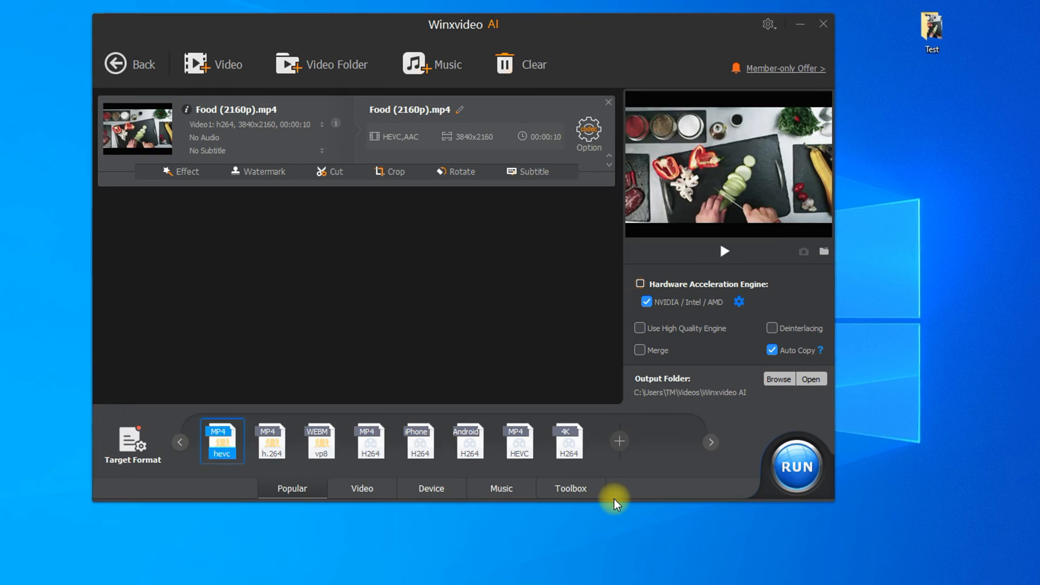
Step: Run the conversion so Food (2160p).mp4 is exported to the output folder
{"action": "left_click", "coordinate": [794, 466]}
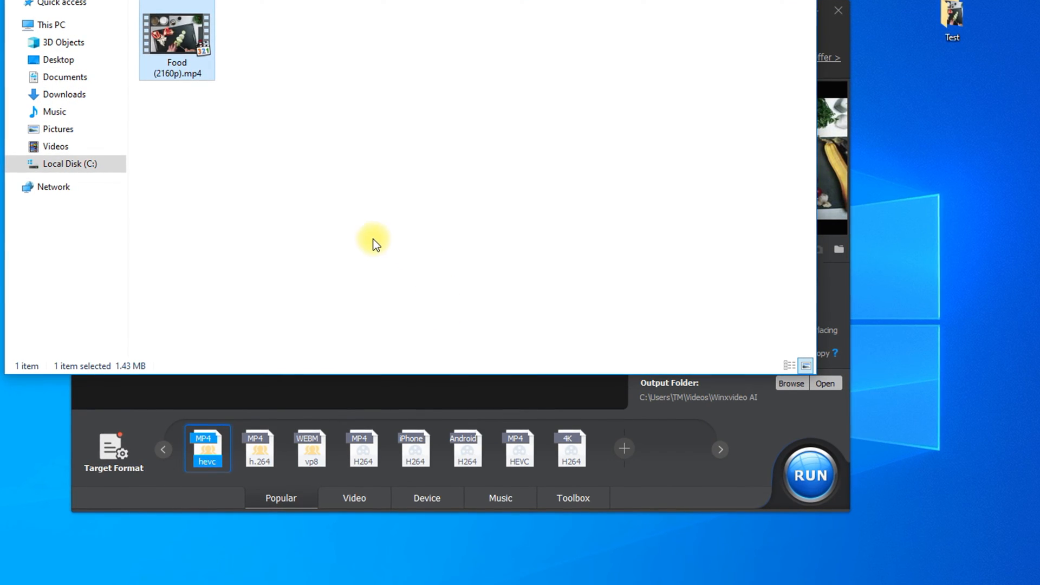
{"action": "mouse_move", "coordinate": [128, 372]}
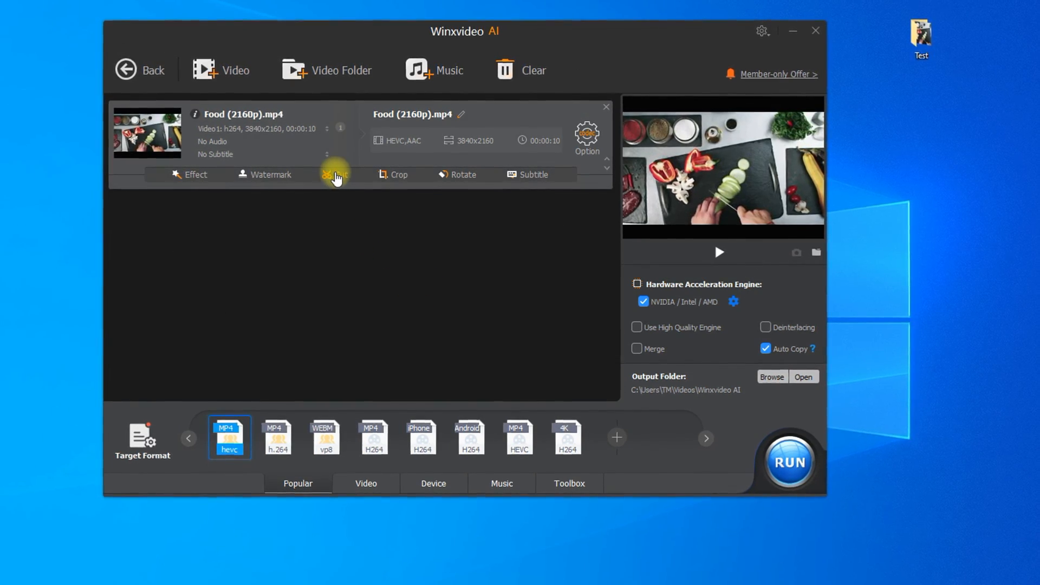
Step: Cut the Food clip into two pieces, 0–2 s and 8–10 s, for a 4-second output
{"action": "left_click", "coordinate": [334, 175]}
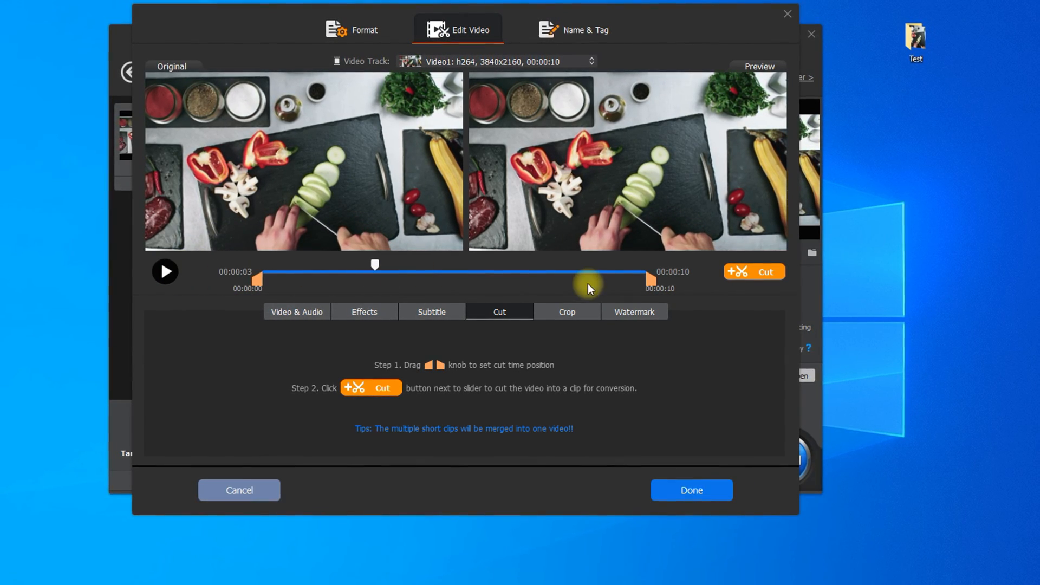
{"action": "left_click_drag", "start_coordinate": [648, 278], "coordinate": [384, 278]}
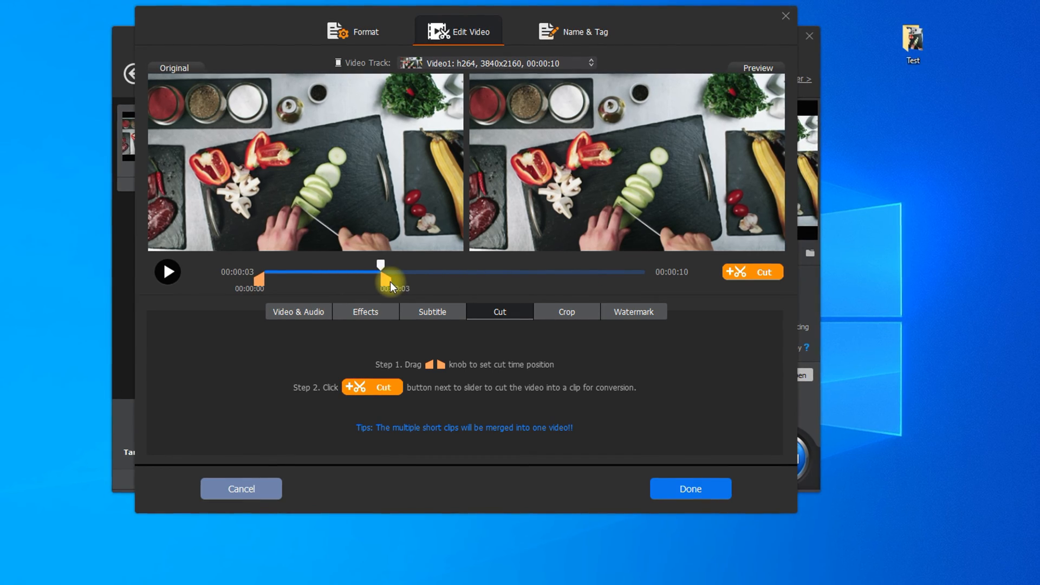
{"action": "left_click_drag", "start_coordinate": [381, 280], "coordinate": [349, 280]}
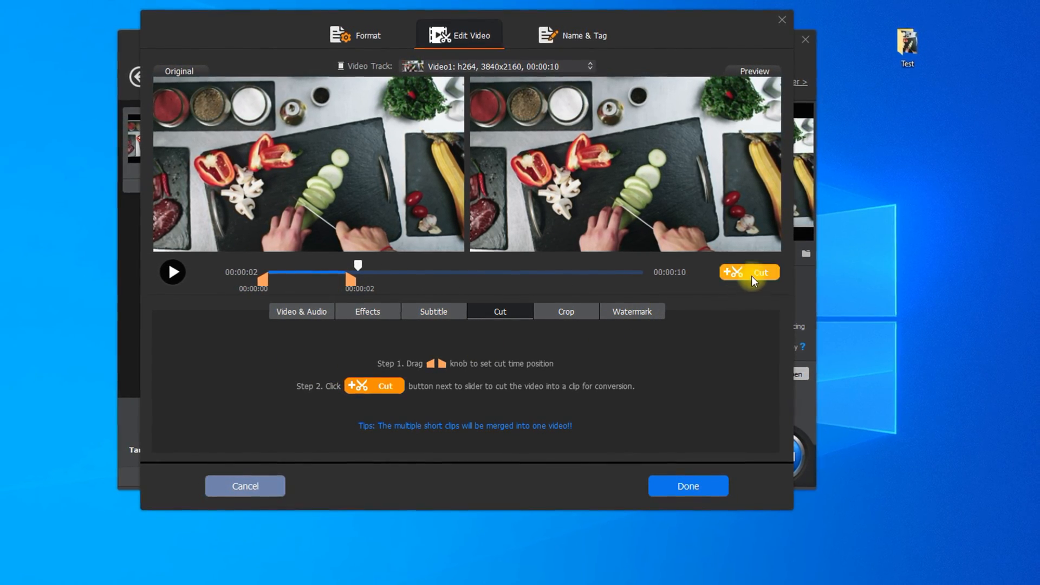
{"action": "left_click", "coordinate": [747, 272]}
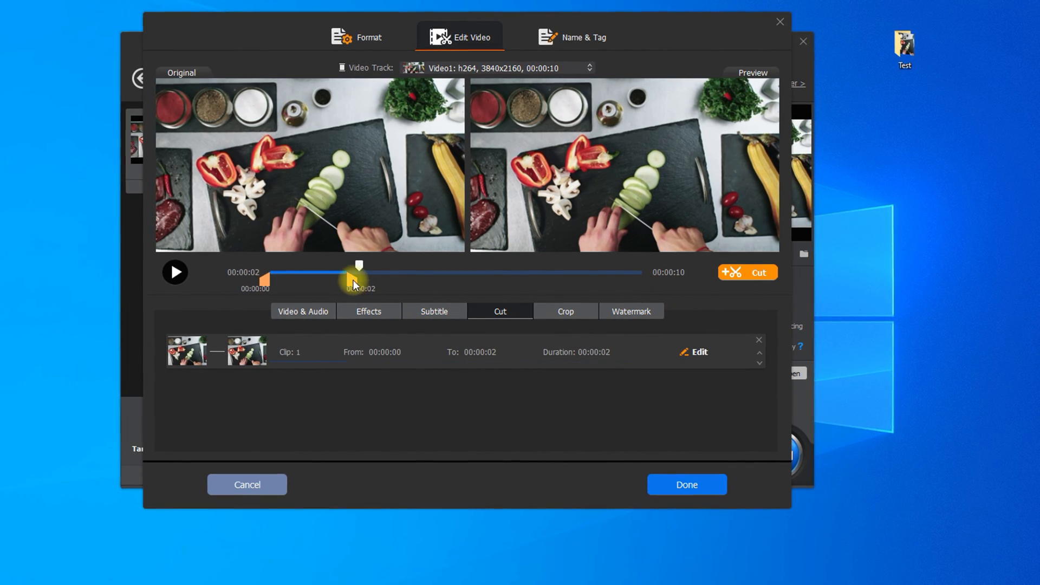
{"action": "left_click_drag", "start_coordinate": [358, 265], "coordinate": [397, 265]}
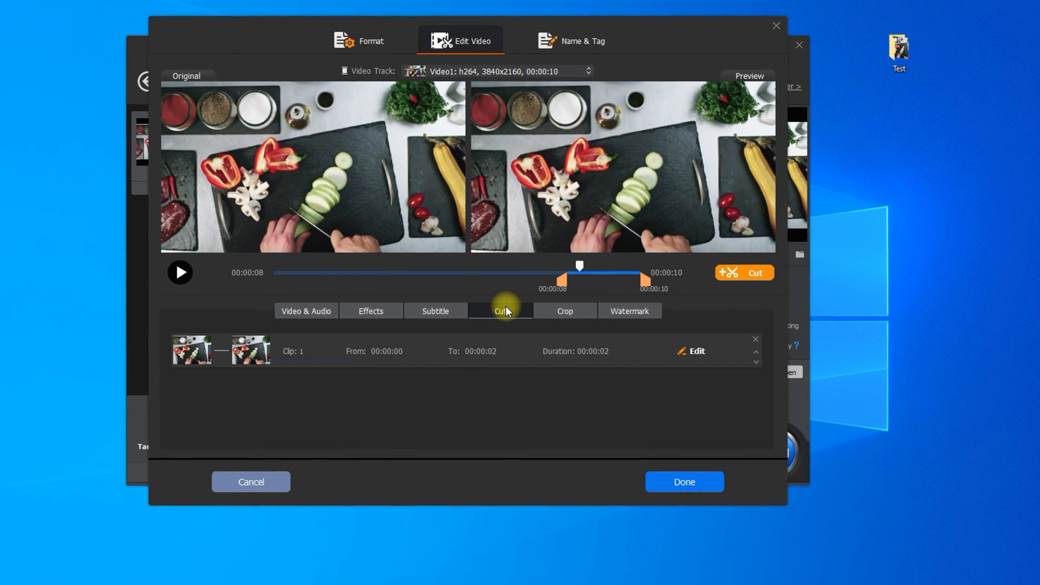
{"action": "left_click", "coordinate": [742, 272]}
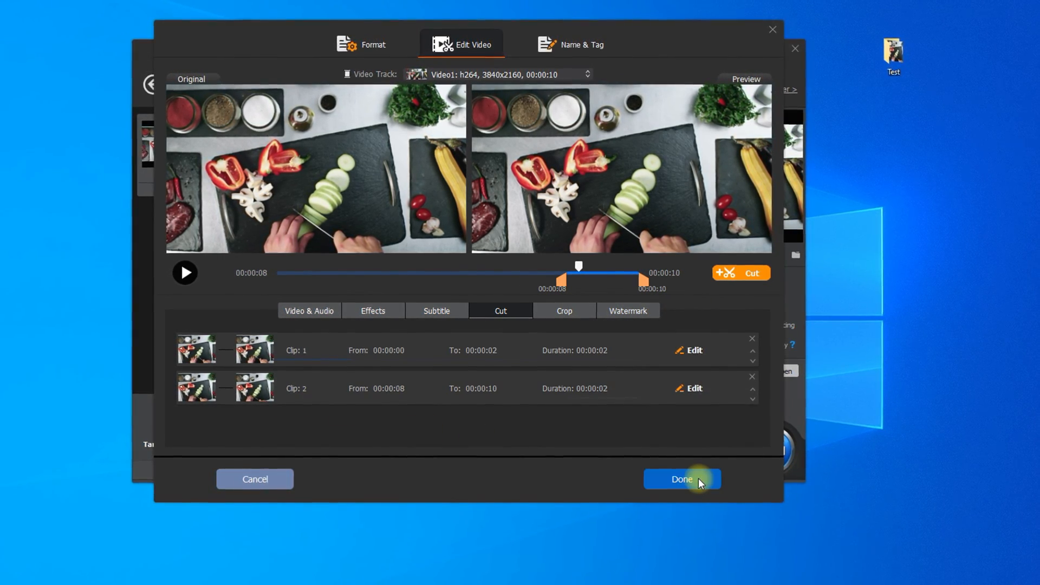
{"action": "left_click", "coordinate": [681, 478]}
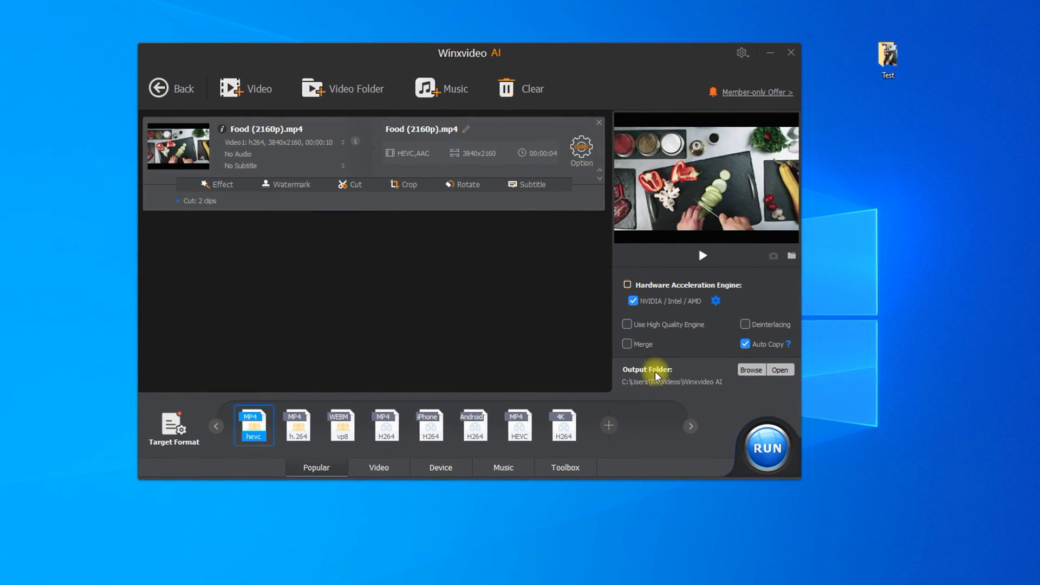
Step: Run the export of the 4-second cut, producing Food (2160p)_2.mp4 in the output folder
{"action": "left_click", "coordinate": [765, 447]}
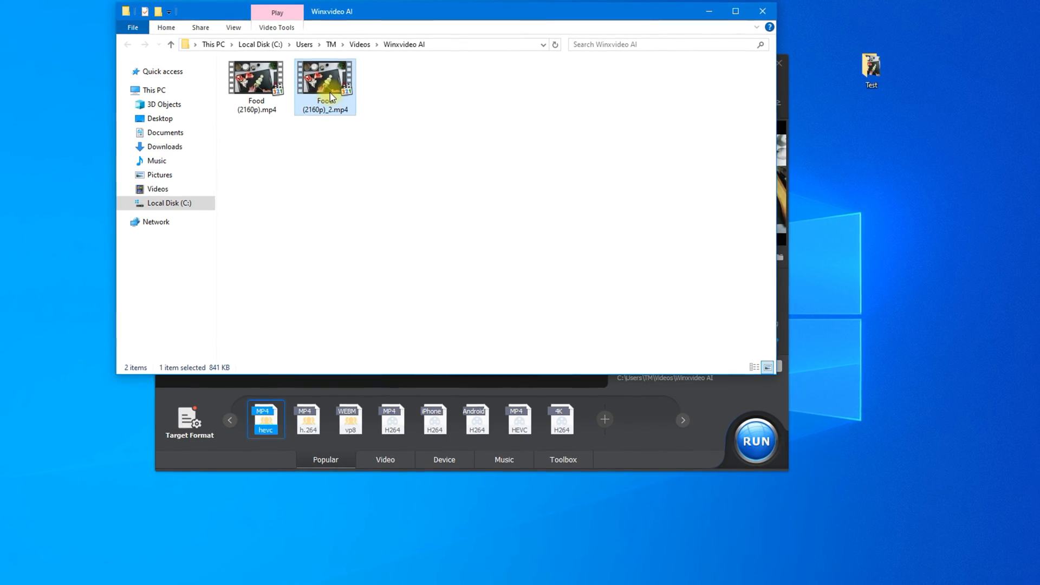
Step: Play Food (2160p)_2.mp4 as a 4-second clip, pause it and close the player
{"action": "double_click", "coordinate": [325, 78]}
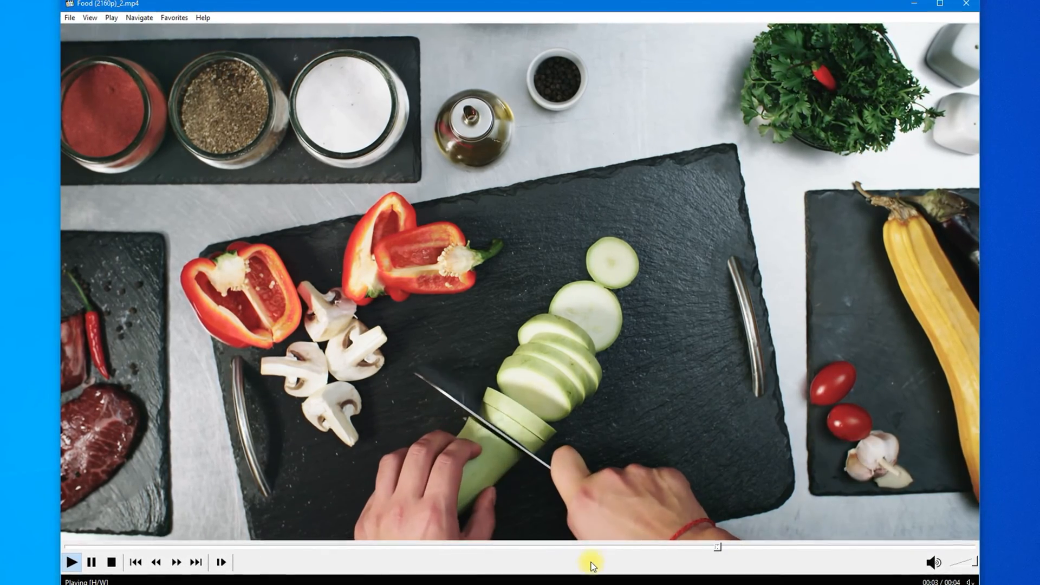
{"action": "left_click", "coordinate": [71, 561]}
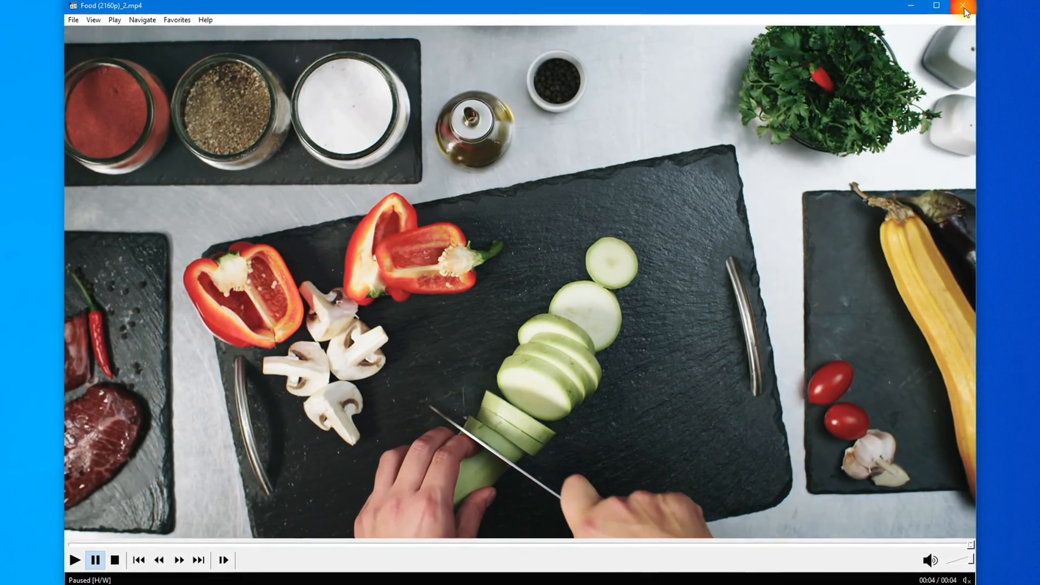
{"action": "left_click", "coordinate": [964, 6]}
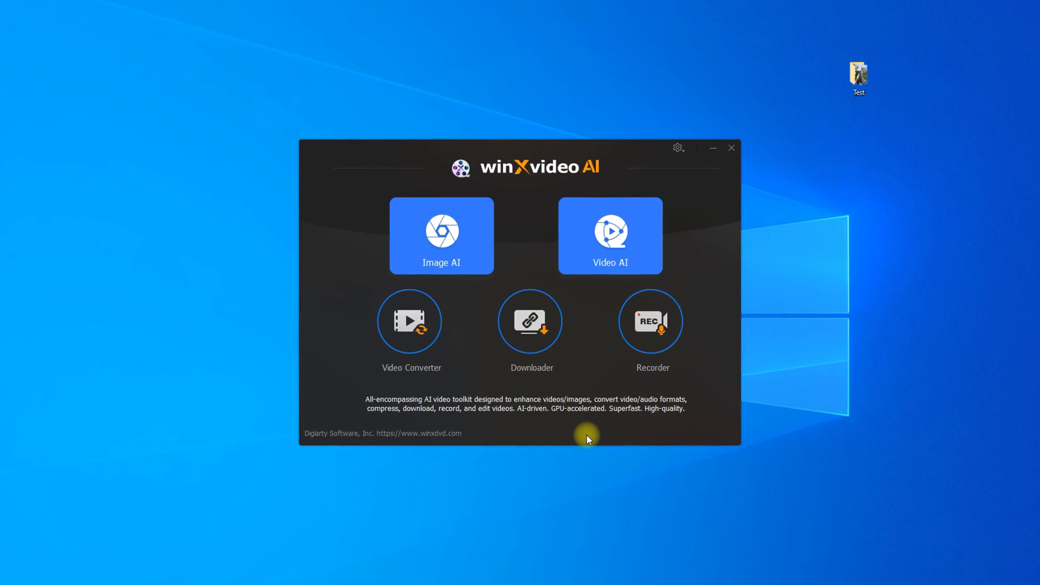
Step: Add Nature Full HD (1080p)_Motion.mp4 from the desktop Test folder and close the folder window
{"action": "left_click", "coordinate": [731, 147]}
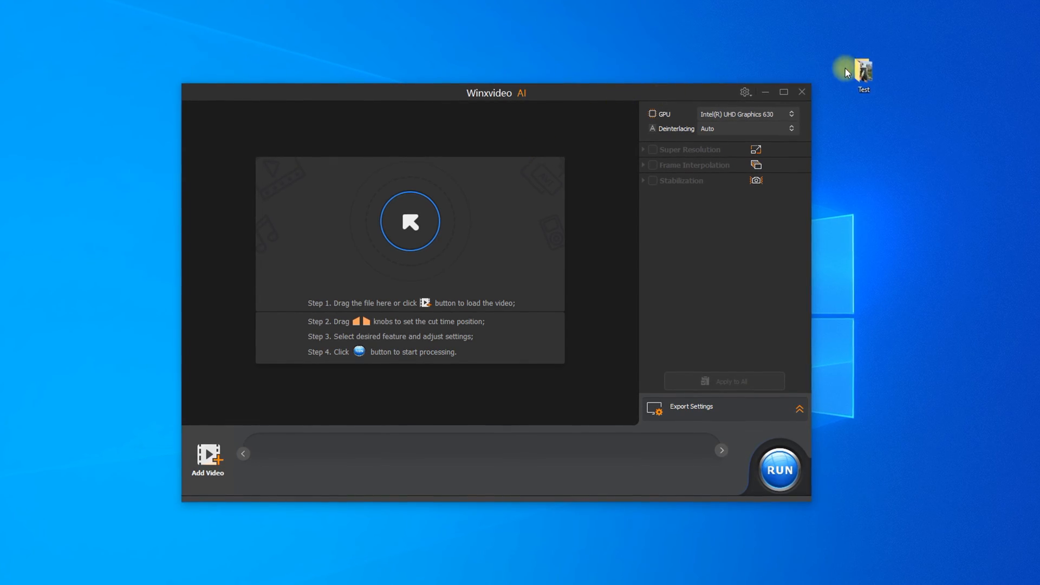
{"action": "double_click", "coordinate": [863, 69]}
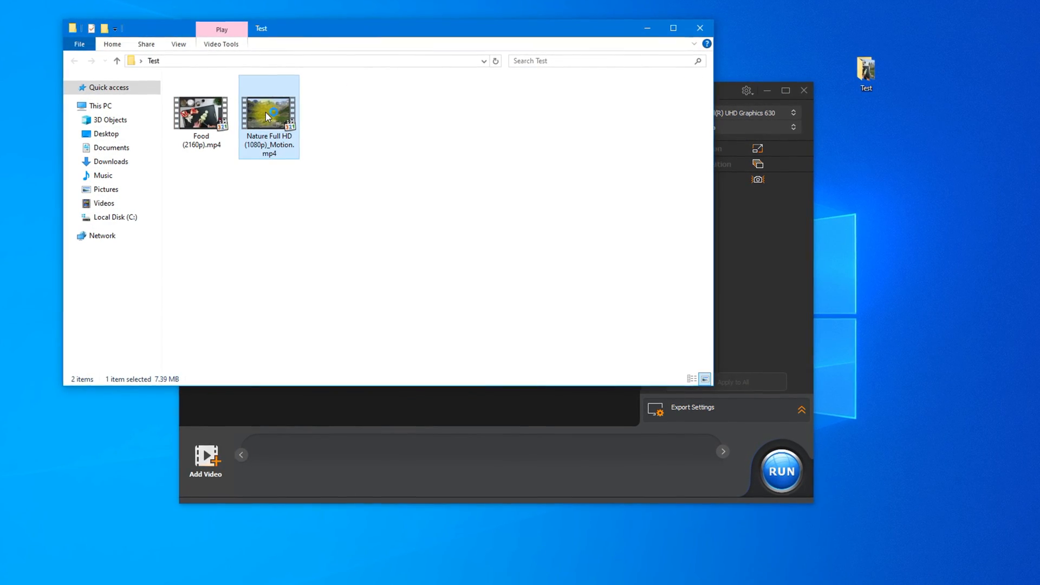
{"action": "double_click", "coordinate": [269, 111]}
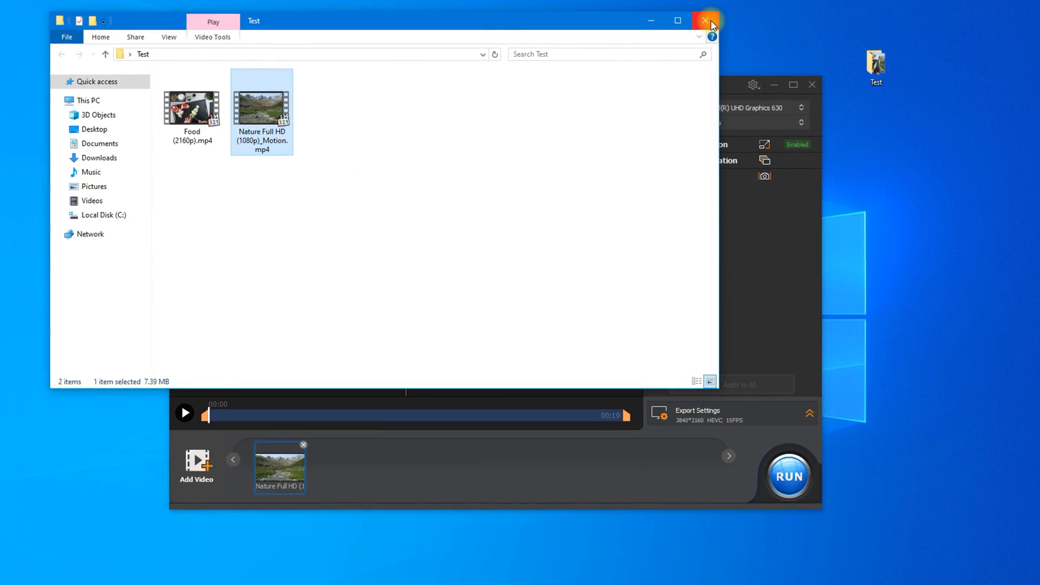
{"action": "left_click", "coordinate": [704, 20]}
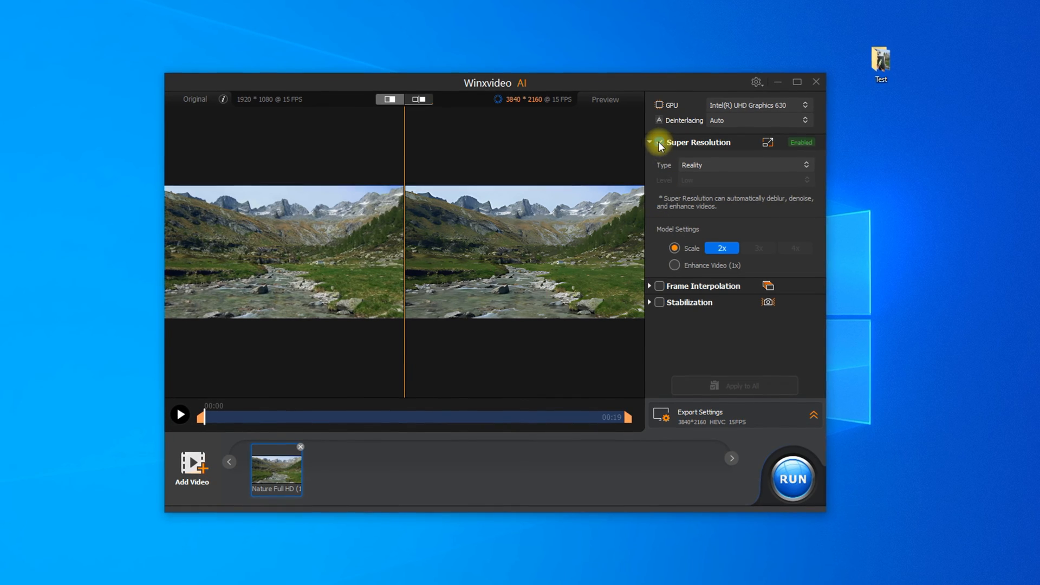
Step: Replace Super Resolution with 2X Frame Interpolation for 1920x1080 at 30 FPS and run the export
{"action": "left_click", "coordinate": [659, 157]}
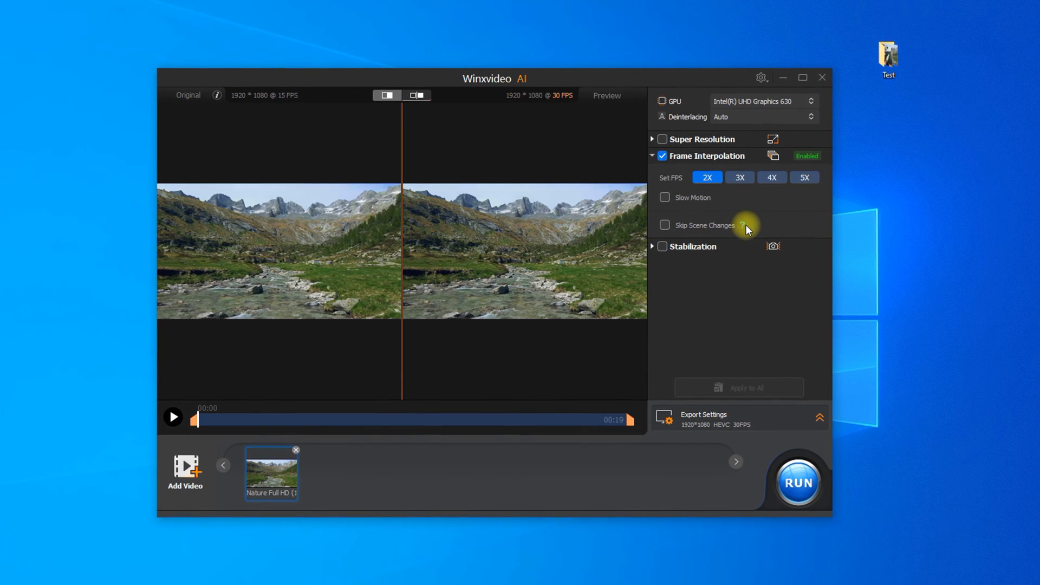
{"action": "mouse_move", "coordinate": [744, 225]}
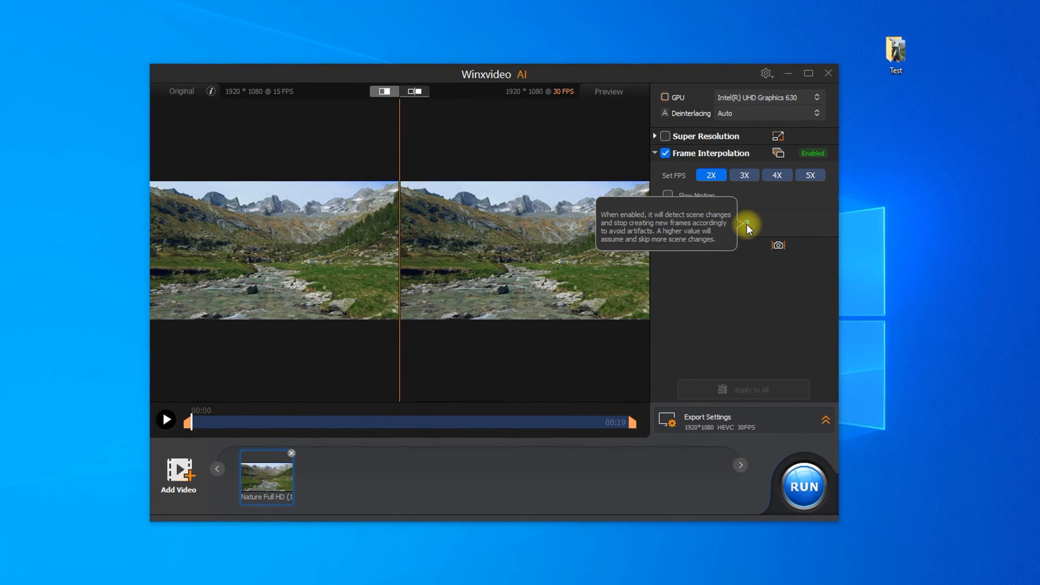
{"action": "mouse_move", "coordinate": [738, 262]}
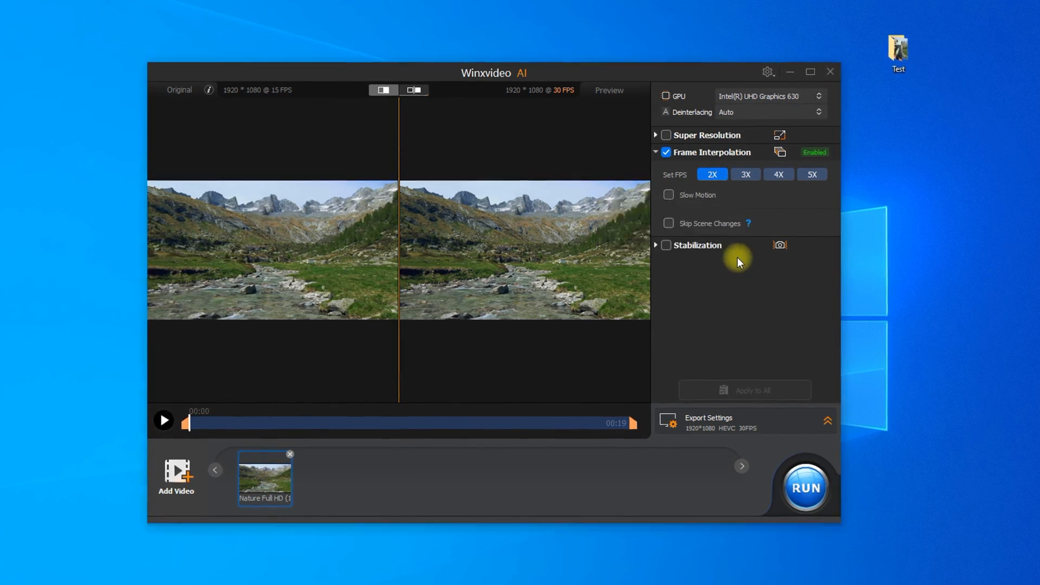
{"action": "left_click", "coordinate": [668, 222]}
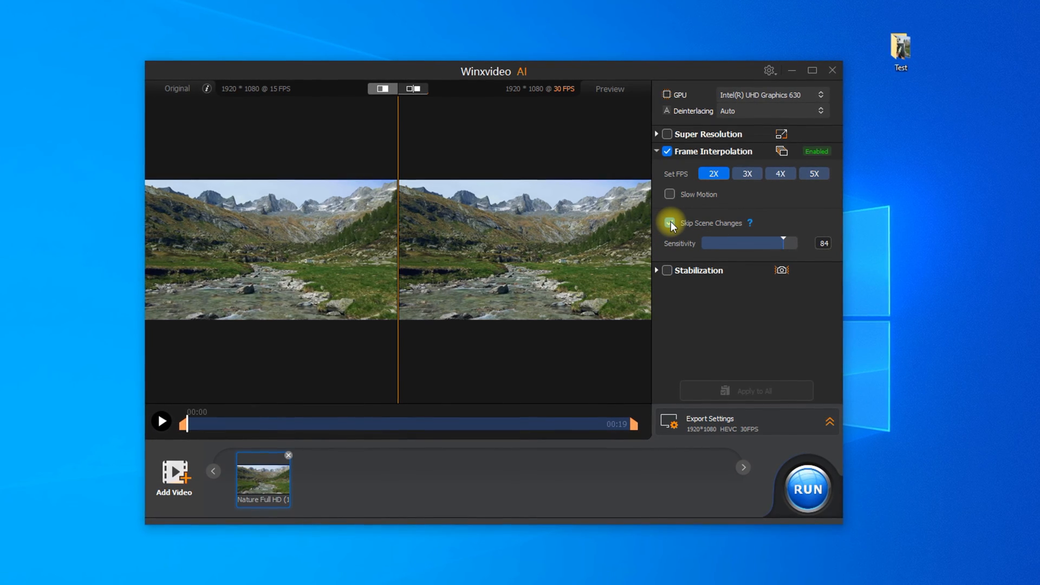
{"action": "left_click", "coordinate": [669, 223]}
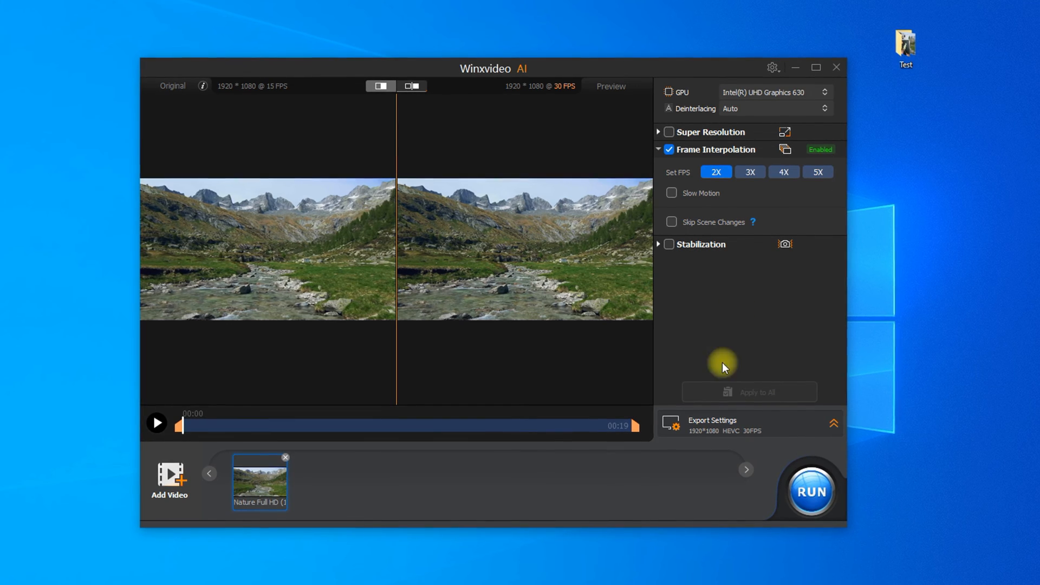
{"action": "left_click", "coordinate": [809, 491]}
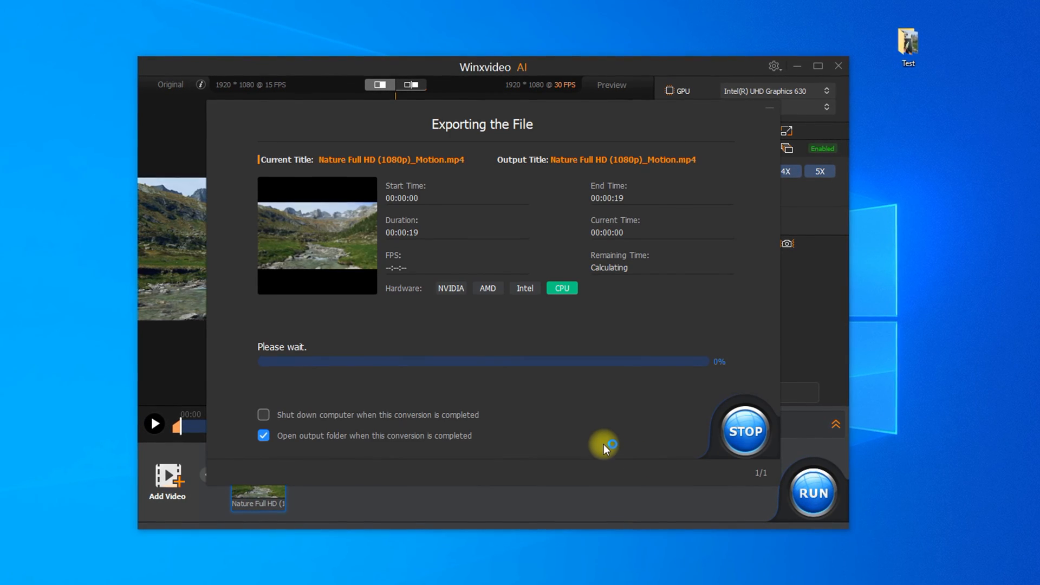
Step: Let the export finish and show the Test folder with Nature Full HD (1080p)_Motion.mp4
{"action": "left_click", "coordinate": [524, 287]}
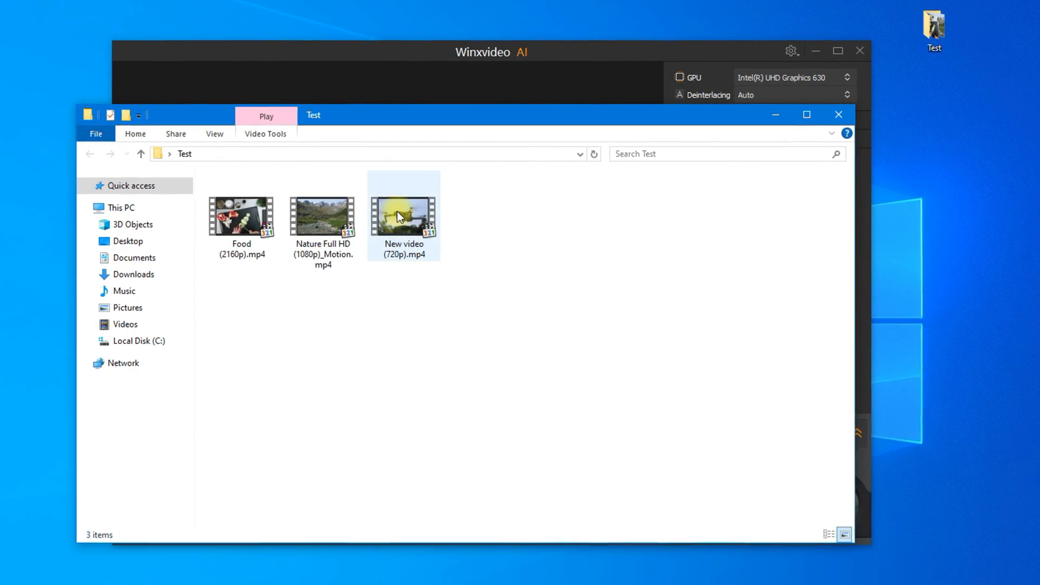
Step: Load New video (720p).mp4 and swap Super Resolution for Two Pass, Best Stability stabilization
{"action": "double_click", "coordinate": [403, 215]}
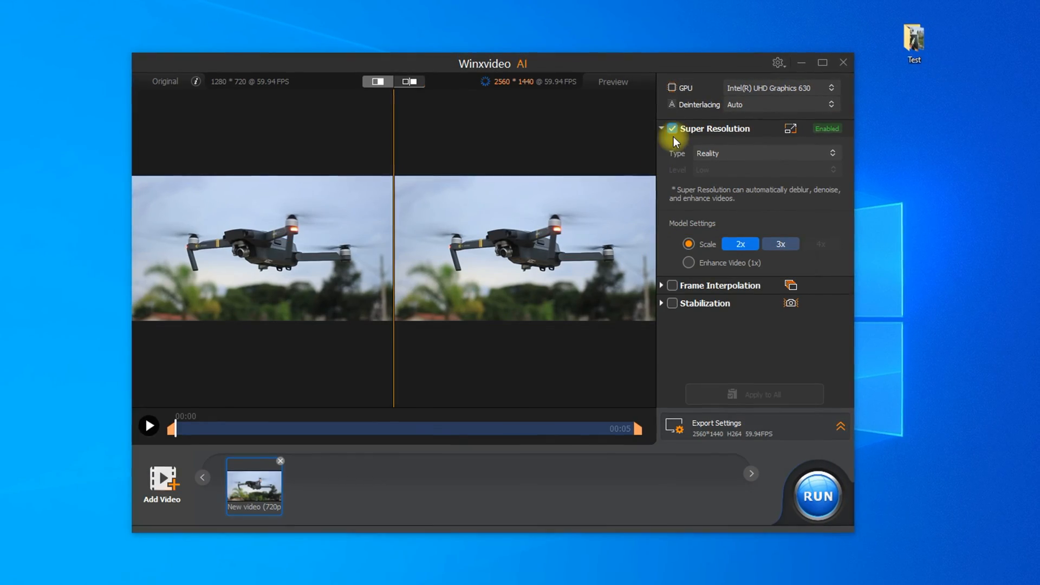
{"action": "left_click", "coordinate": [702, 166]}
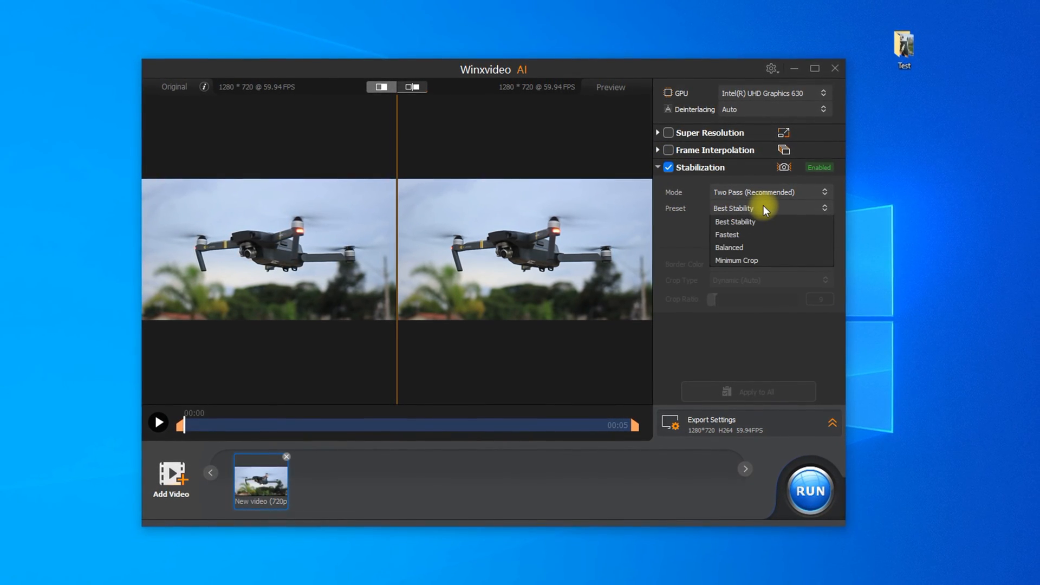
{"action": "left_click", "coordinate": [765, 193]}
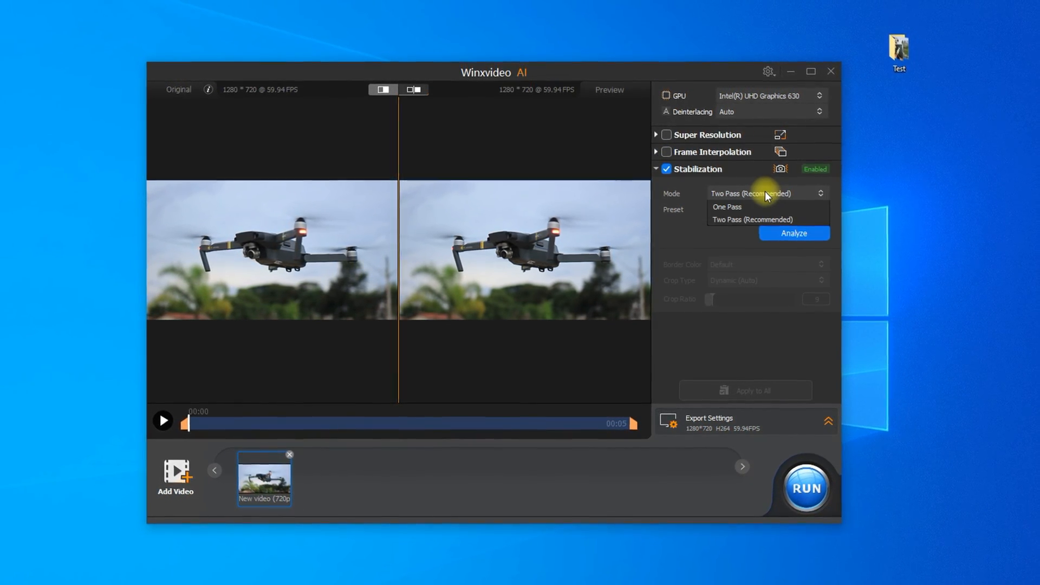
{"action": "left_click", "coordinate": [793, 233]}
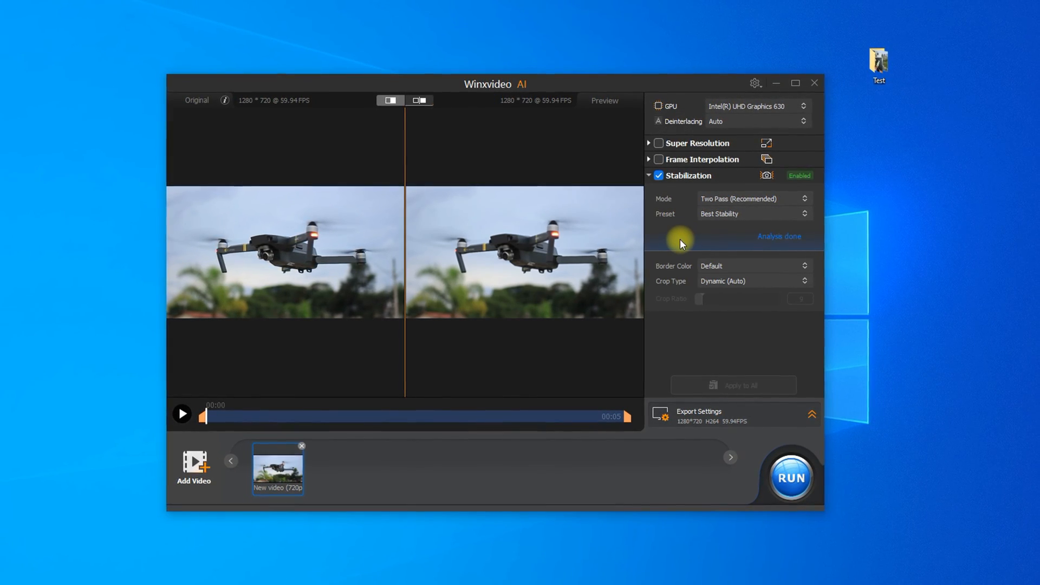
Step: Analyze the drone clip and preview the stabilized result, then stop playback
{"action": "left_click", "coordinate": [182, 414]}
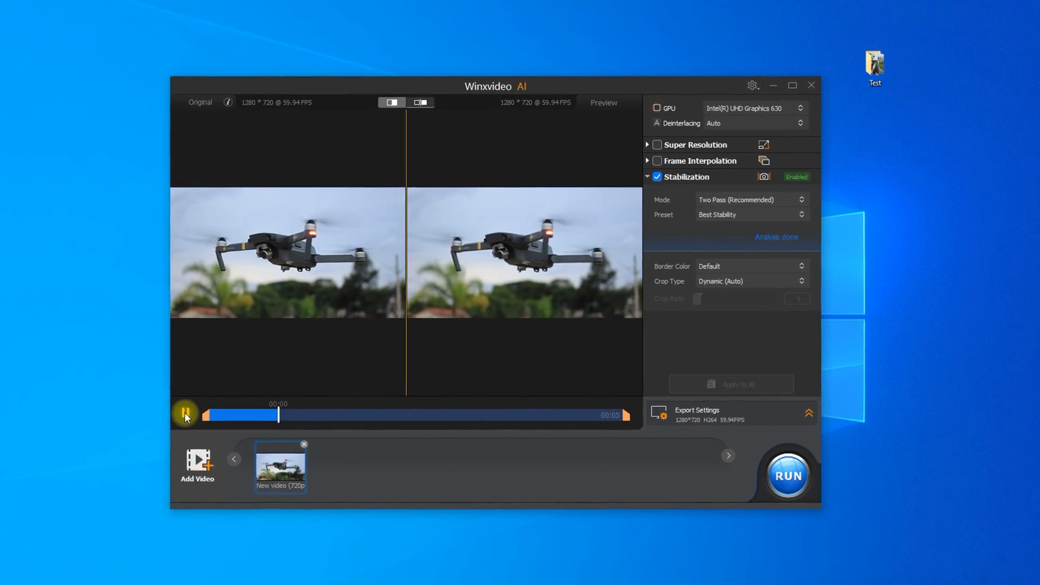
{"action": "left_click", "coordinate": [185, 414]}
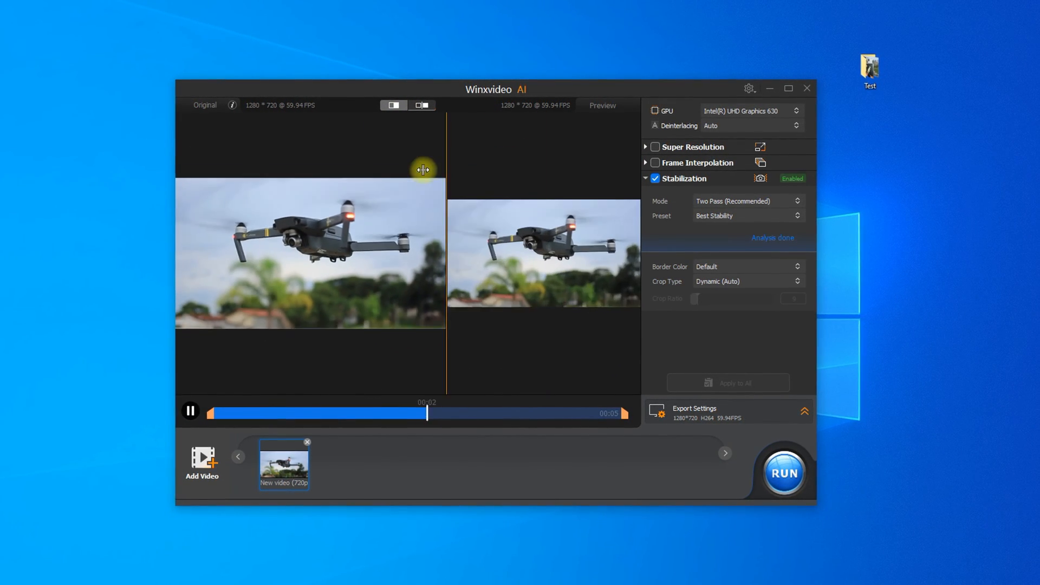
{"action": "left_click", "coordinate": [190, 411]}
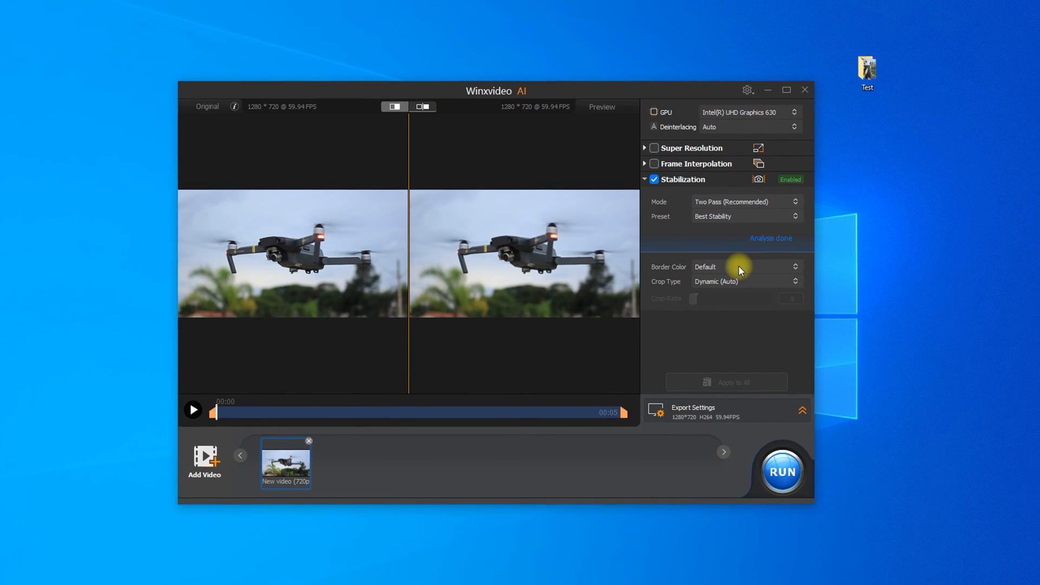
{"action": "left_click", "coordinate": [780, 473]}
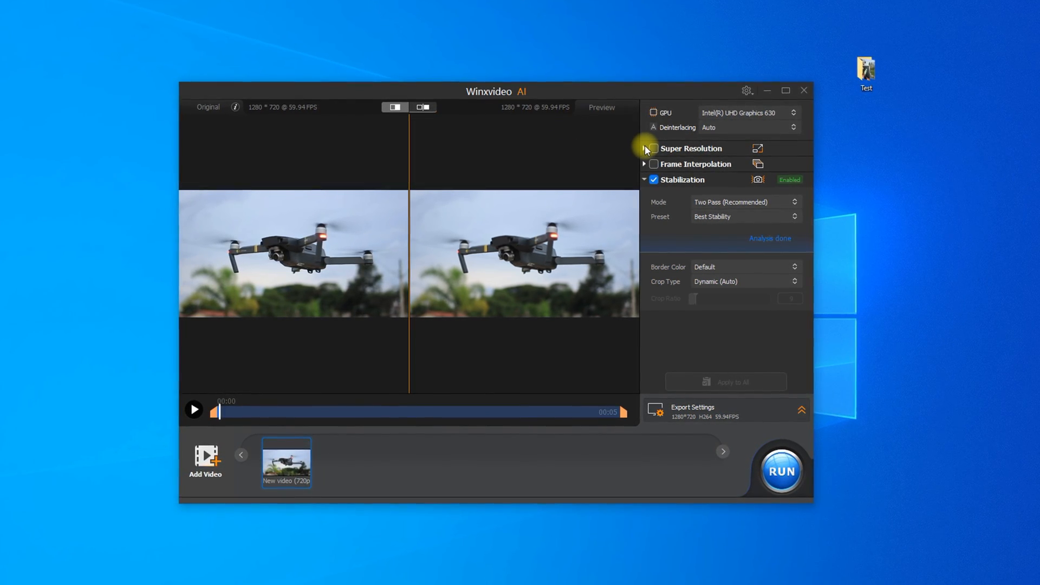
Step: Enable Super Resolution at 3x for 3840x2160 output and run the stabilized drone export
{"action": "left_click", "coordinate": [653, 147]}
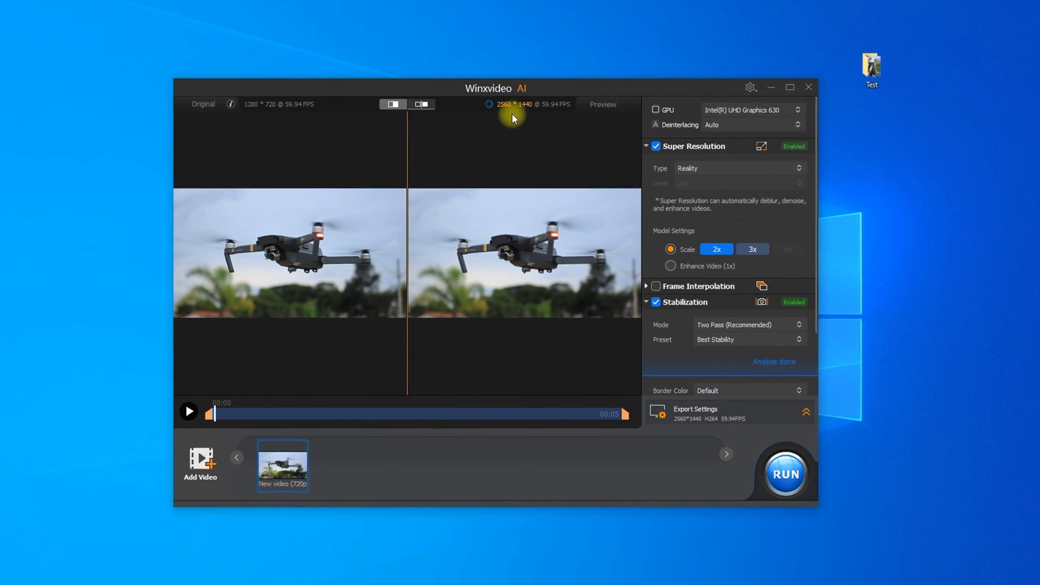
{"action": "left_click", "coordinate": [752, 249]}
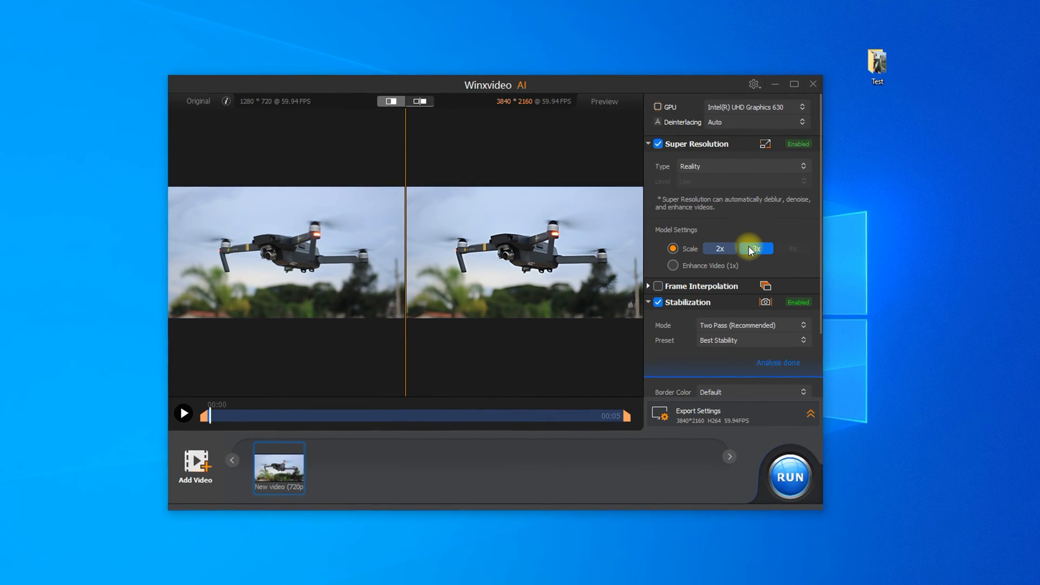
{"action": "left_click", "coordinate": [754, 249]}
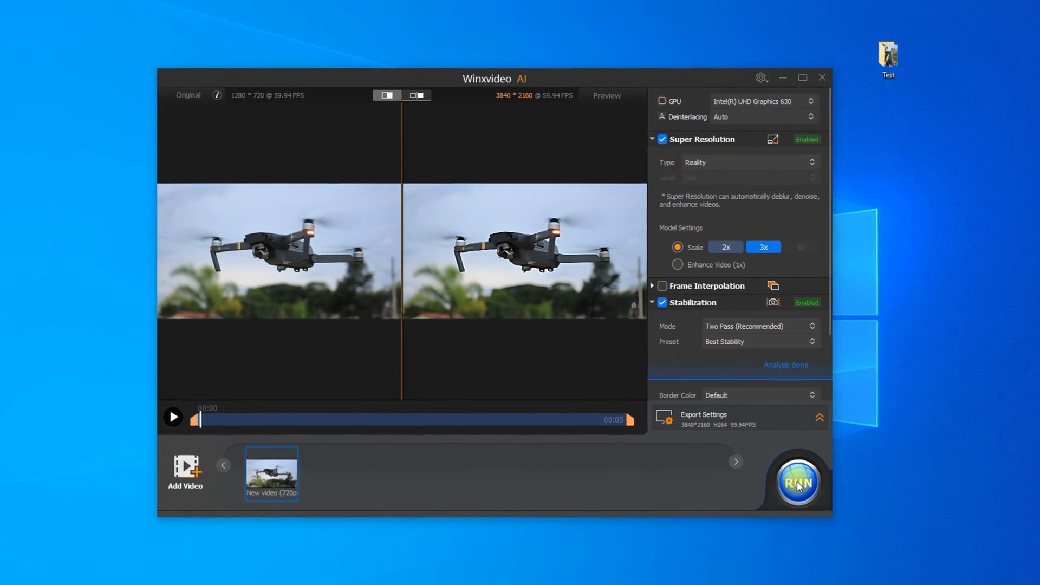
{"action": "left_click", "coordinate": [798, 484]}
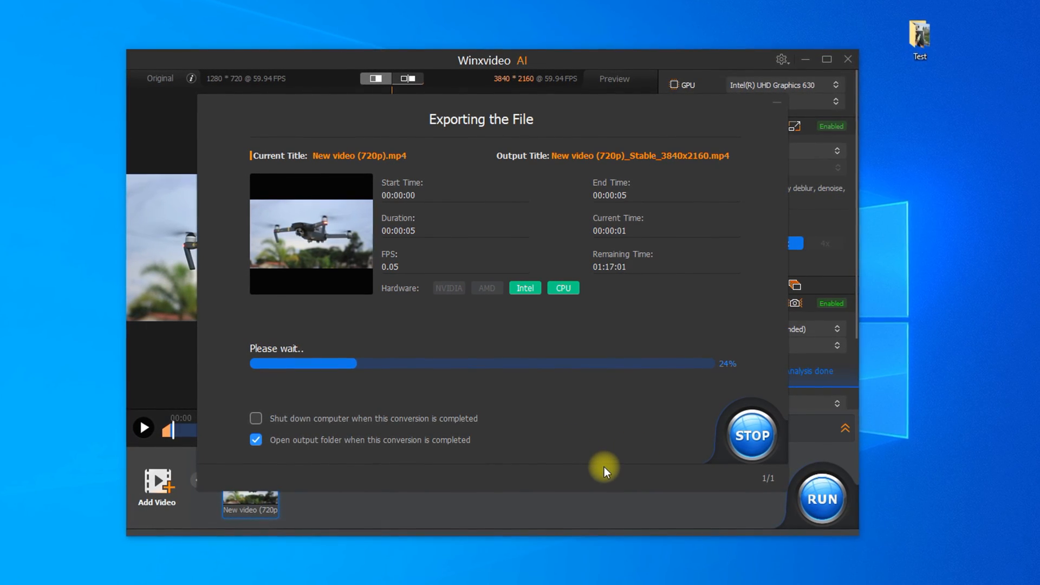
{"action": "mouse_move", "coordinate": [676, 429]}
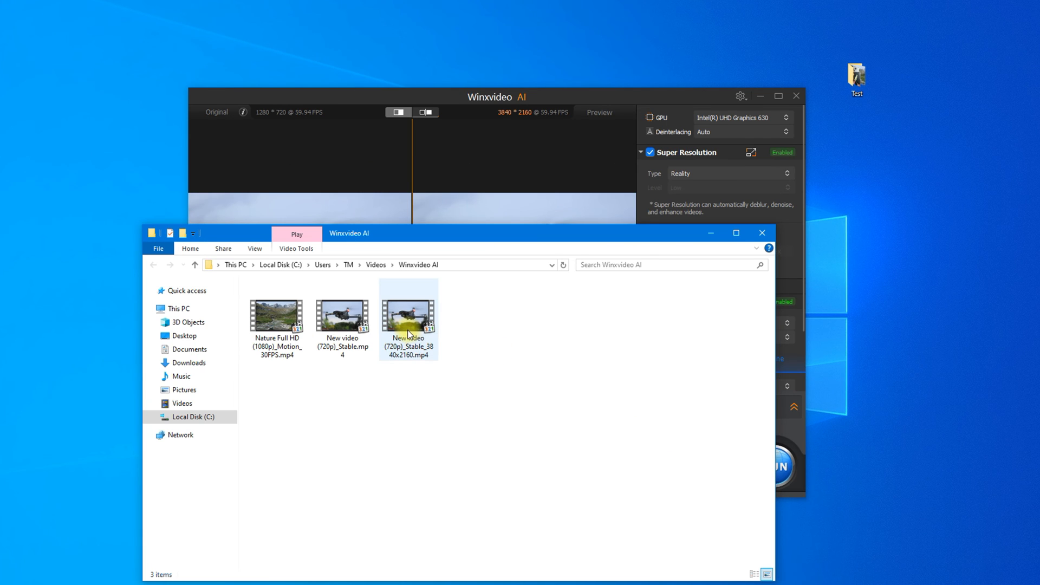
Step: Review the exported New video (720p)_Stable_3840x2160.mp4 from the Winxvideo AI folder
{"action": "left_click", "coordinate": [408, 311]}
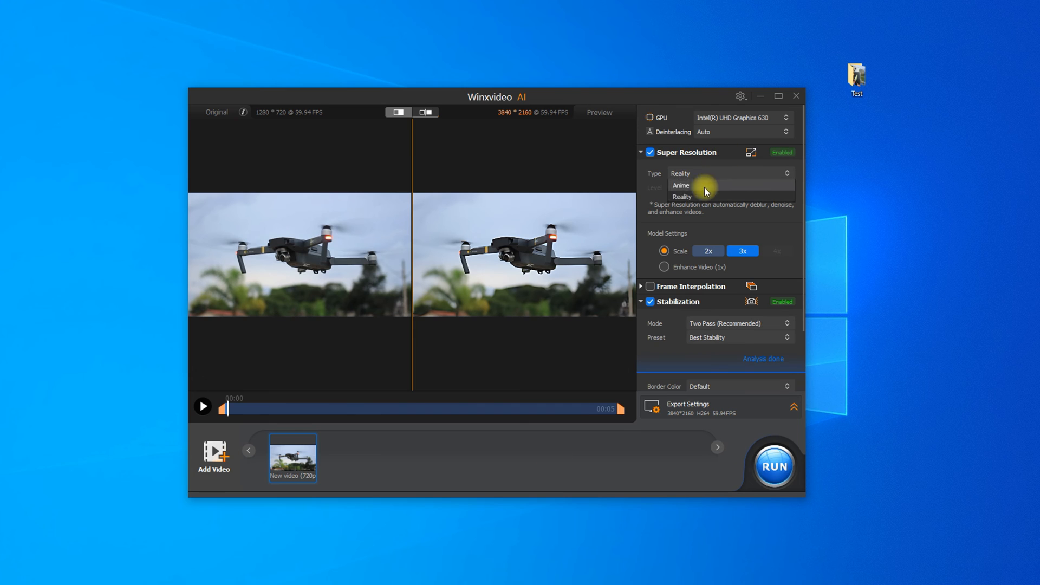
Step: Set the drone clip's Super Resolution type to Anime and run the export
{"action": "left_click", "coordinate": [681, 186]}
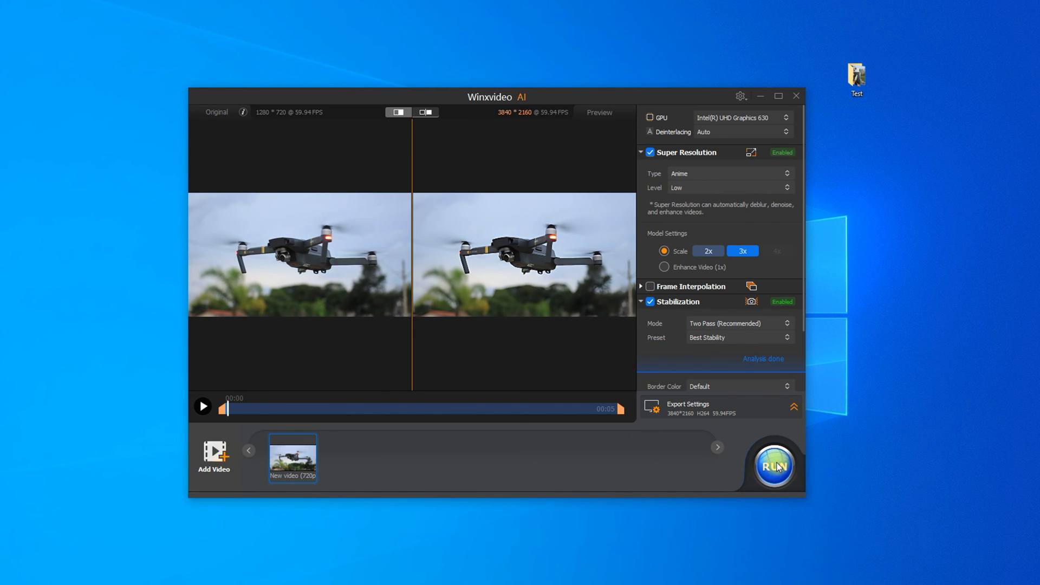
{"action": "left_click", "coordinate": [774, 465]}
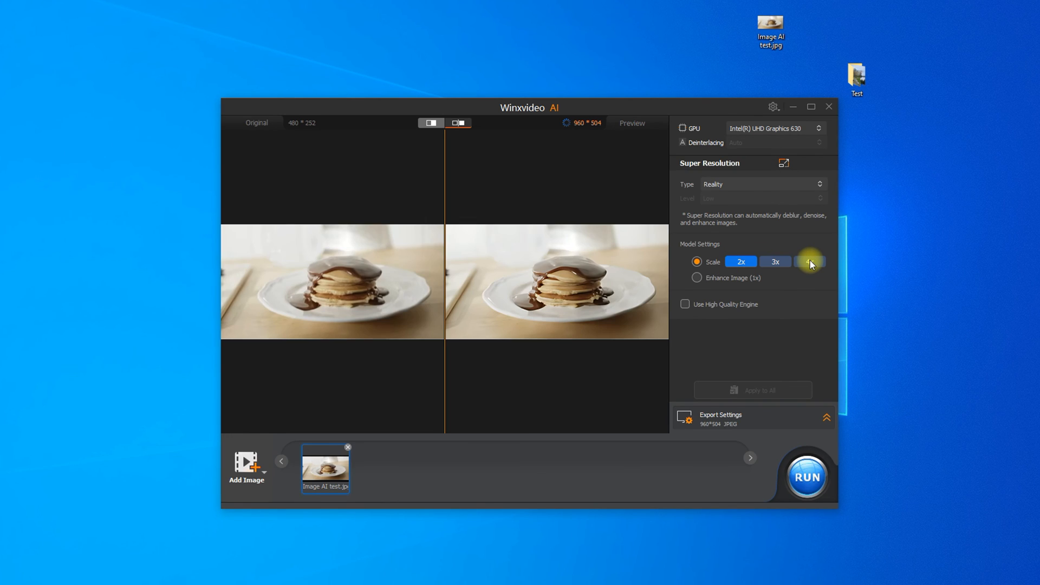
Step: Set Image AI test.jpg to 4x upscaling, 1920x1008, and run the export
{"action": "left_click", "coordinate": [809, 261]}
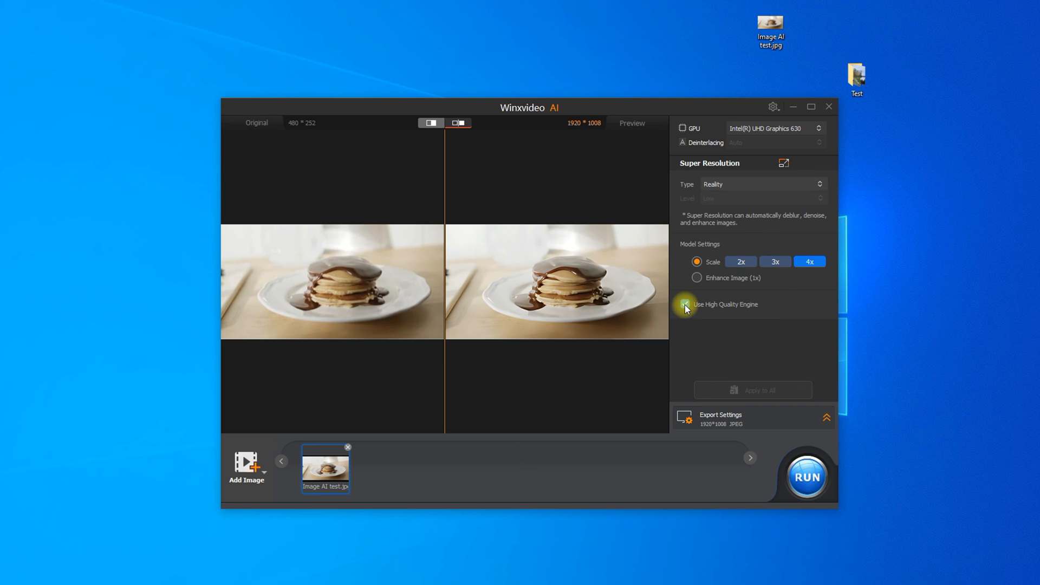
{"action": "left_click", "coordinate": [806, 476]}
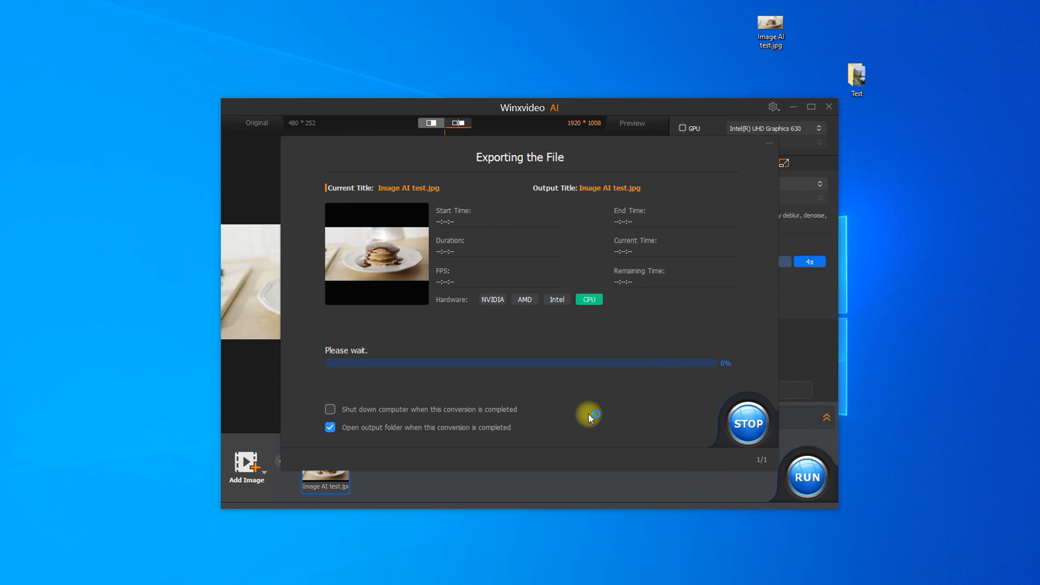